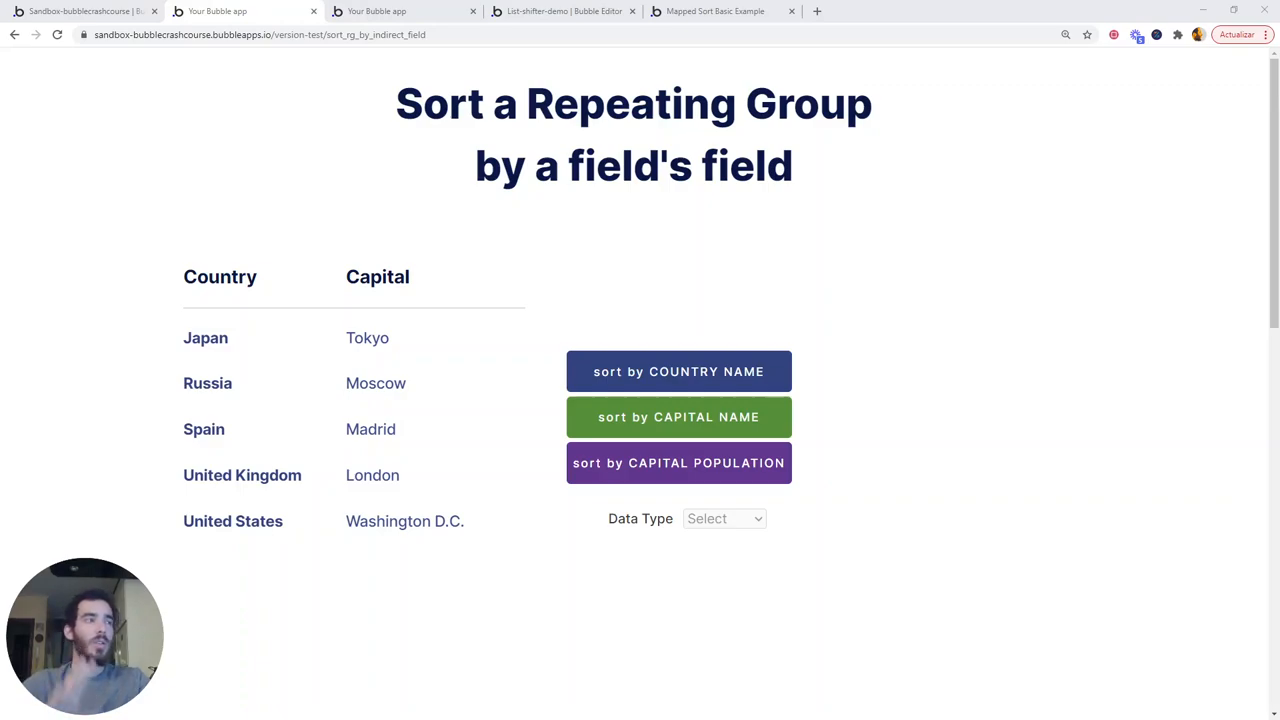
mouse_move(448, 227)
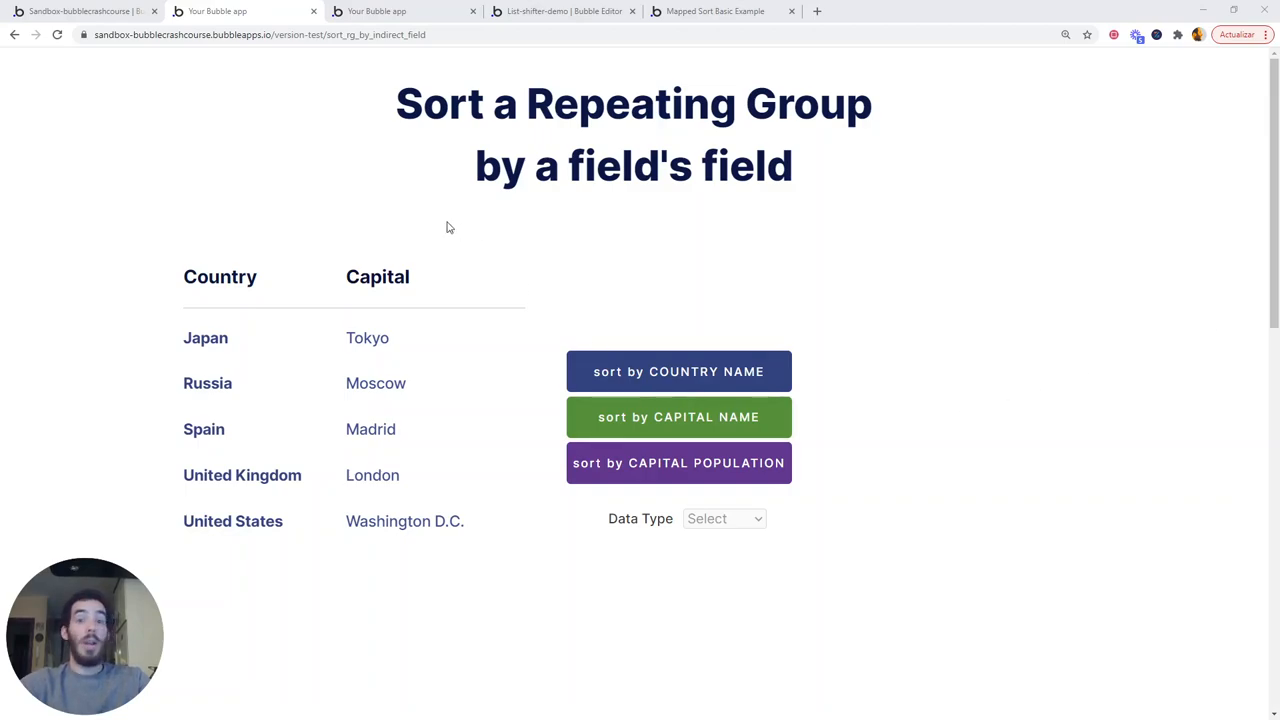
mouse_move(196, 547)
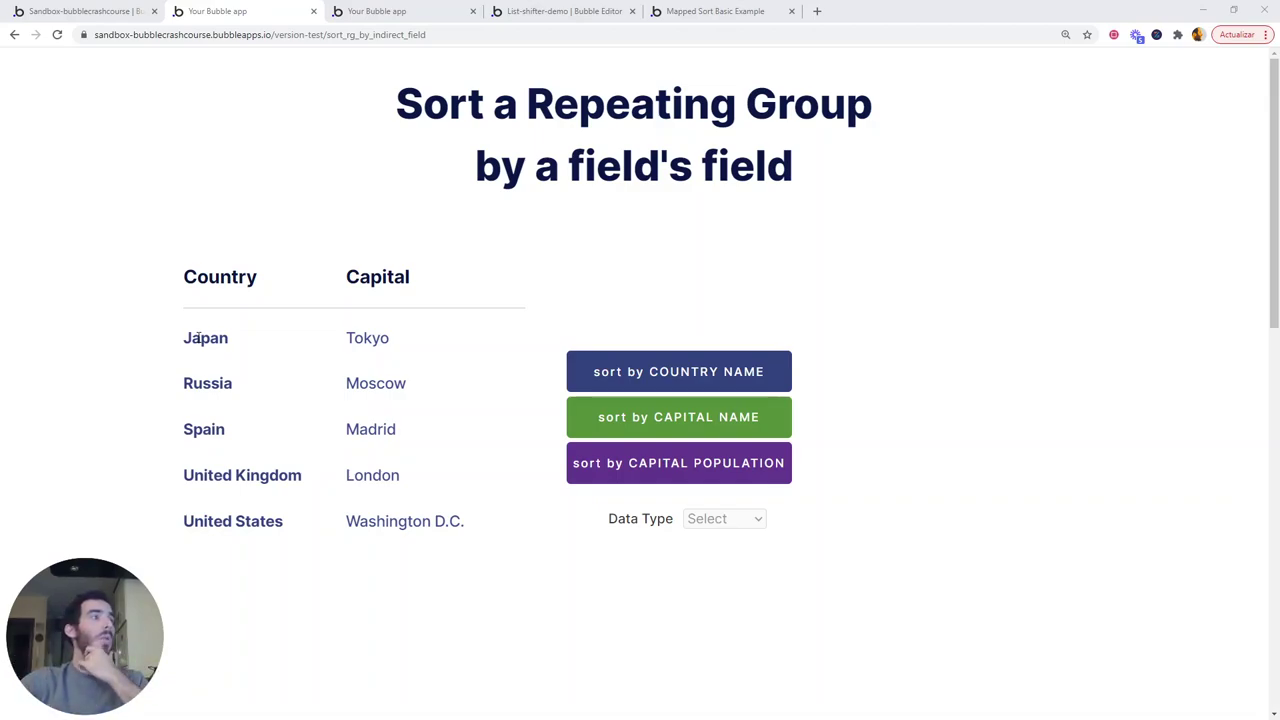
mouse_move(394, 507)
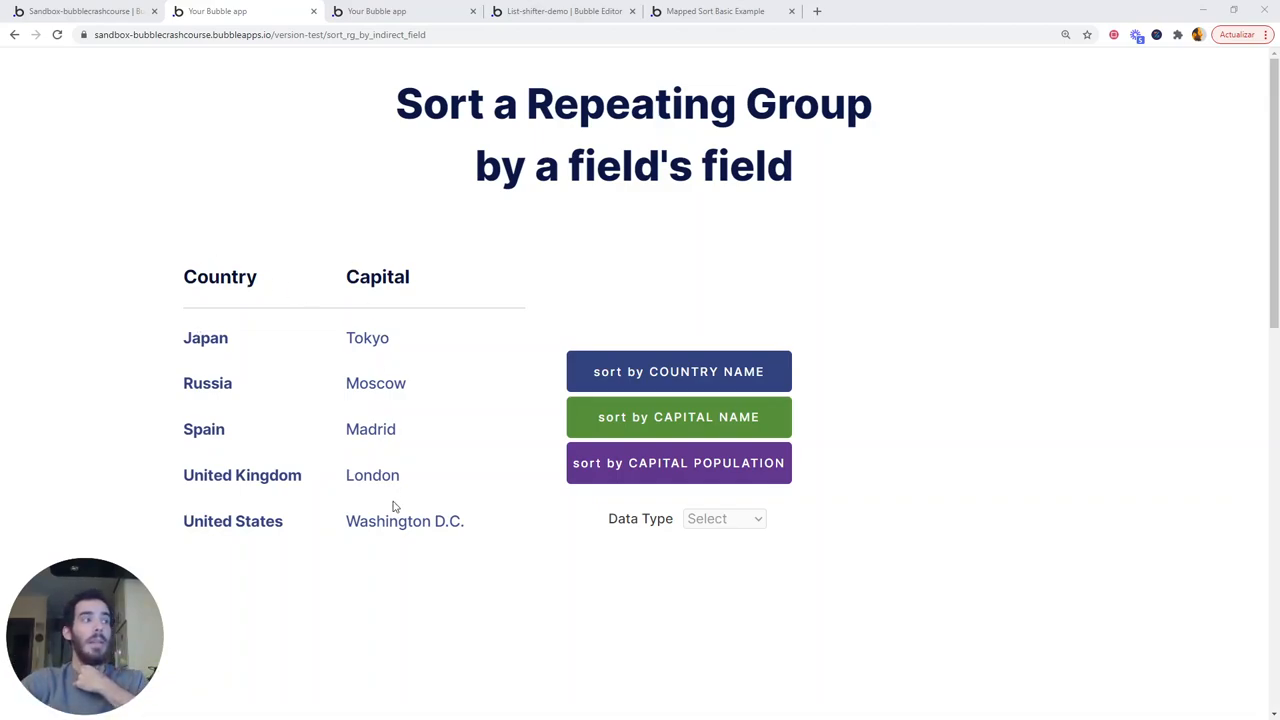
mouse_move(419, 577)
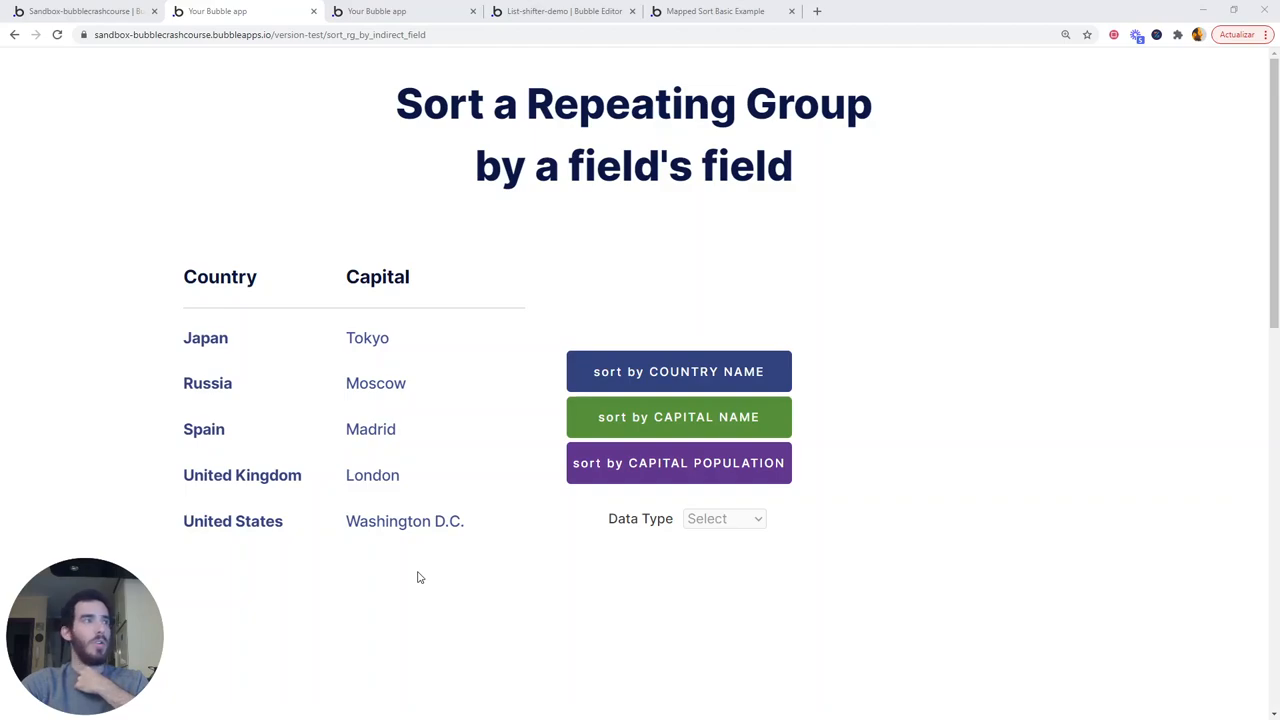
Pick Country in the preview's Data Type dropdown to list its Name and Capital fields.
left_click(724, 518)
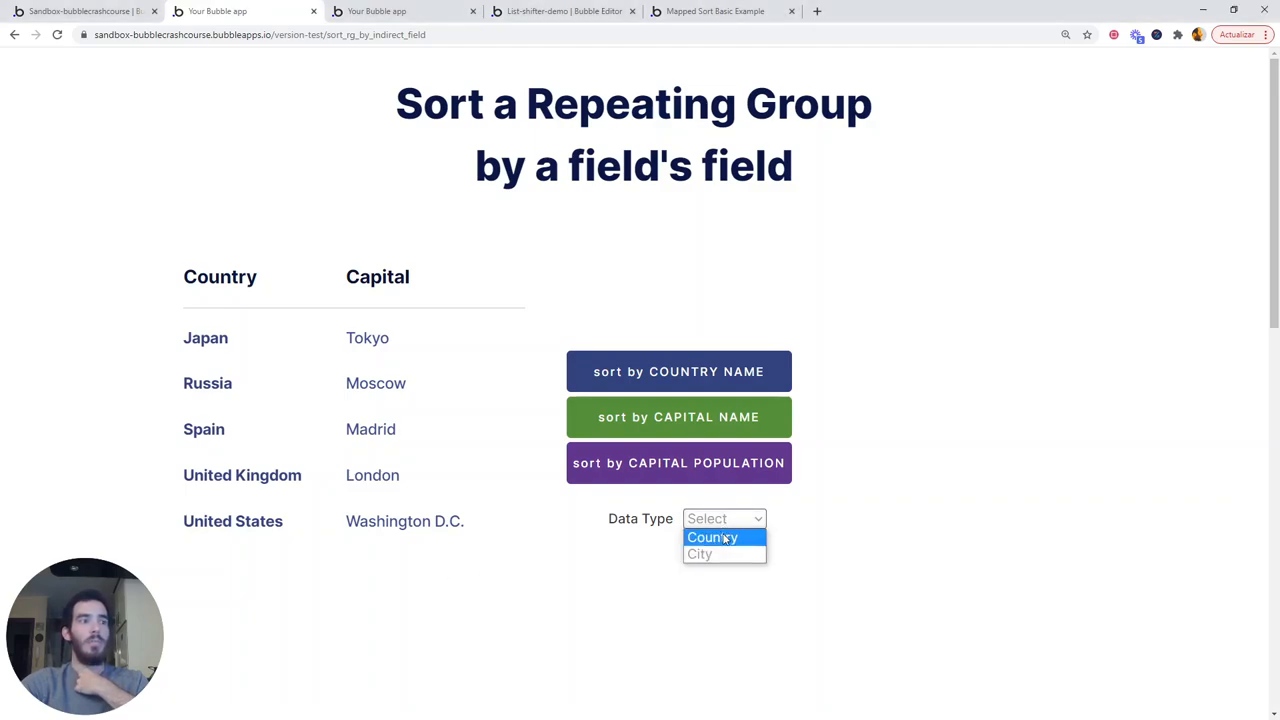
left_click(713, 537)
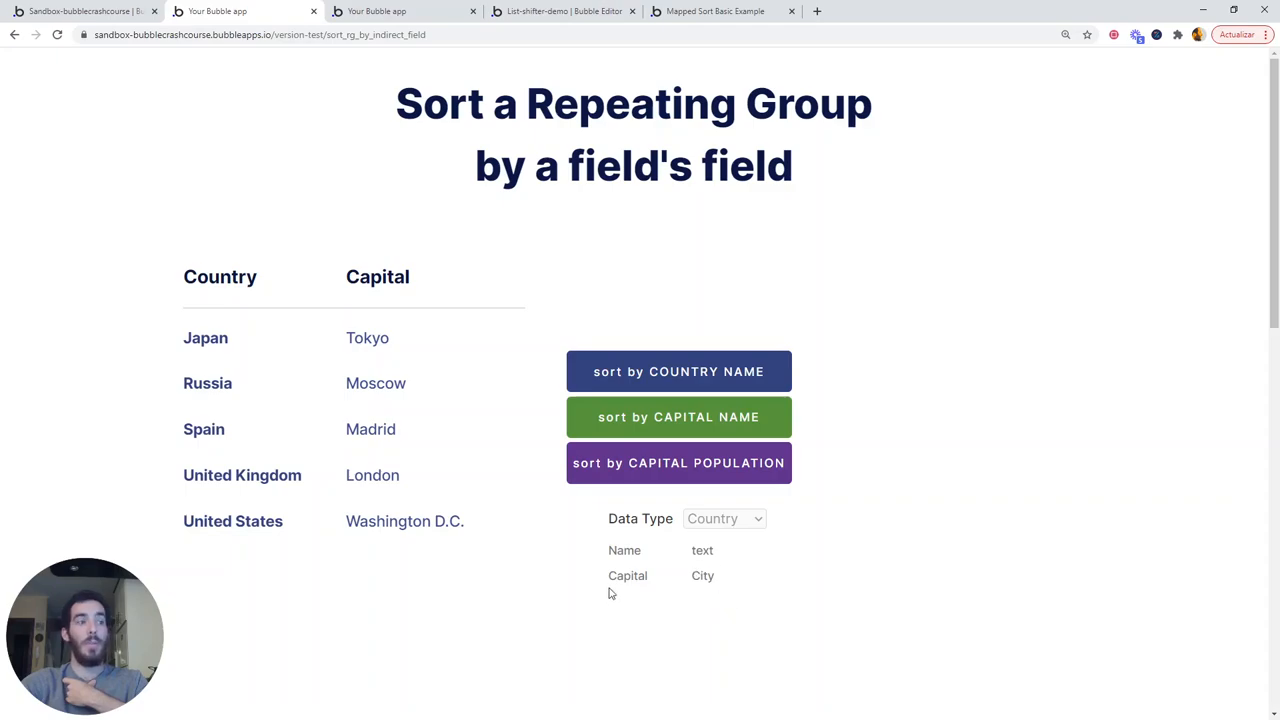
mouse_move(628, 585)
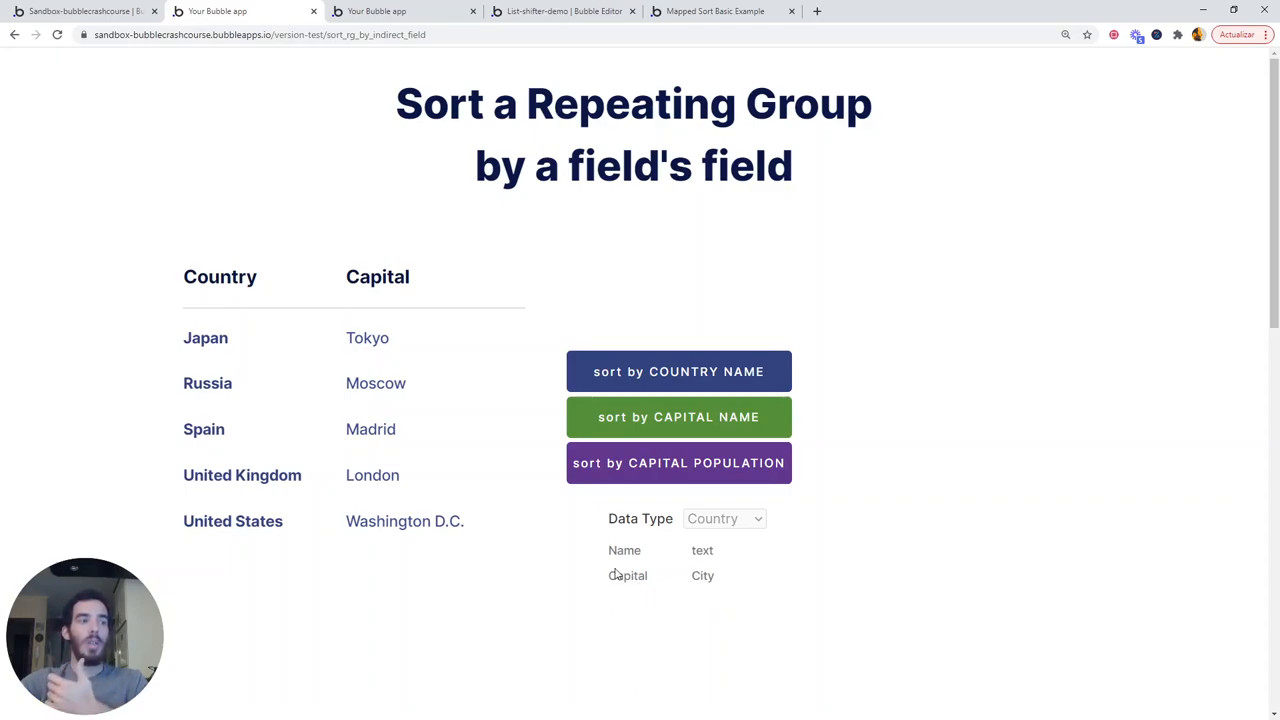
mouse_move(427, 373)
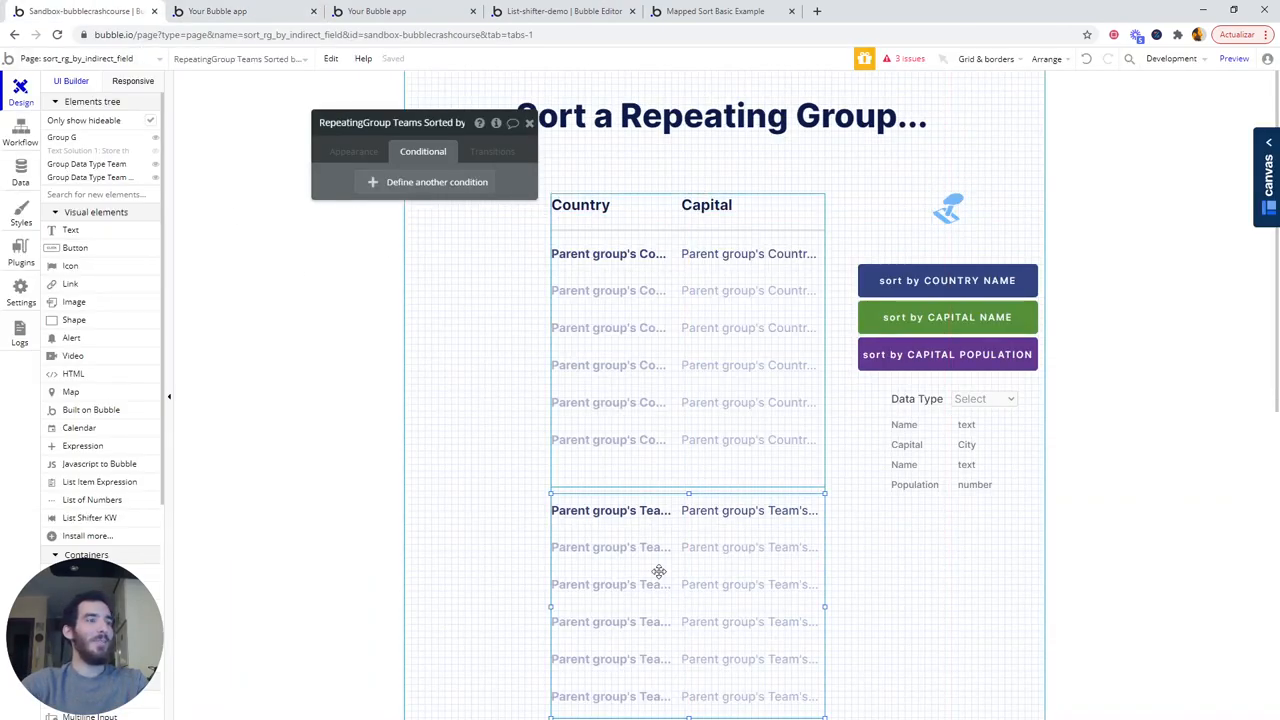
Open the repeating group's 'Search for Countrys' data source to inspect its Sort by Name setting.
left_click(353, 151)
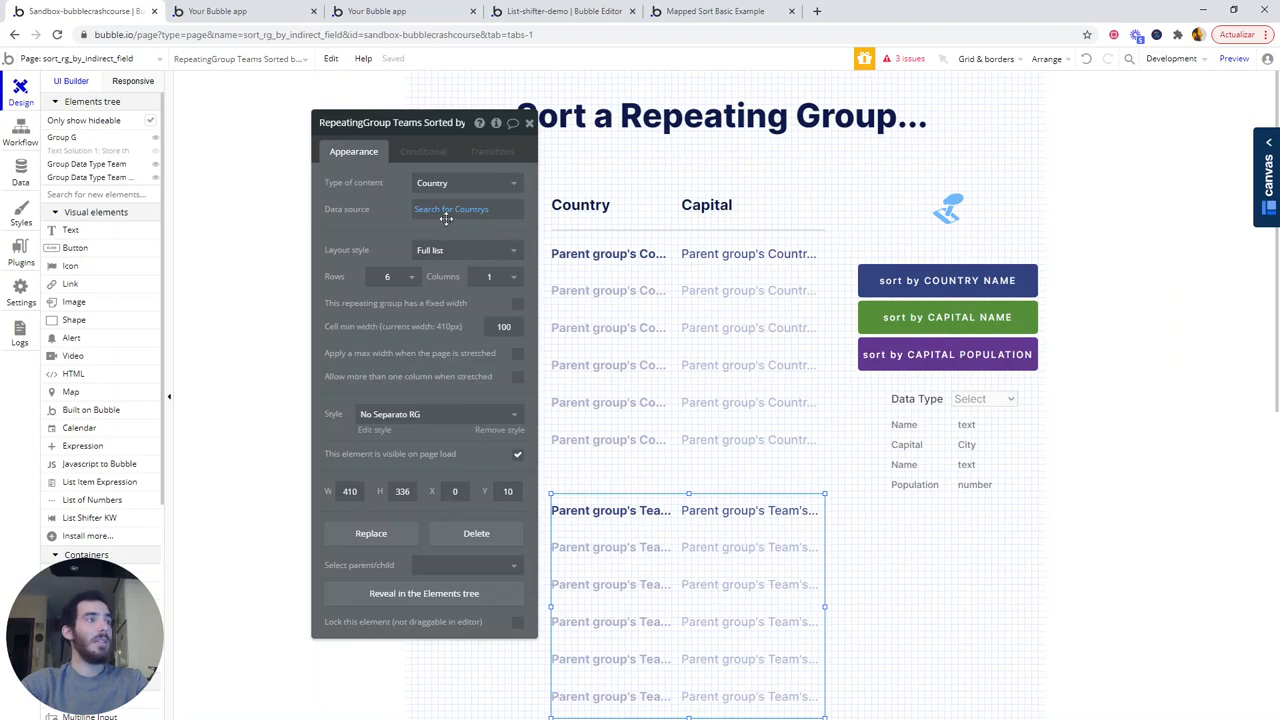
left_click(450, 208)
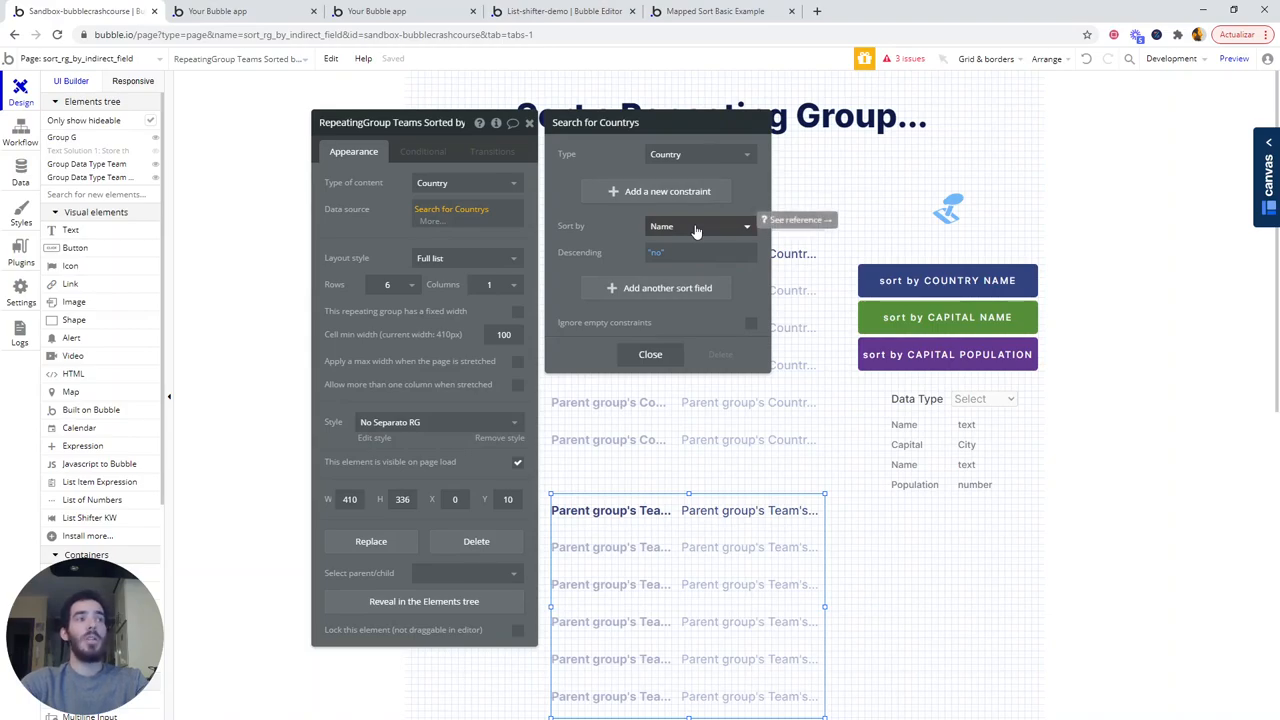
left_click(697, 226)
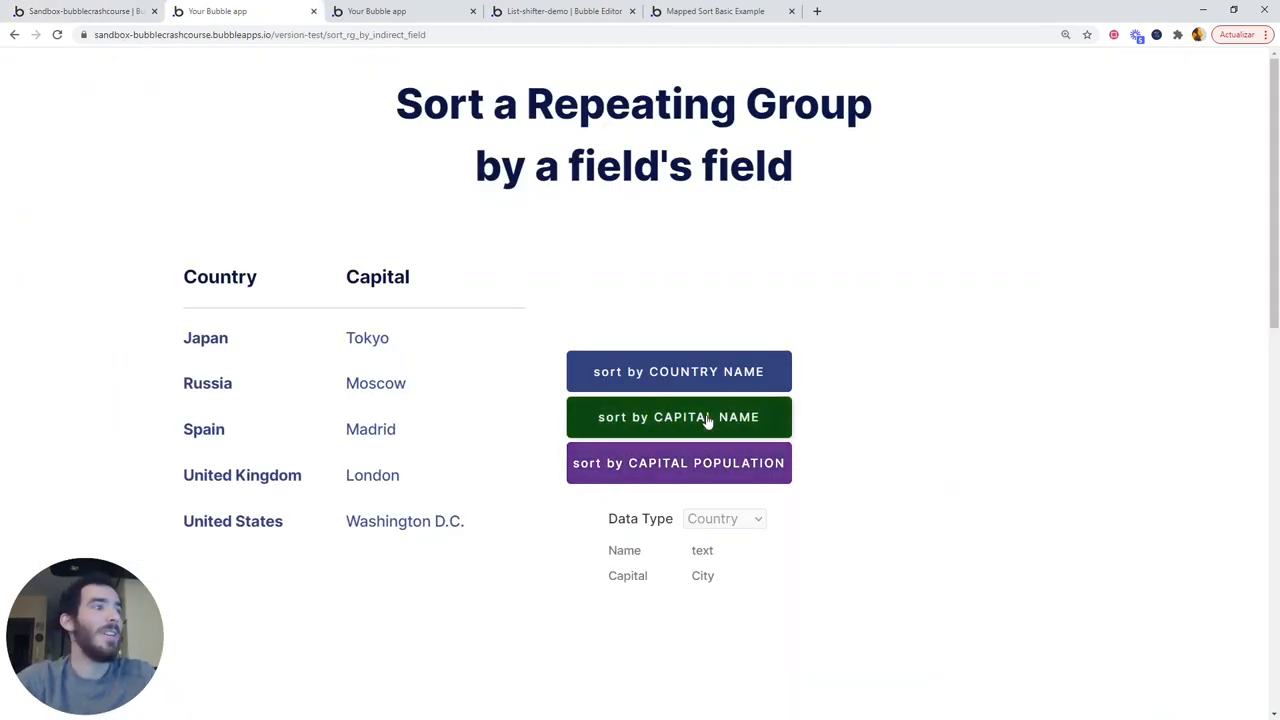
Sort the preview list by capital name and view the City type's fields in Data Type.
left_click(678, 417)
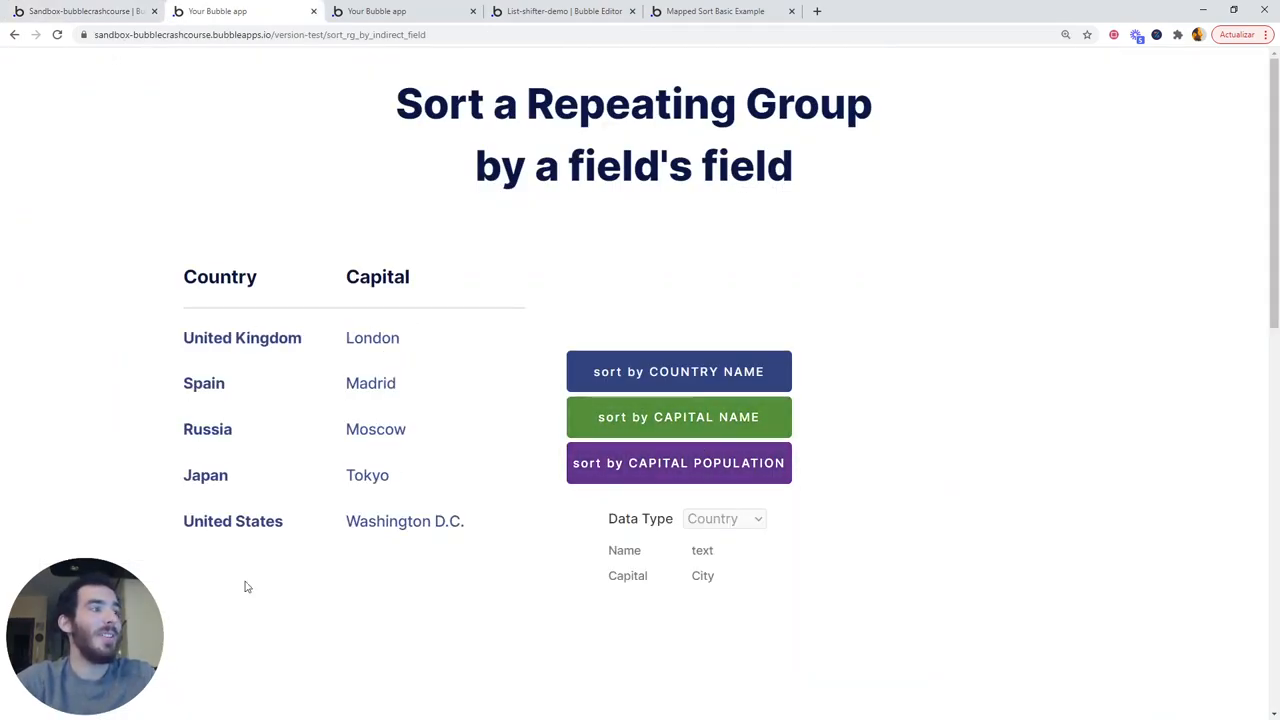
mouse_move(345, 338)
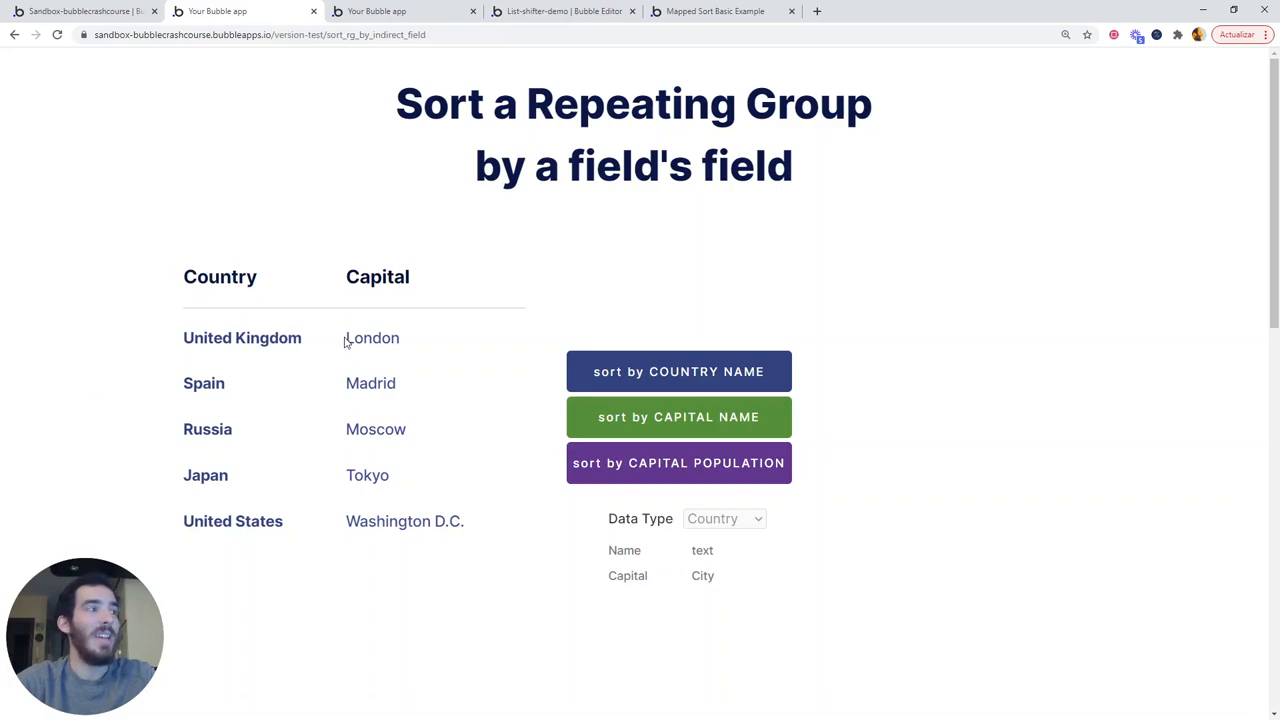
mouse_move(348, 521)
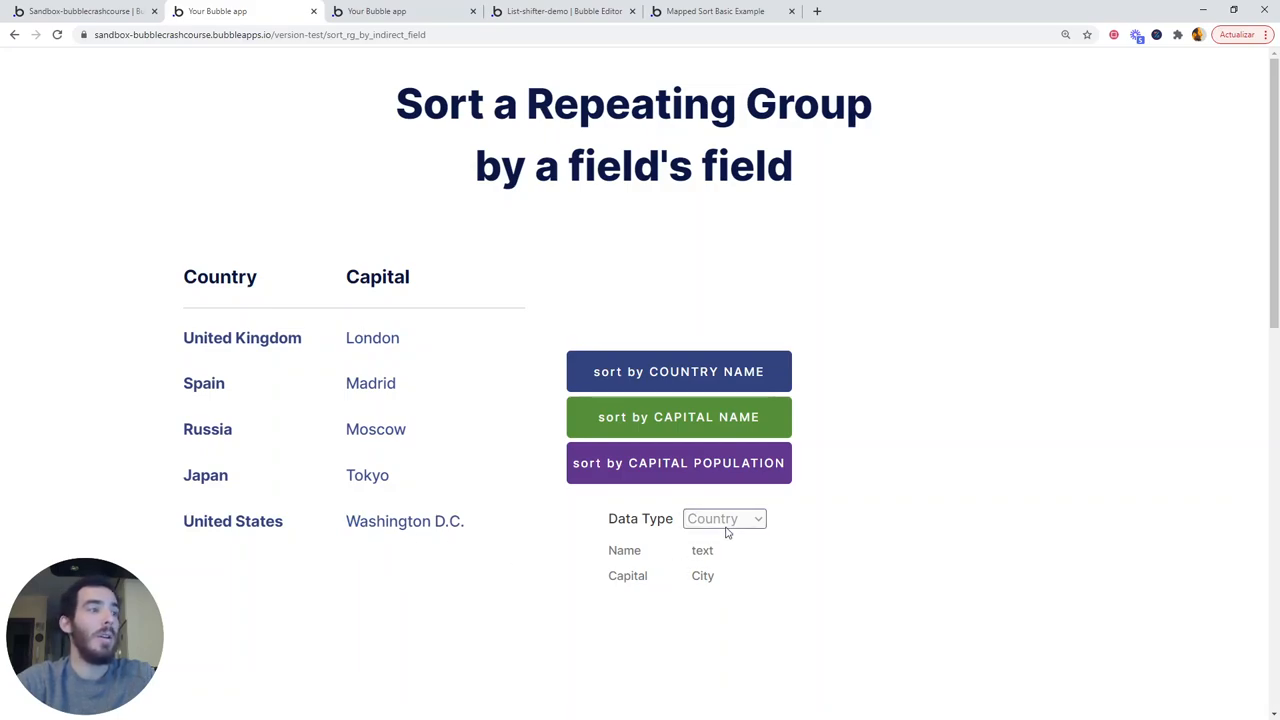
left_click(725, 518)
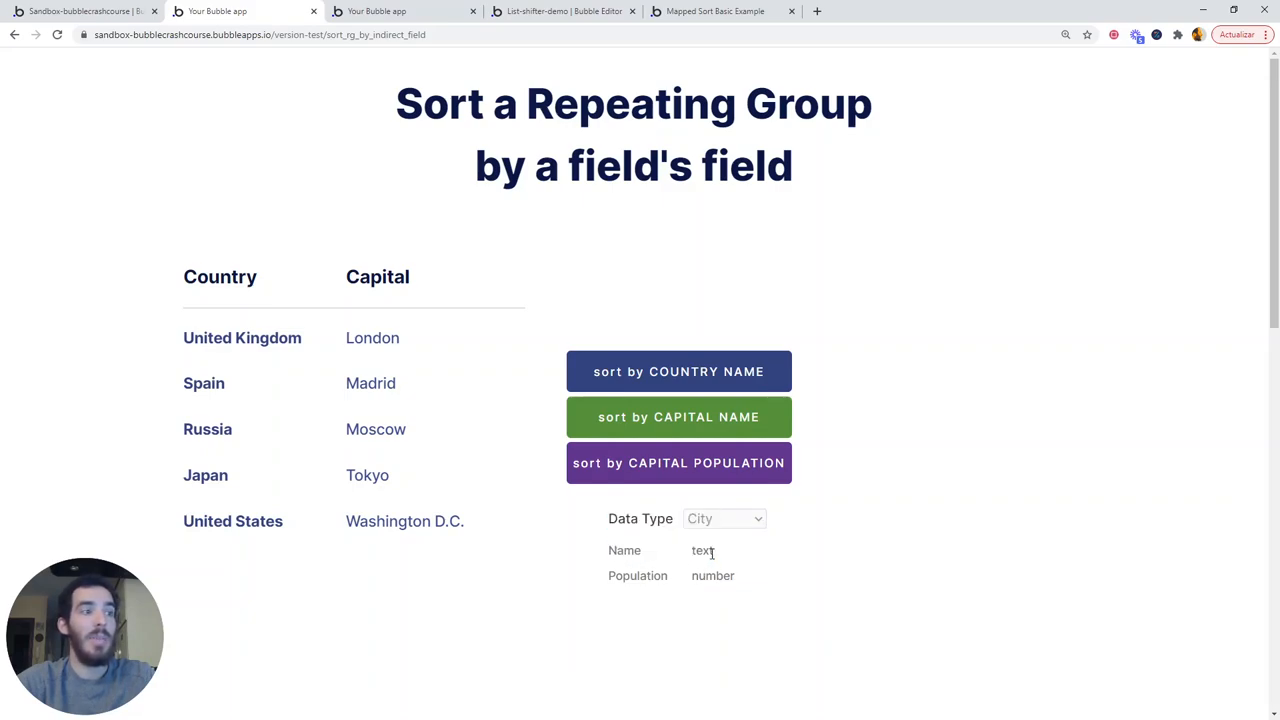
left_click(724, 518)
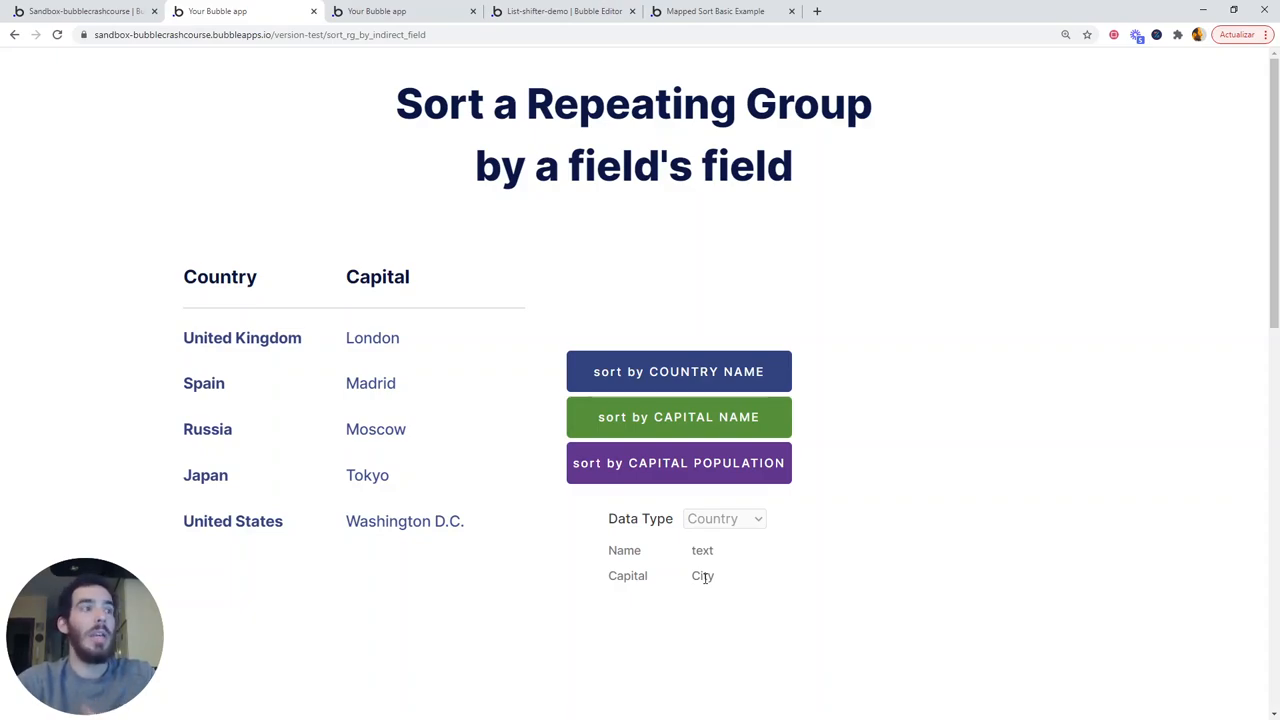
left_click(563, 11)
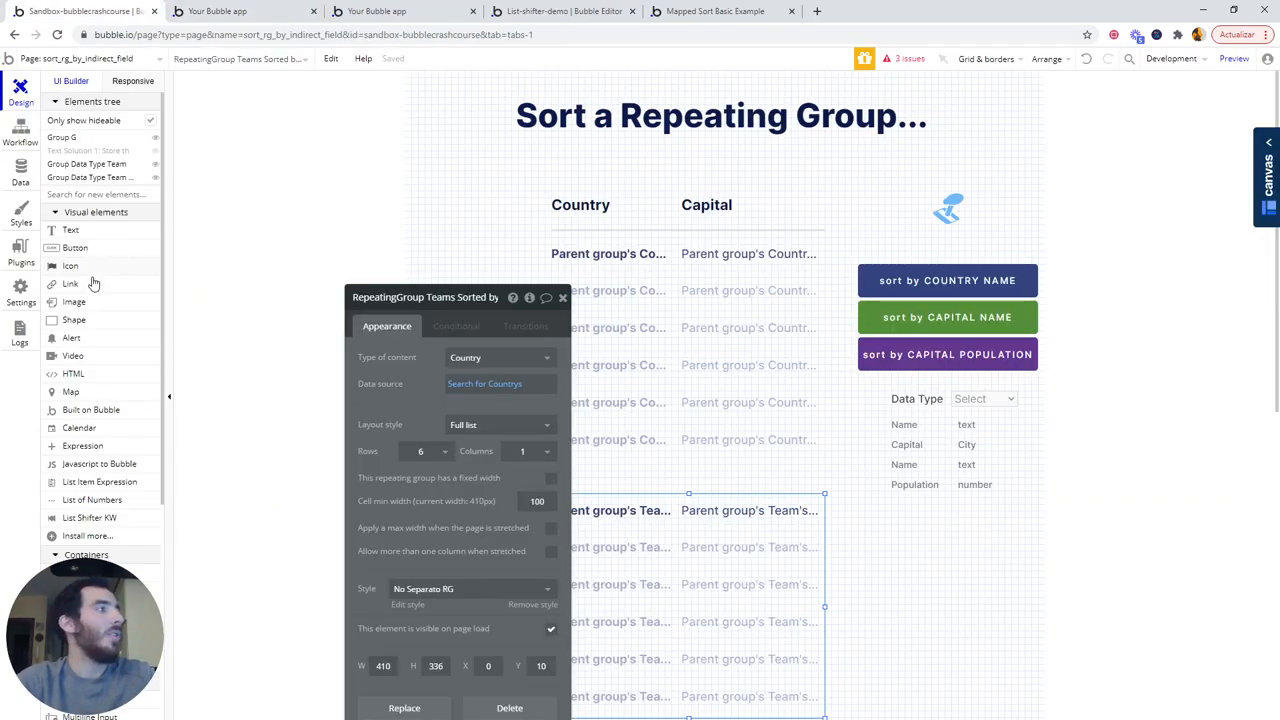
Place the List Shifter KW element on the canvas below the Data Type panel.
left_click(20, 255)
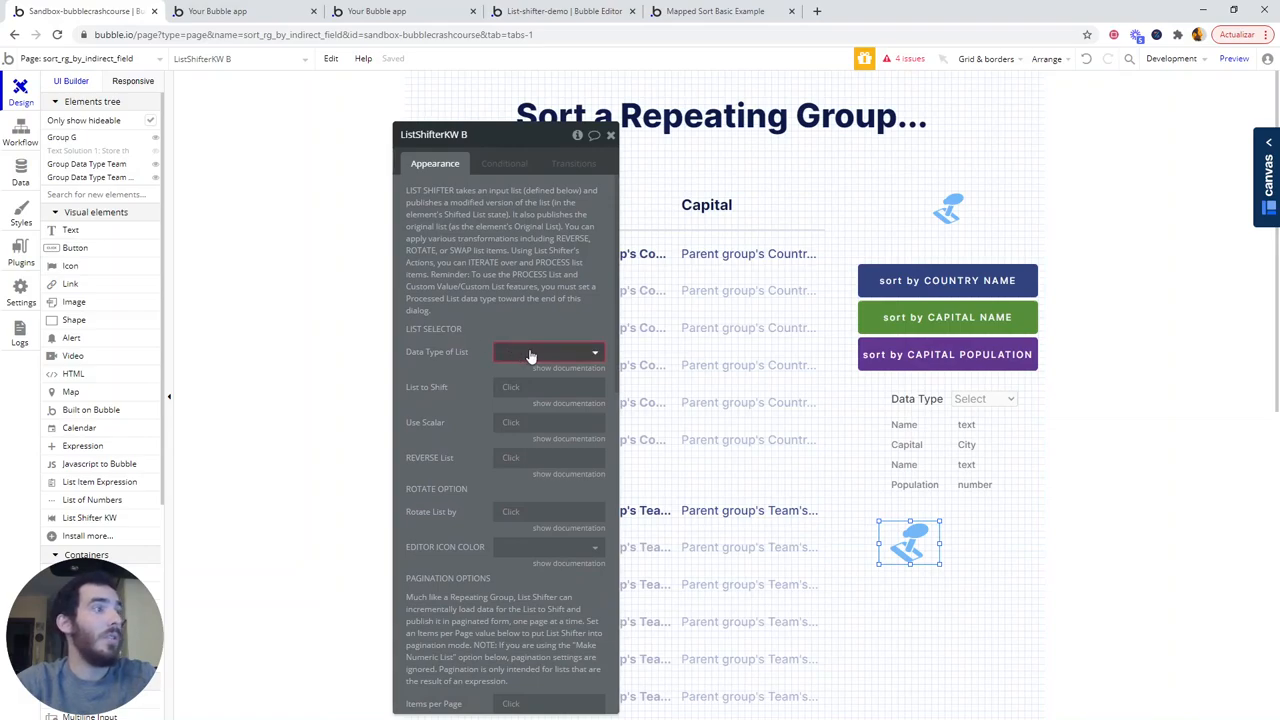
Set the List Shifter's data type to Country and its list to a search for Countrys sorted by Name.
left_click(543, 352)
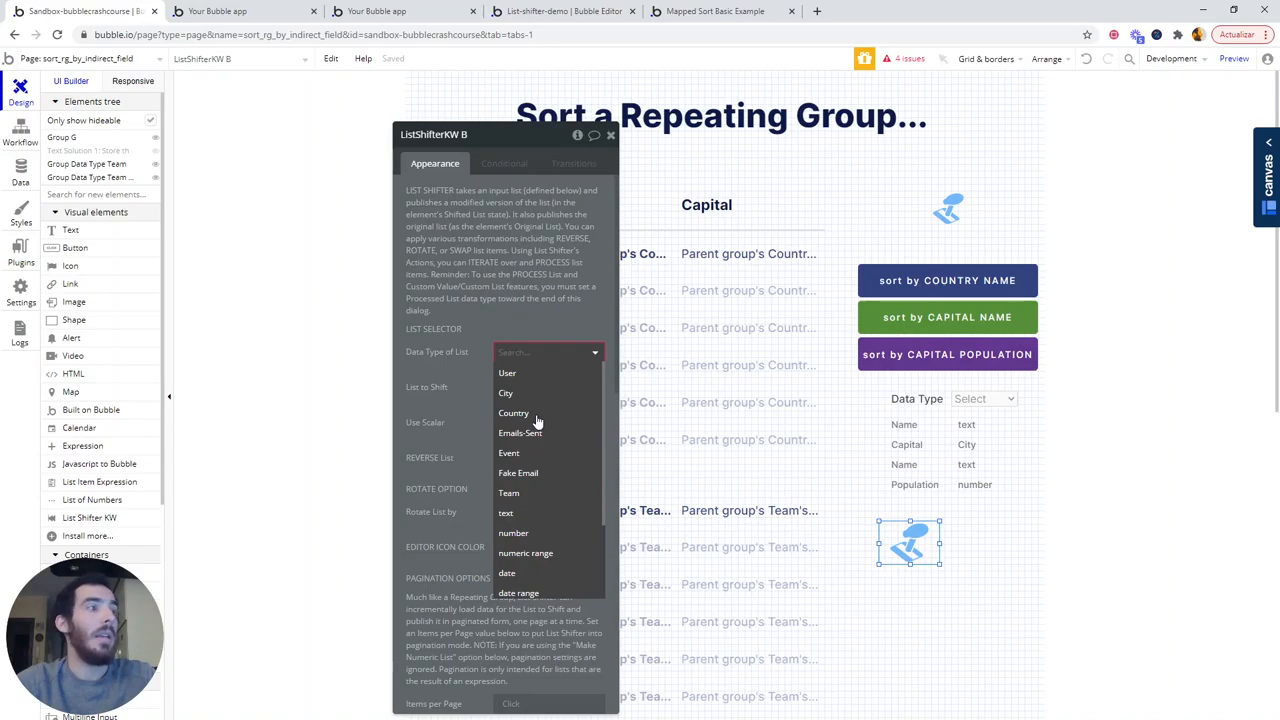
left_click(513, 412)
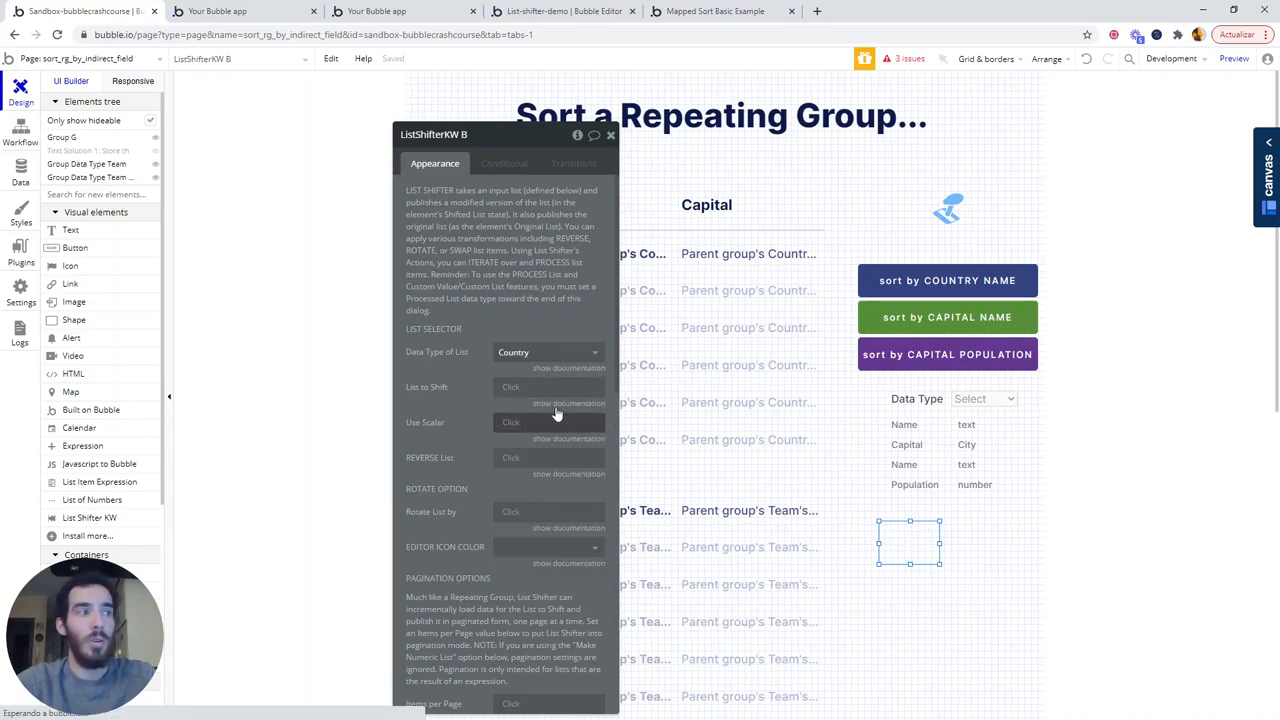
left_click(548, 386)
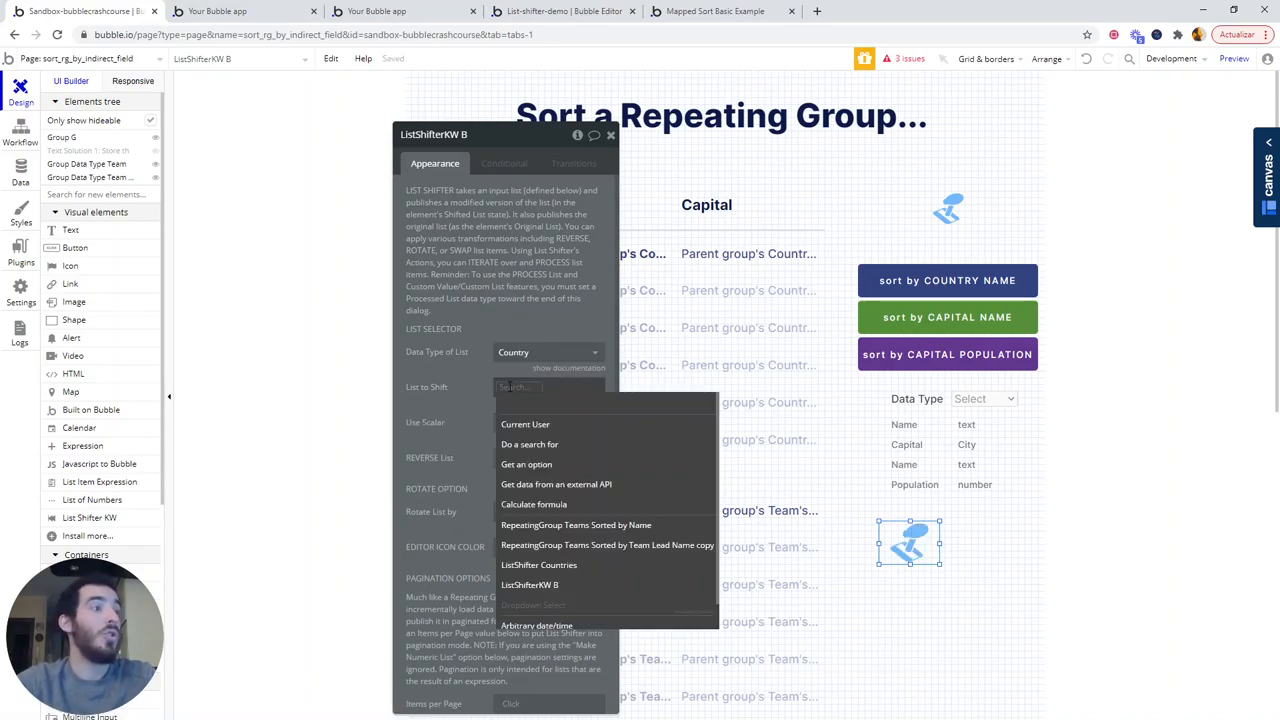
mouse_move(530, 444)
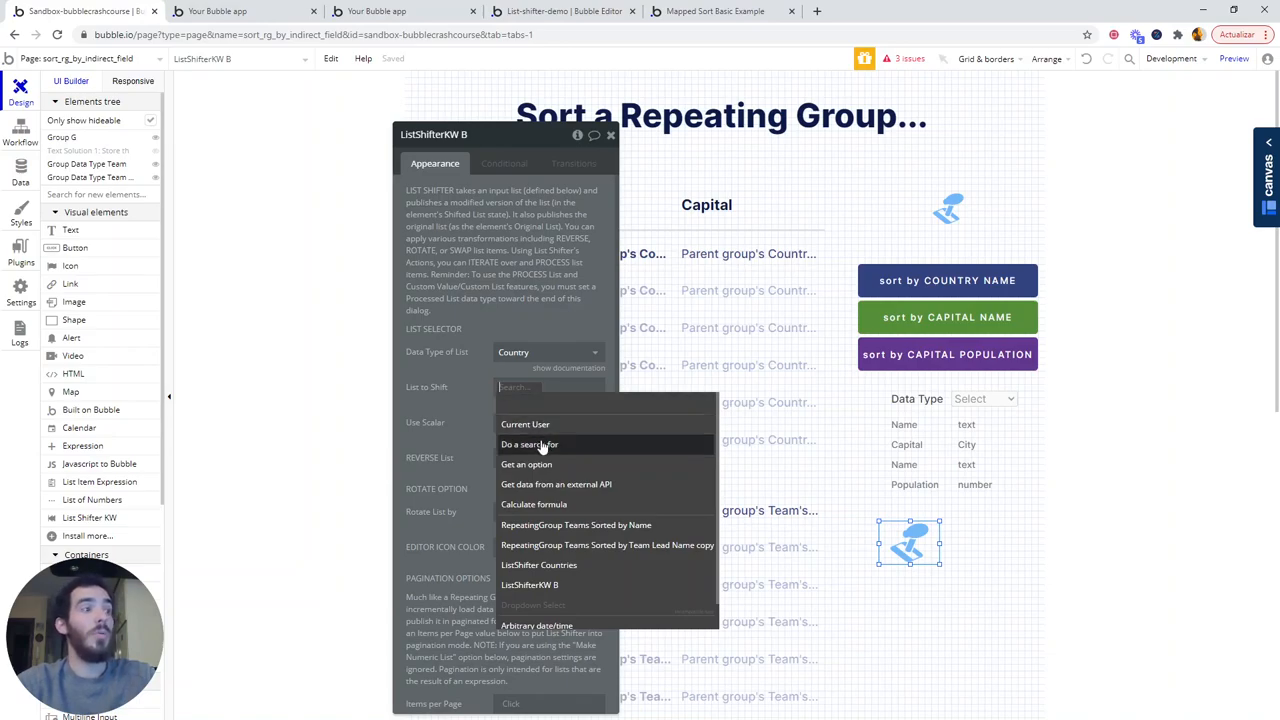
left_click(527, 444)
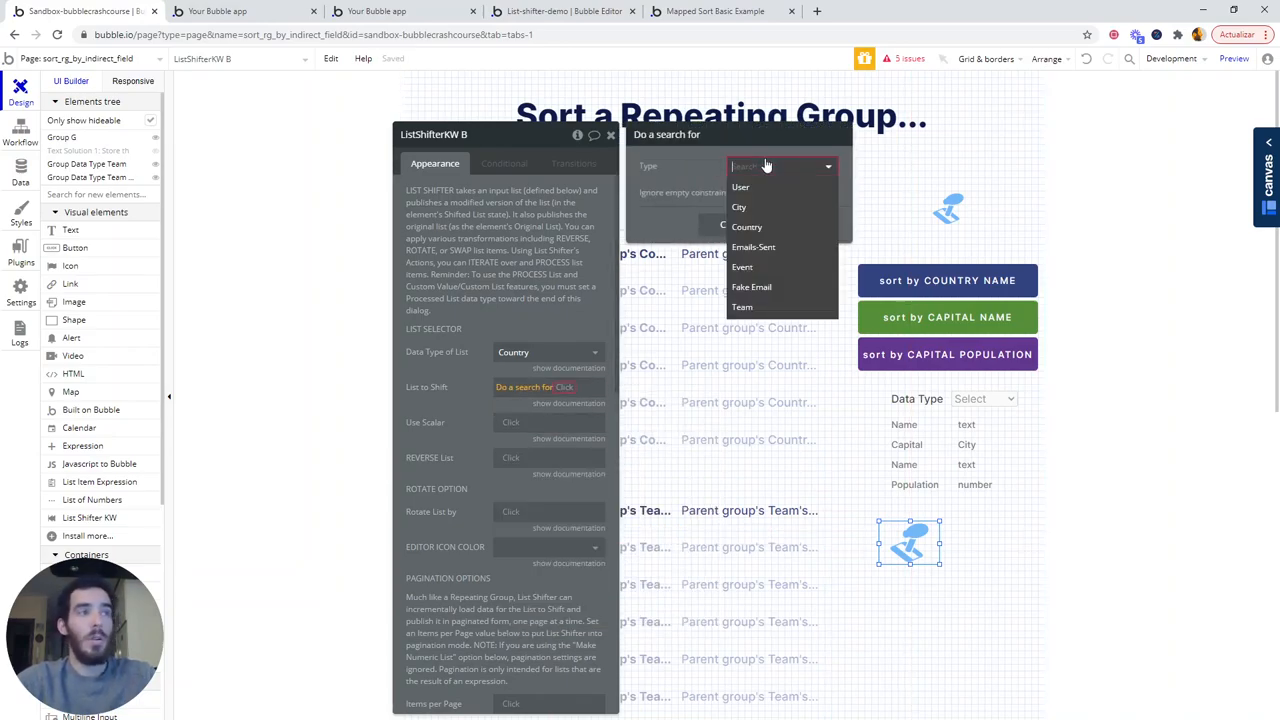
left_click(746, 227)
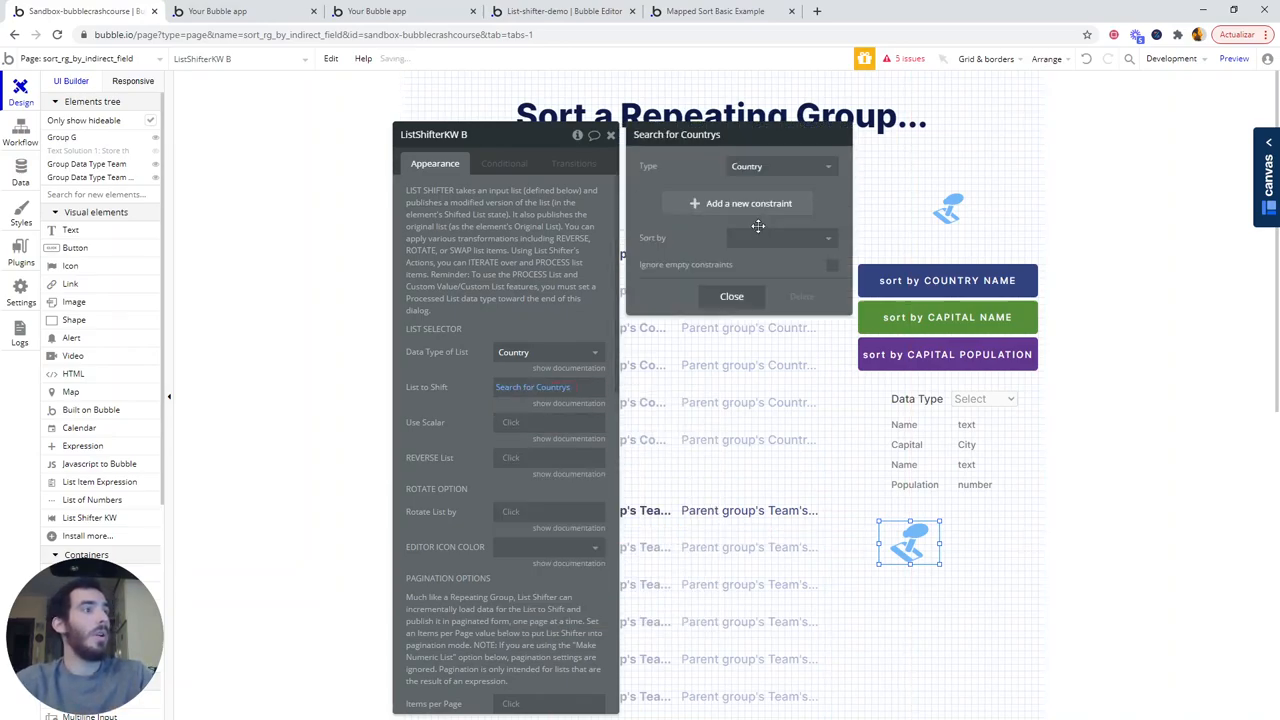
left_click(780, 238)
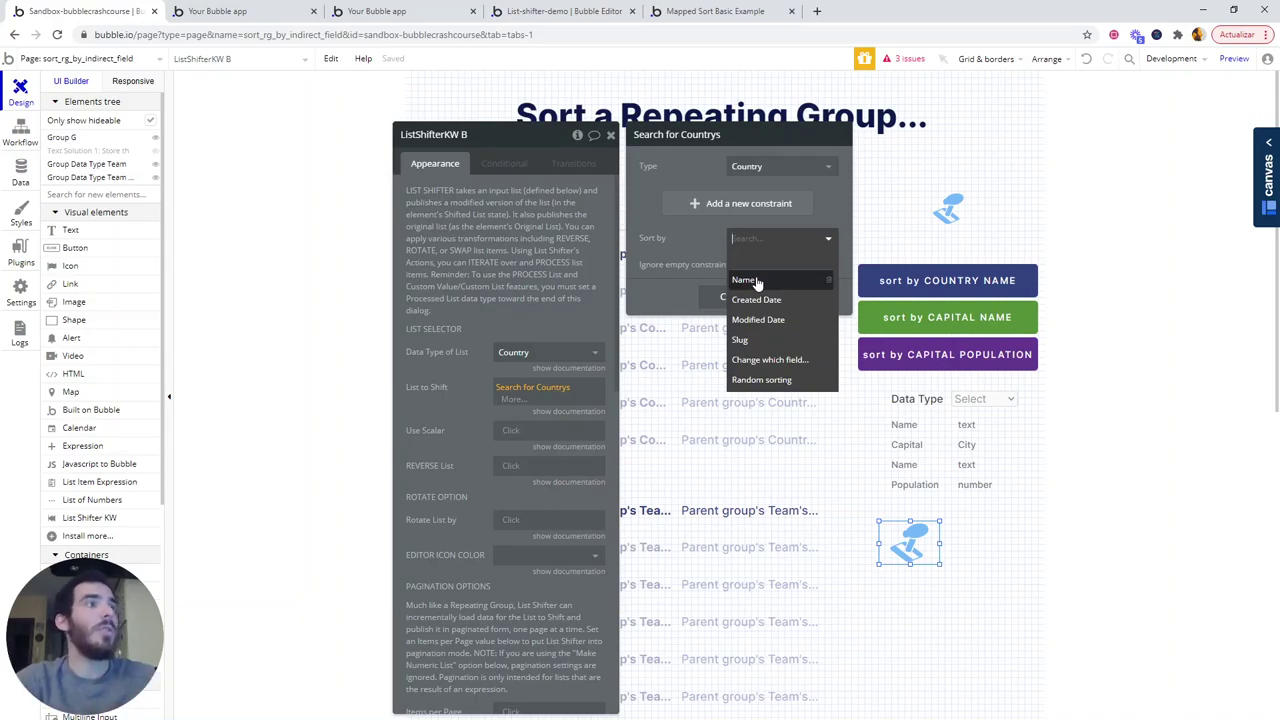
left_click(743, 279)
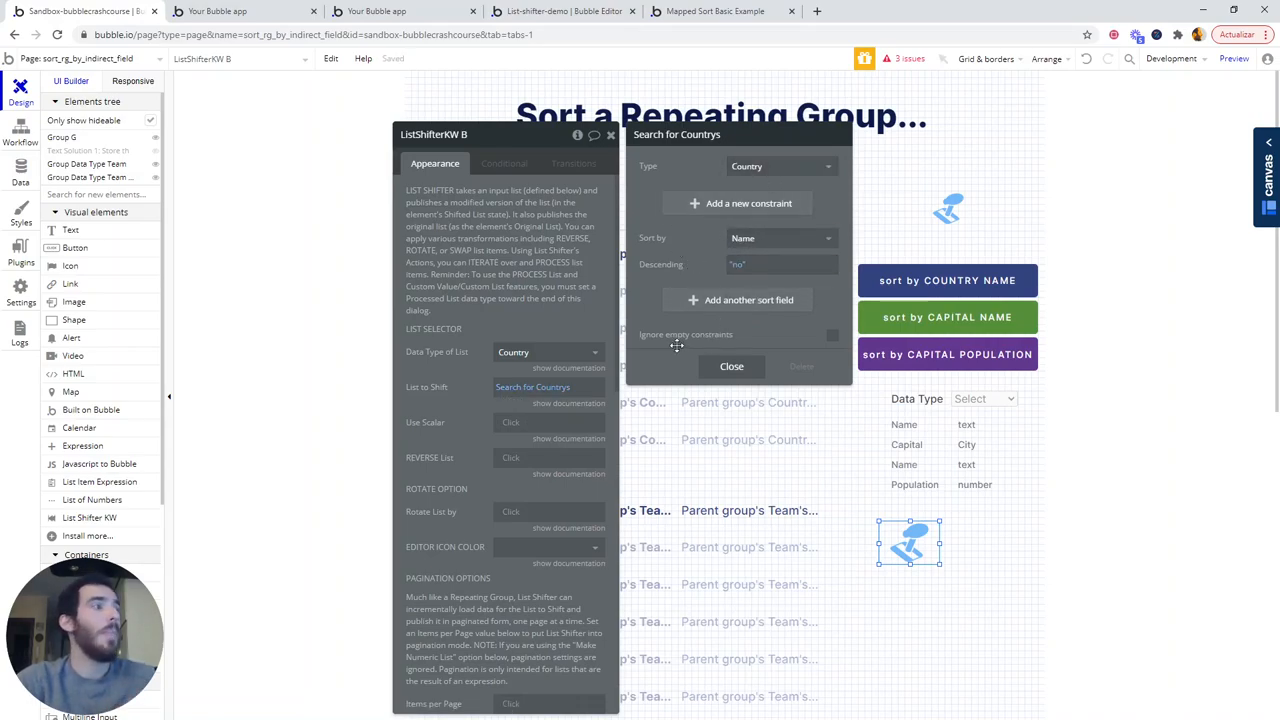
mouse_move(629, 424)
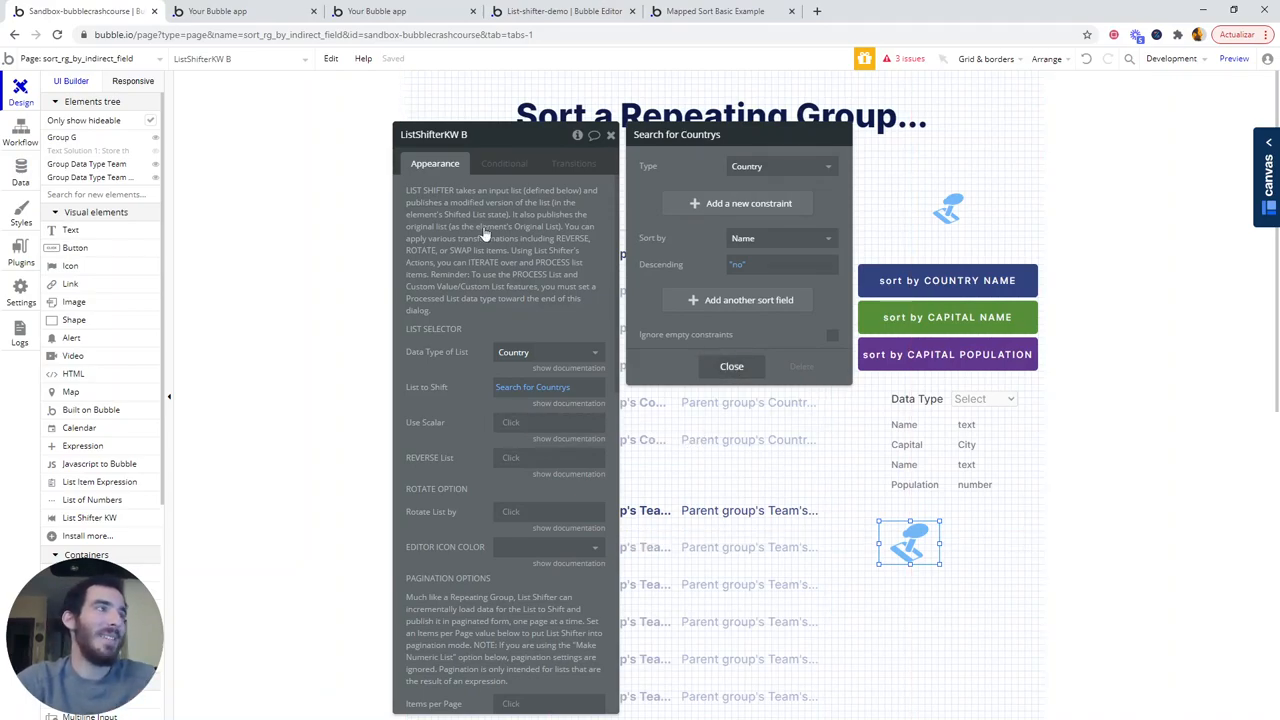
left_click(731, 366)
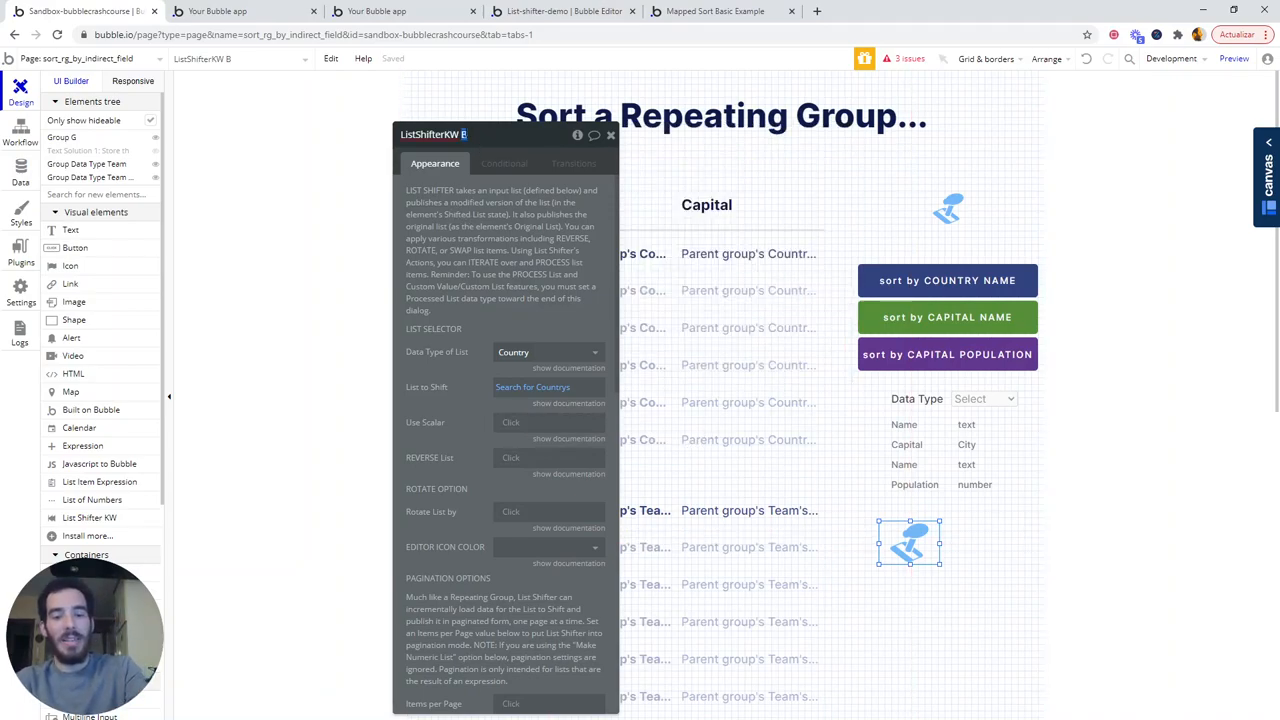
Name the element 'ListShifterKW COUNTRIES' and reopen its properties.
type("COUNTRIES")
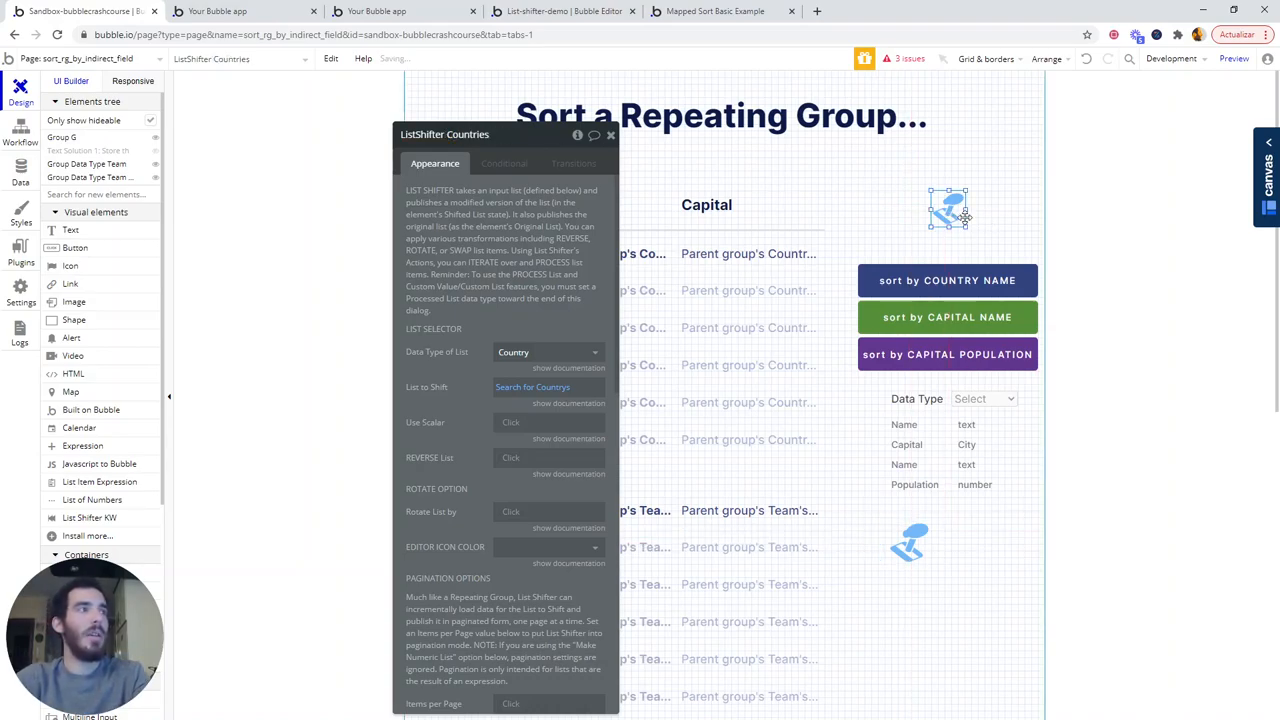
left_click(612, 134)
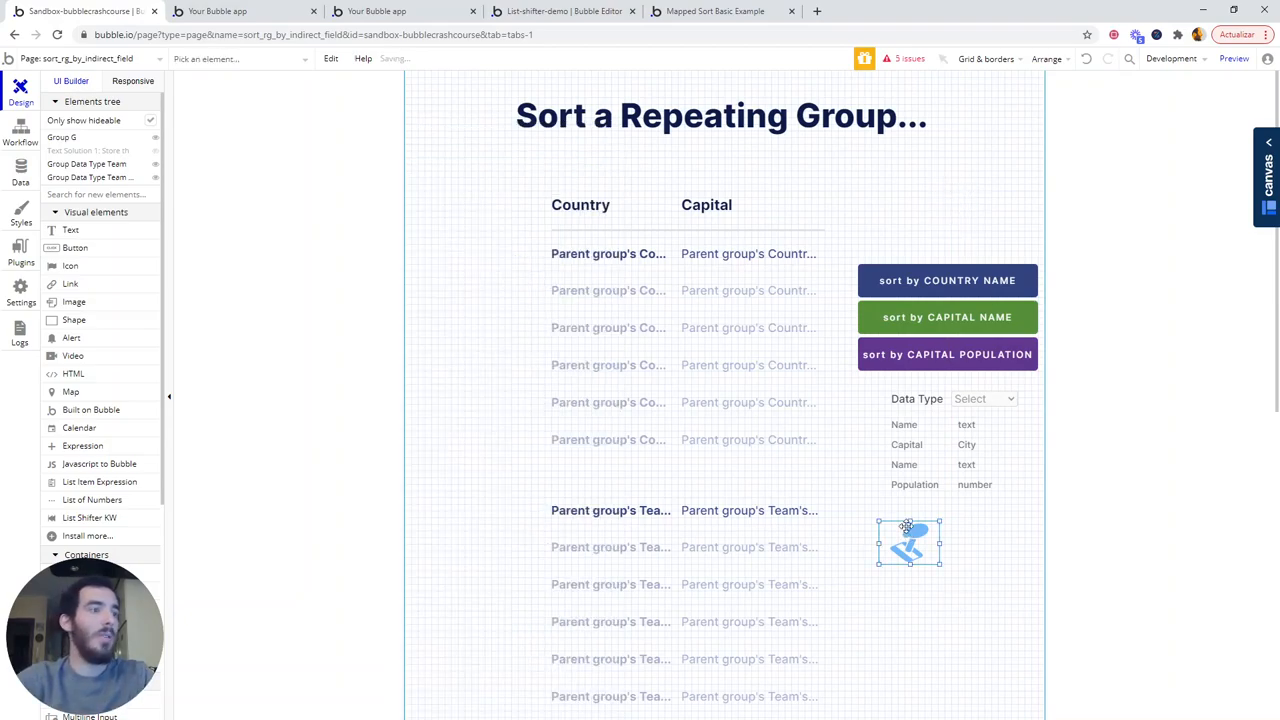
double_click(908, 542)
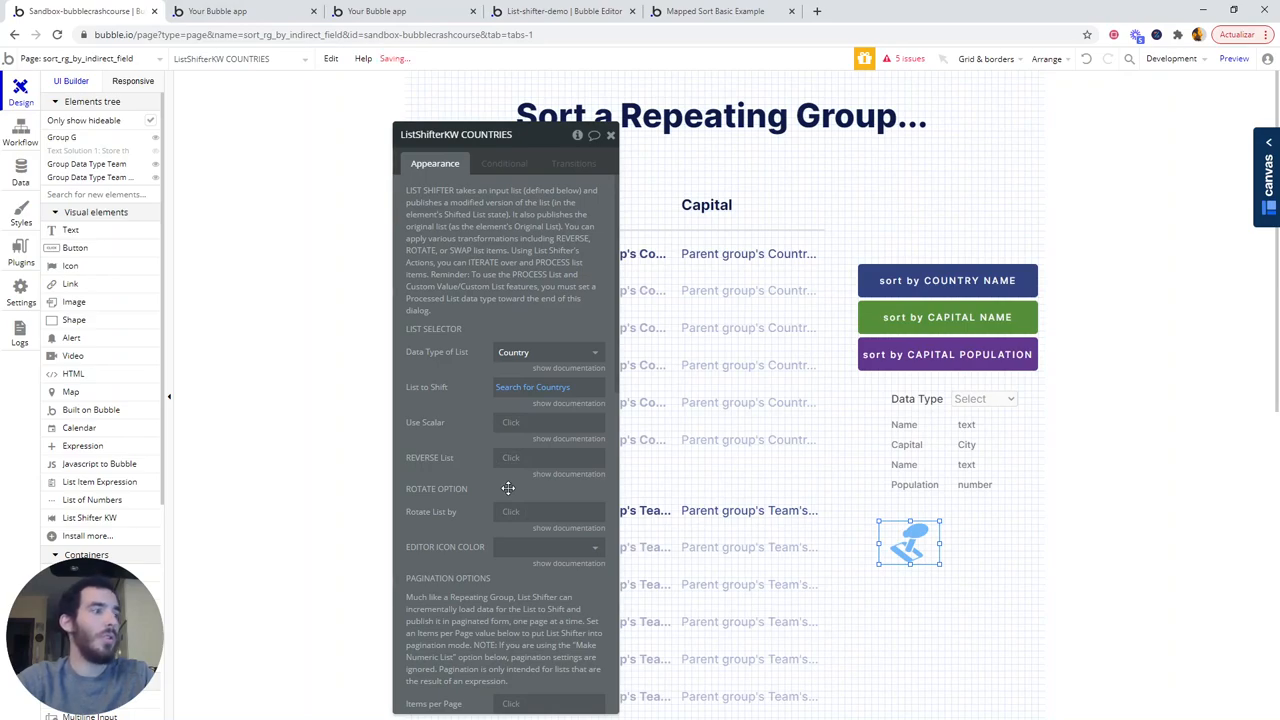
scroll("down", 3)
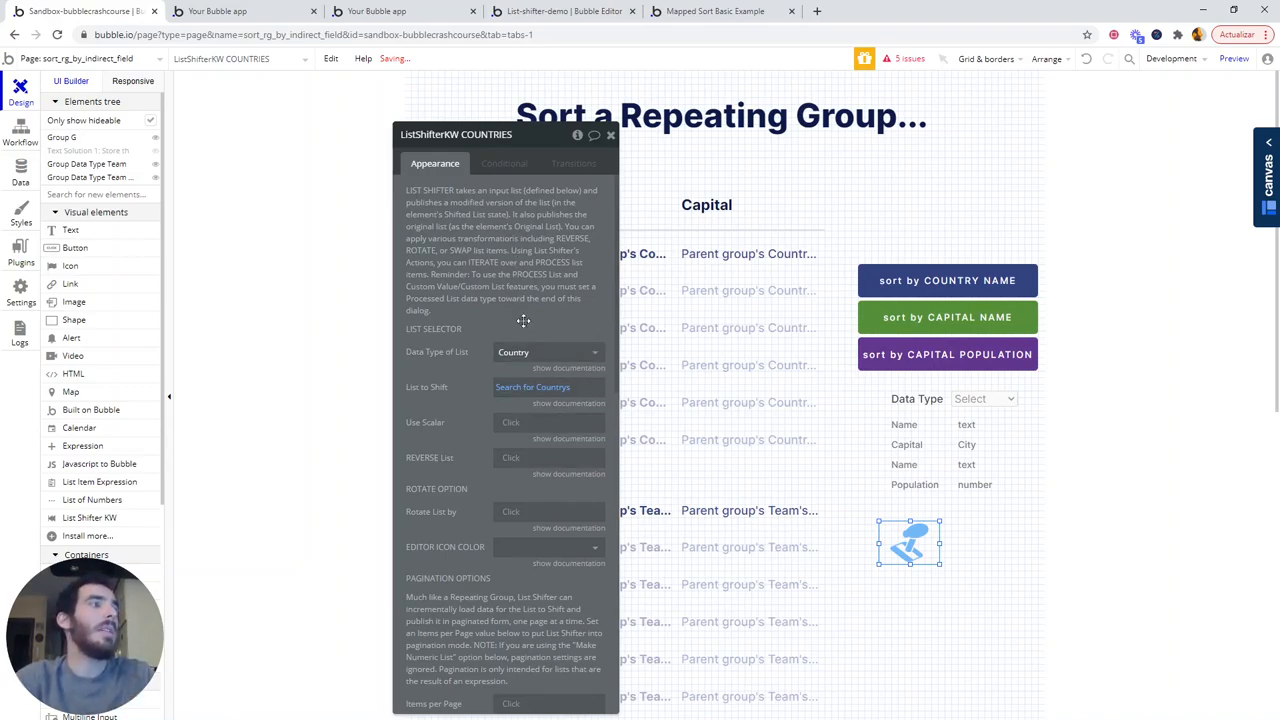
mouse_move(533, 388)
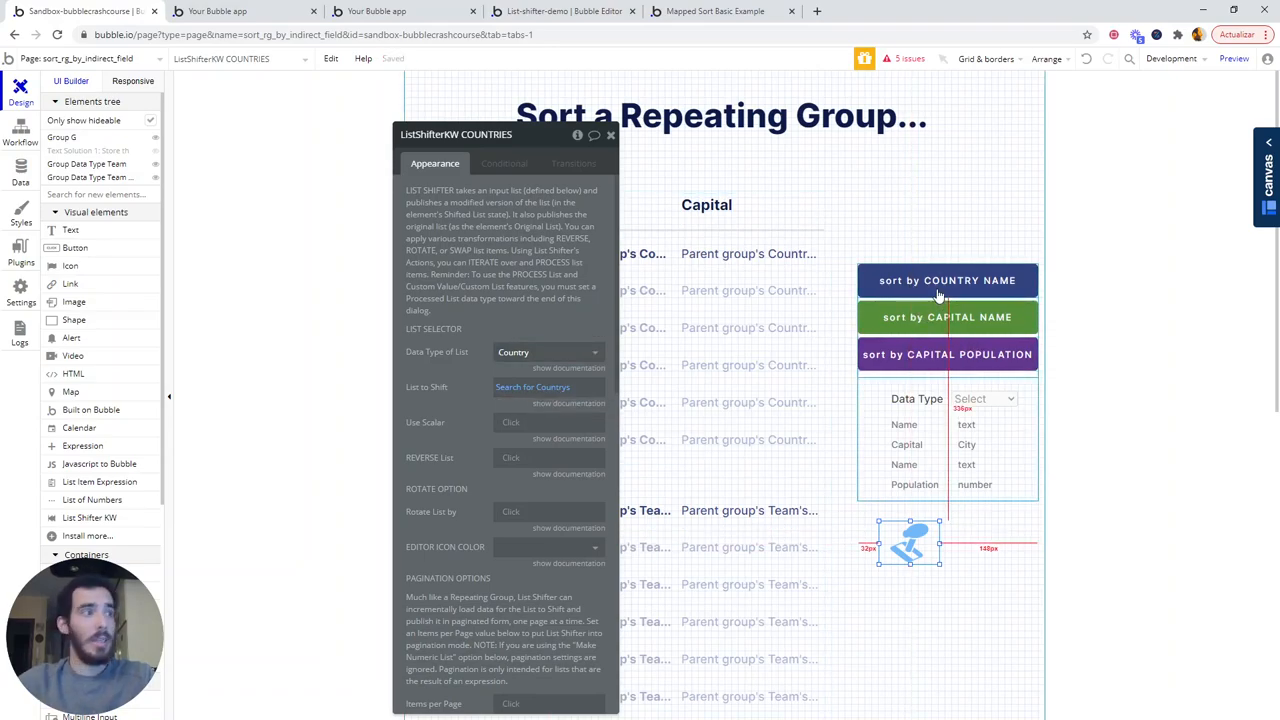
Add the 'SORT List a List Shifter KW' action to the sort button's workflow via a 'shifter' search.
left_click(947, 280)
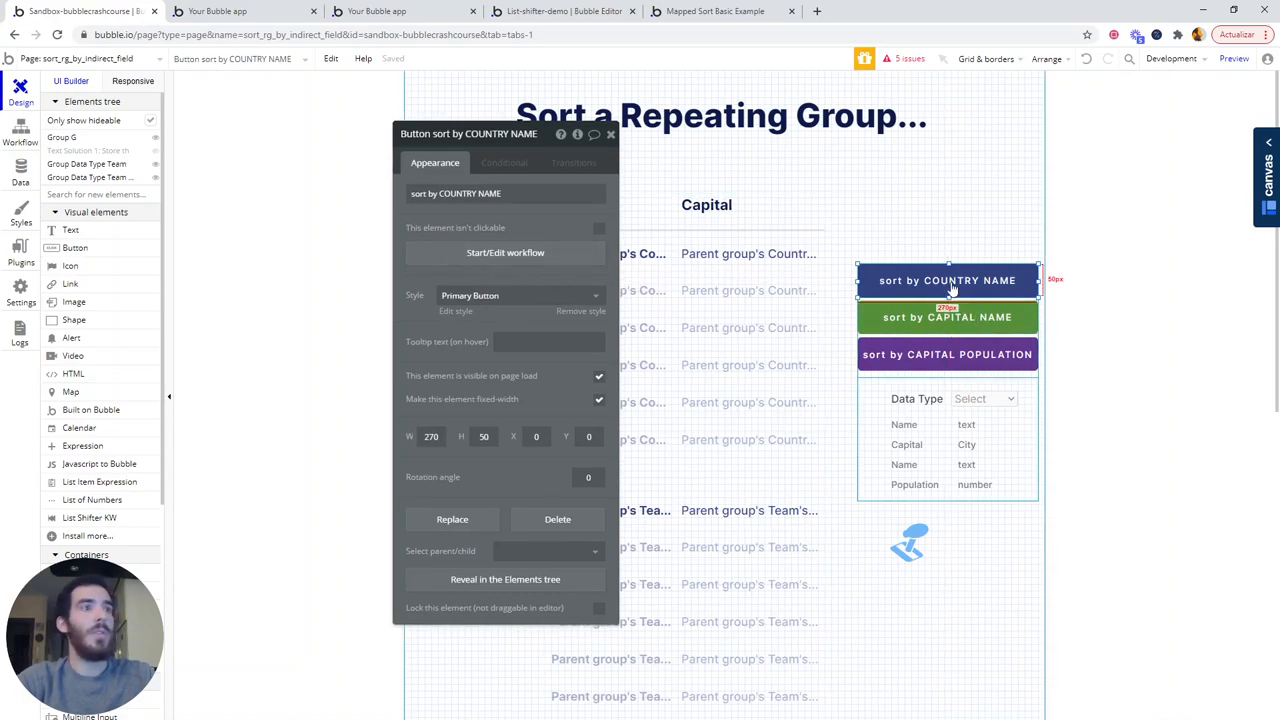
left_click(947, 317)
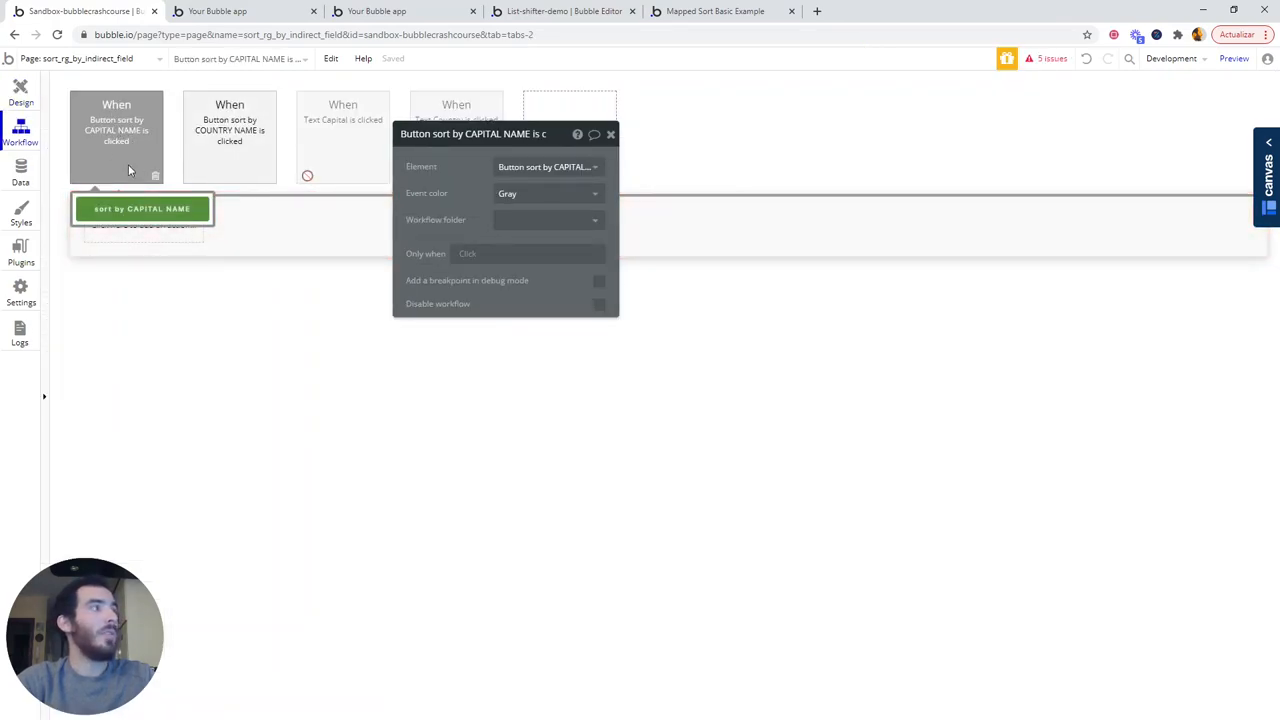
left_click(143, 224)
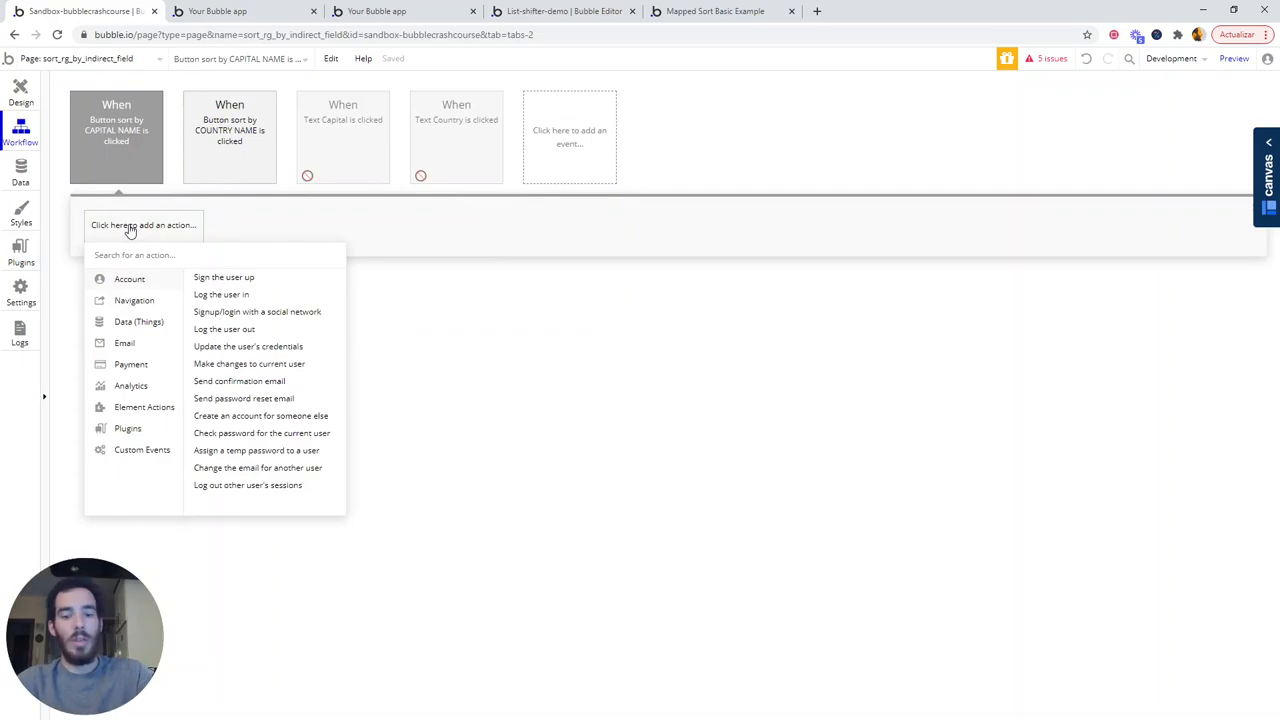
type("shifter")
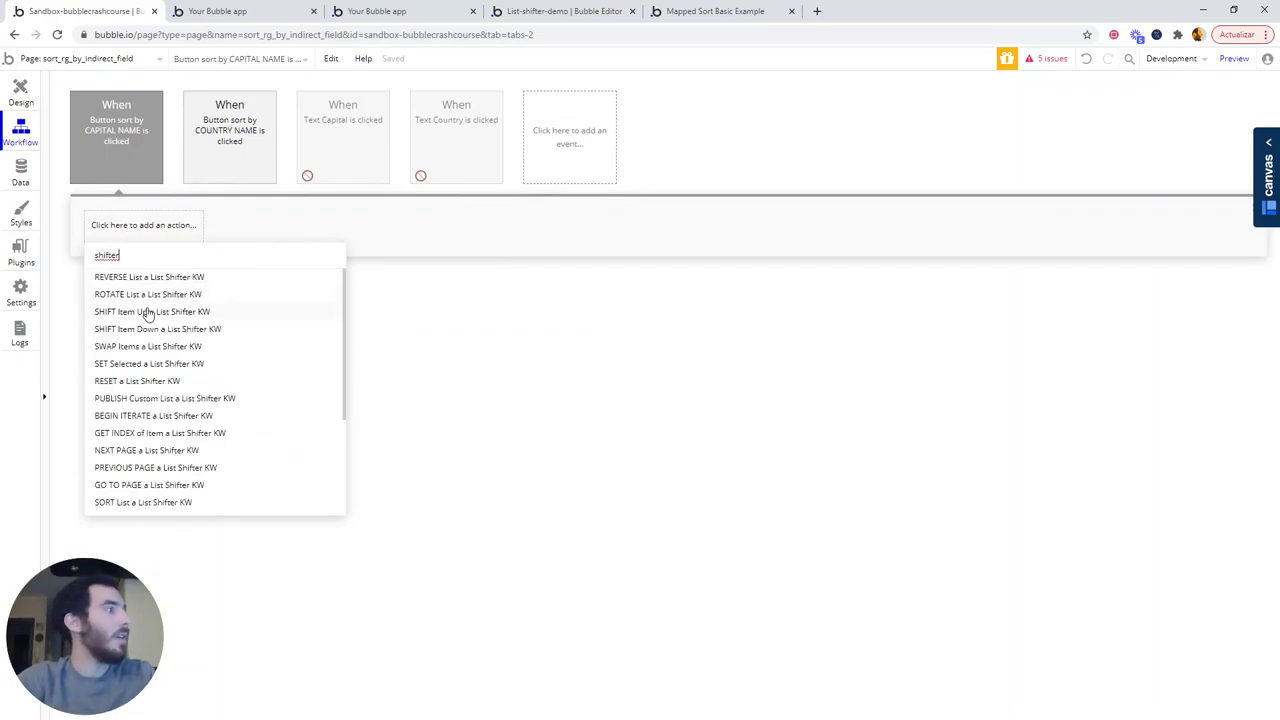
left_click(140, 502)
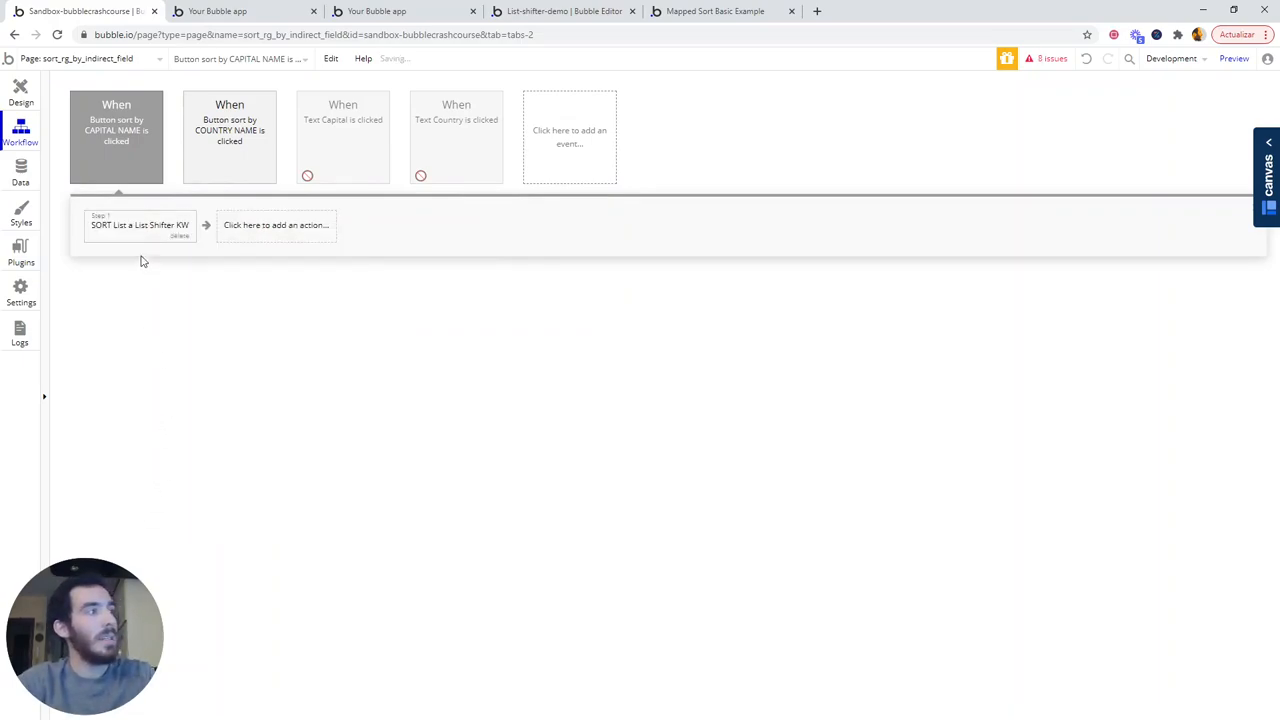
Set Step 1's element to ListShifterKW COUNTRIES and its sort-by-list type to text.
left_click(140, 224)
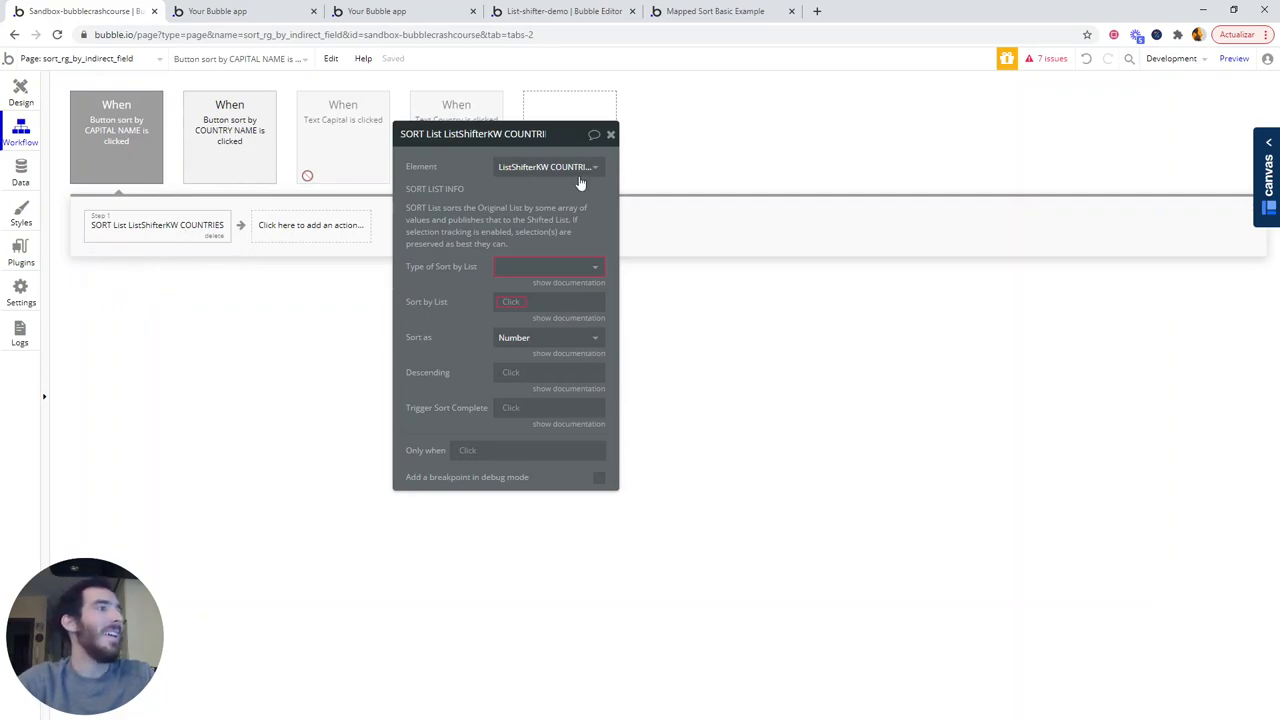
left_click(547, 166)
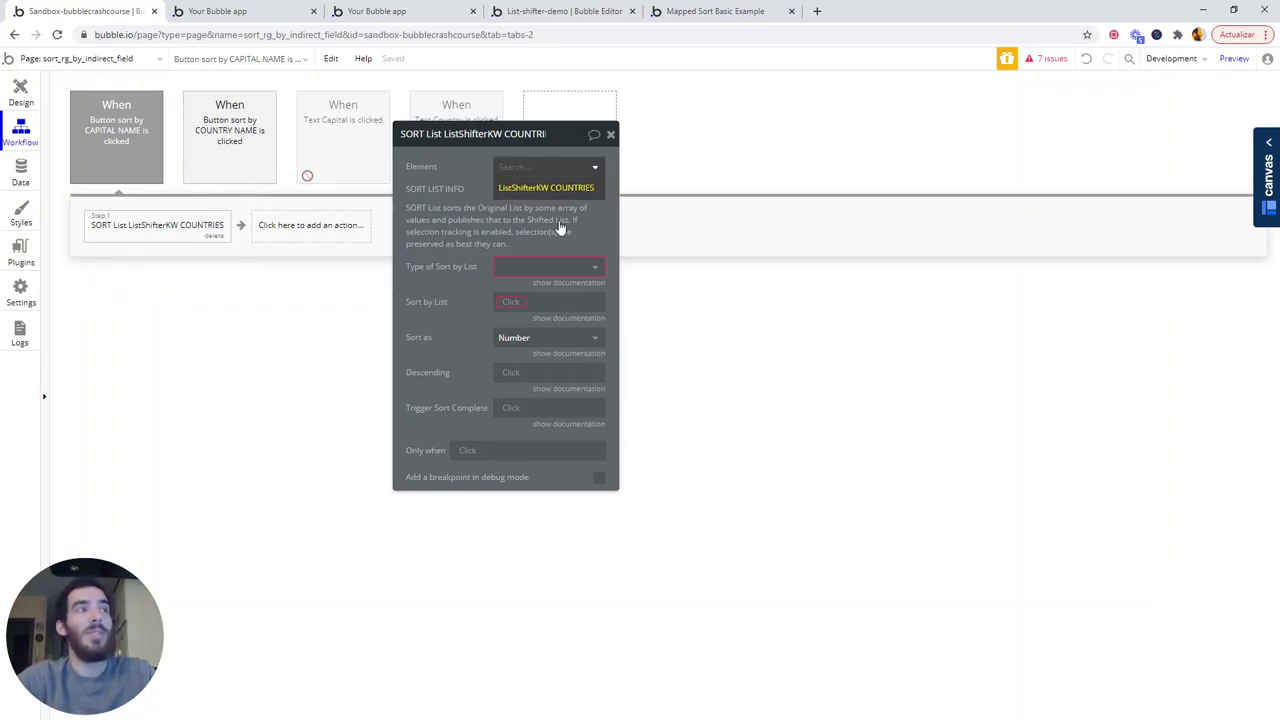
left_click(548, 266)
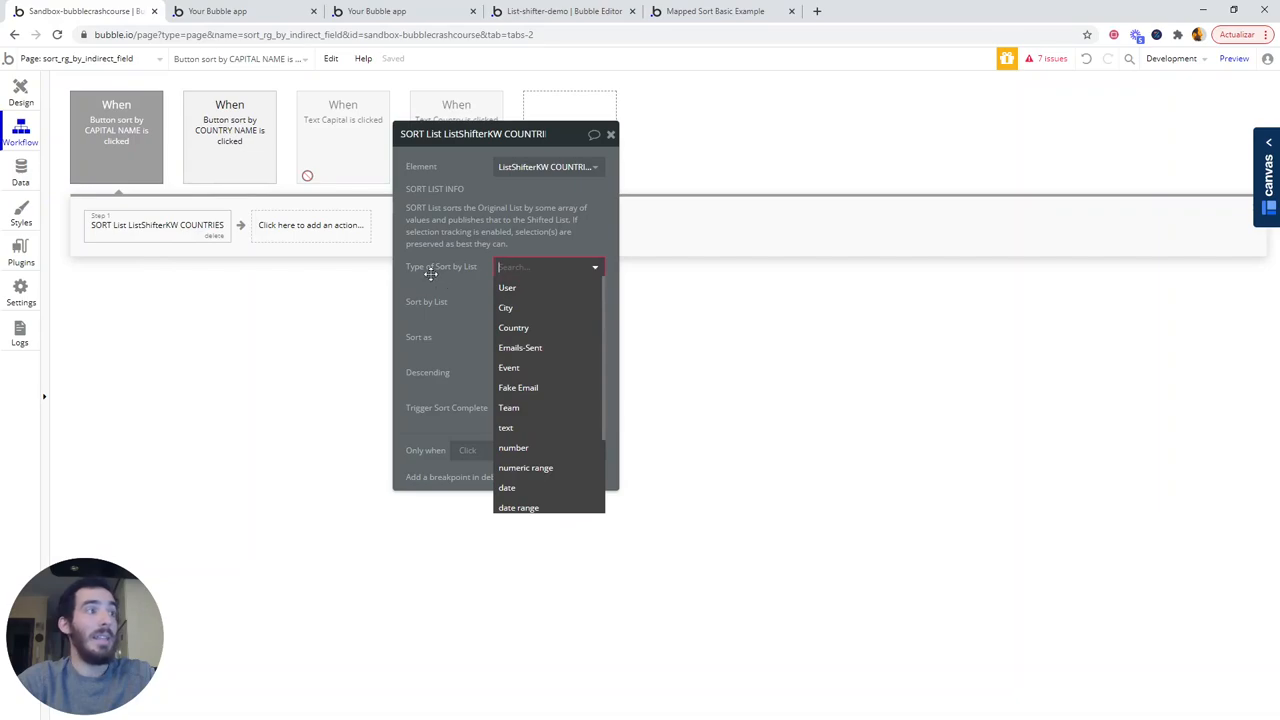
mouse_move(537, 287)
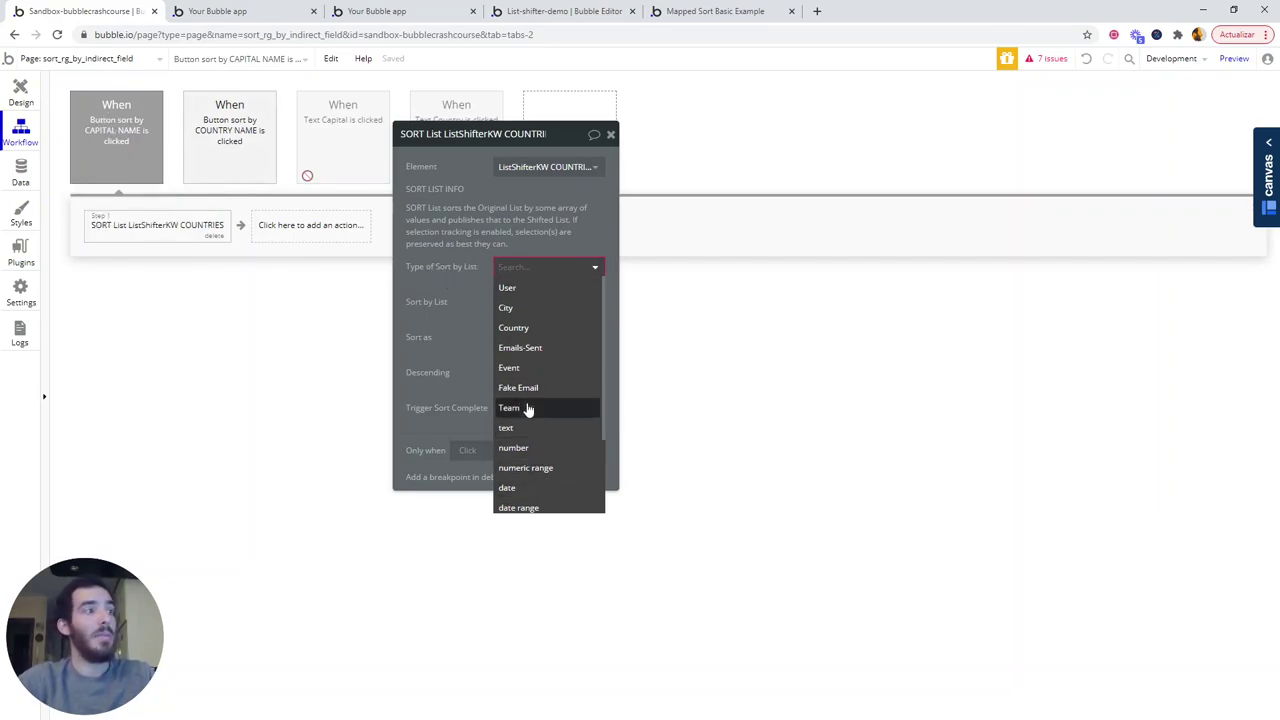
left_click(502, 428)
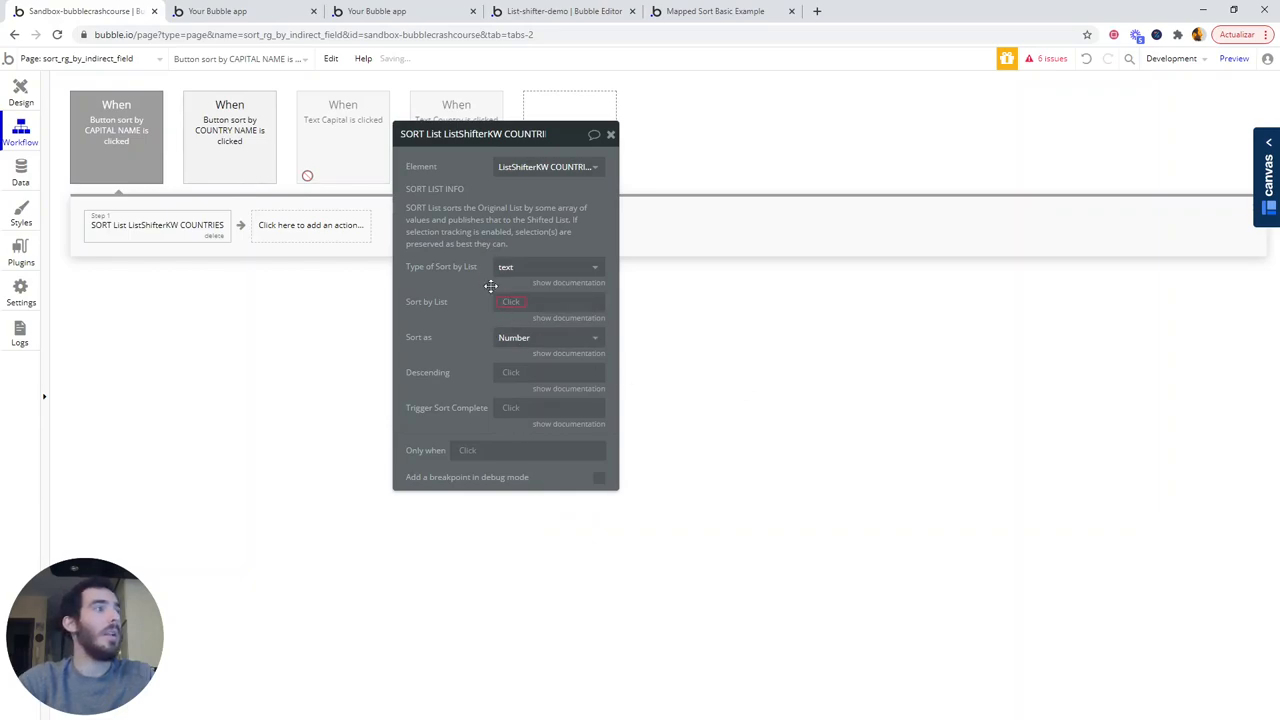
Set Sort by List to ListShifterKW COUNTRIES's Original List's Capital's Name.
left_click(548, 301)
type("list")
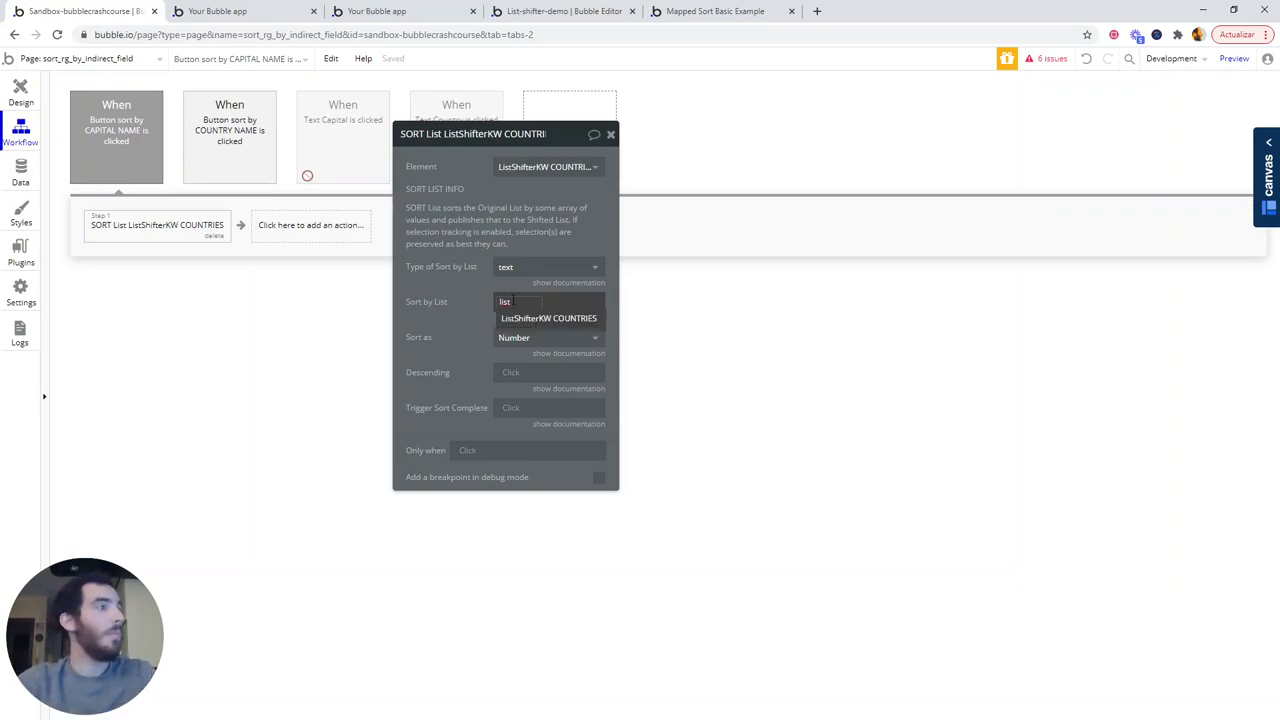
left_click(544, 318)
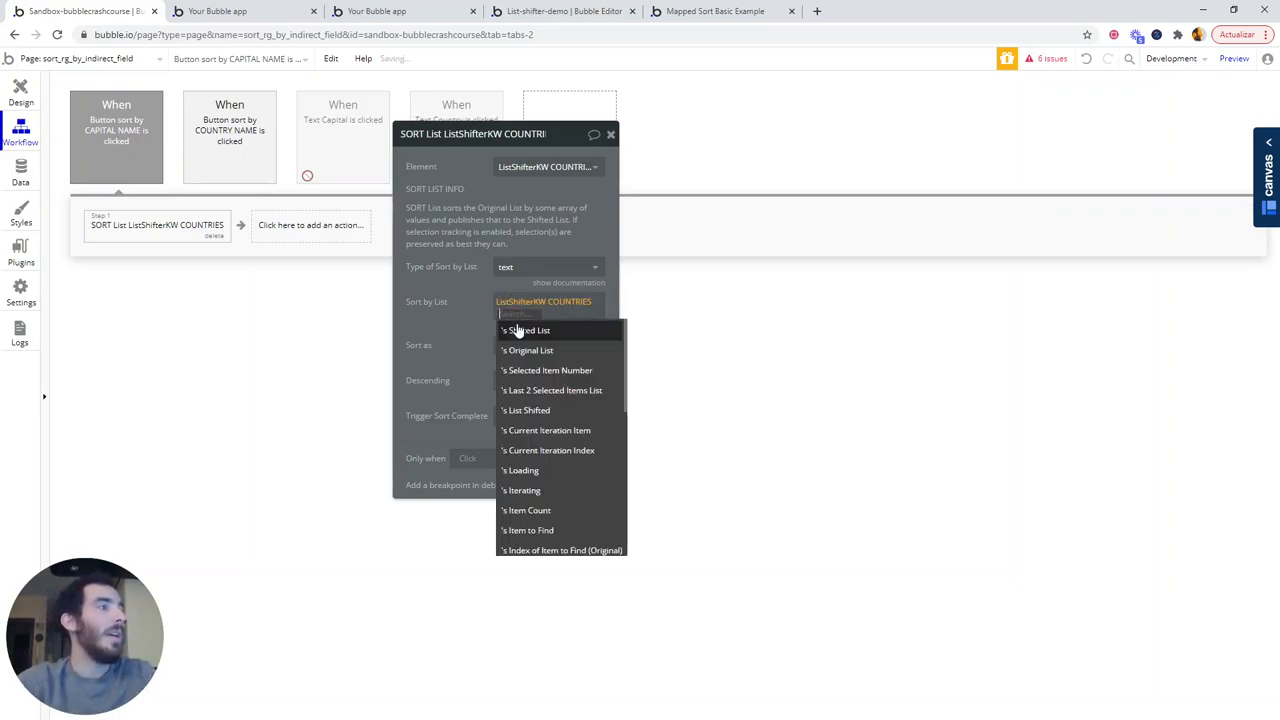
mouse_move(540, 350)
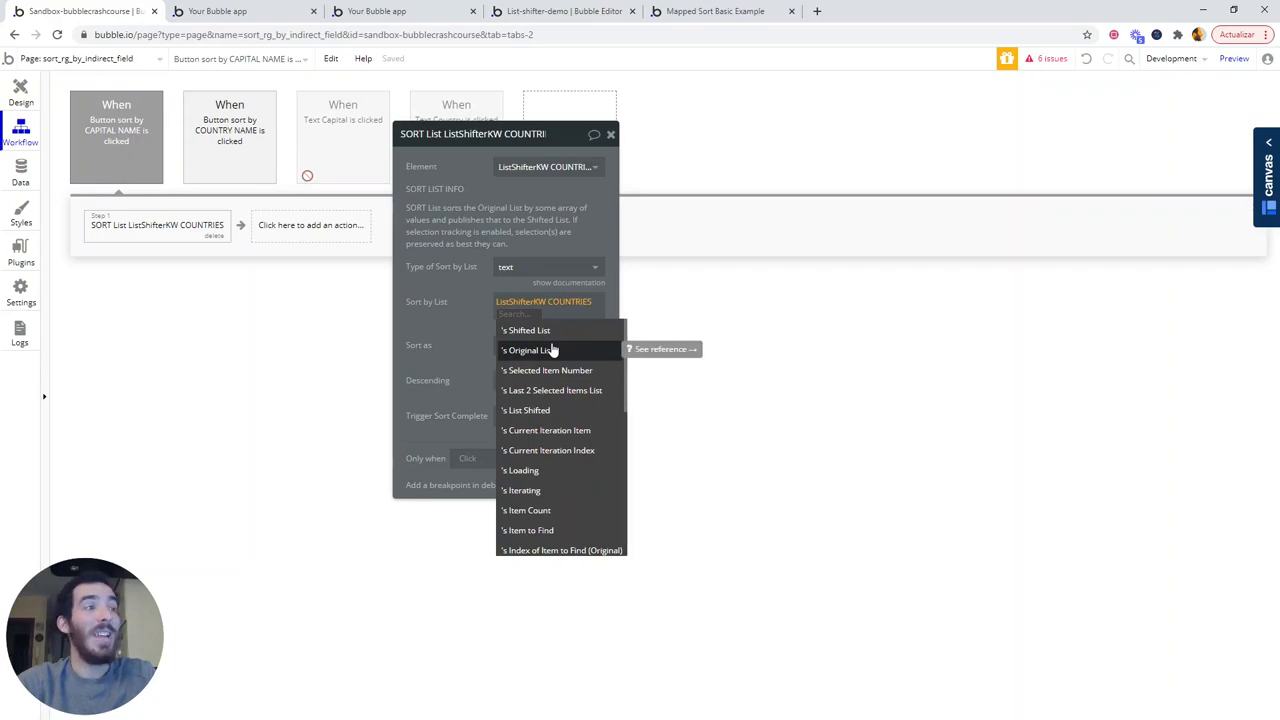
left_click(527, 350)
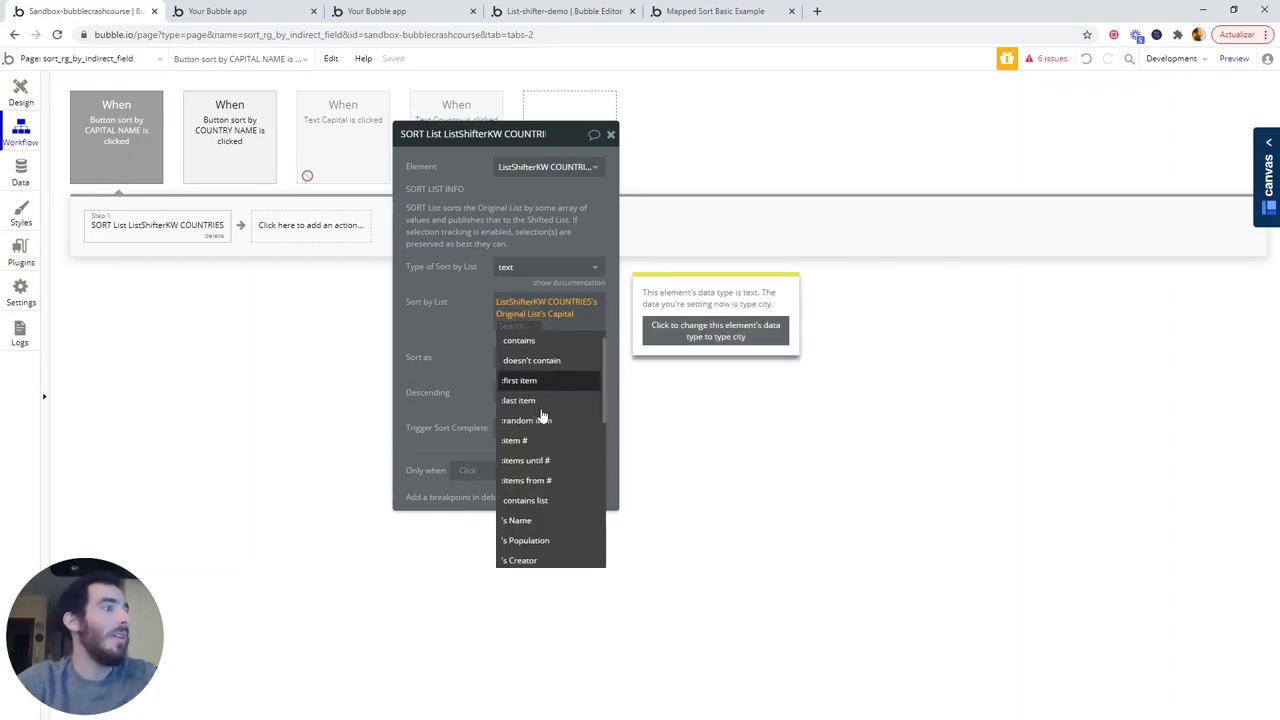
left_click(517, 520)
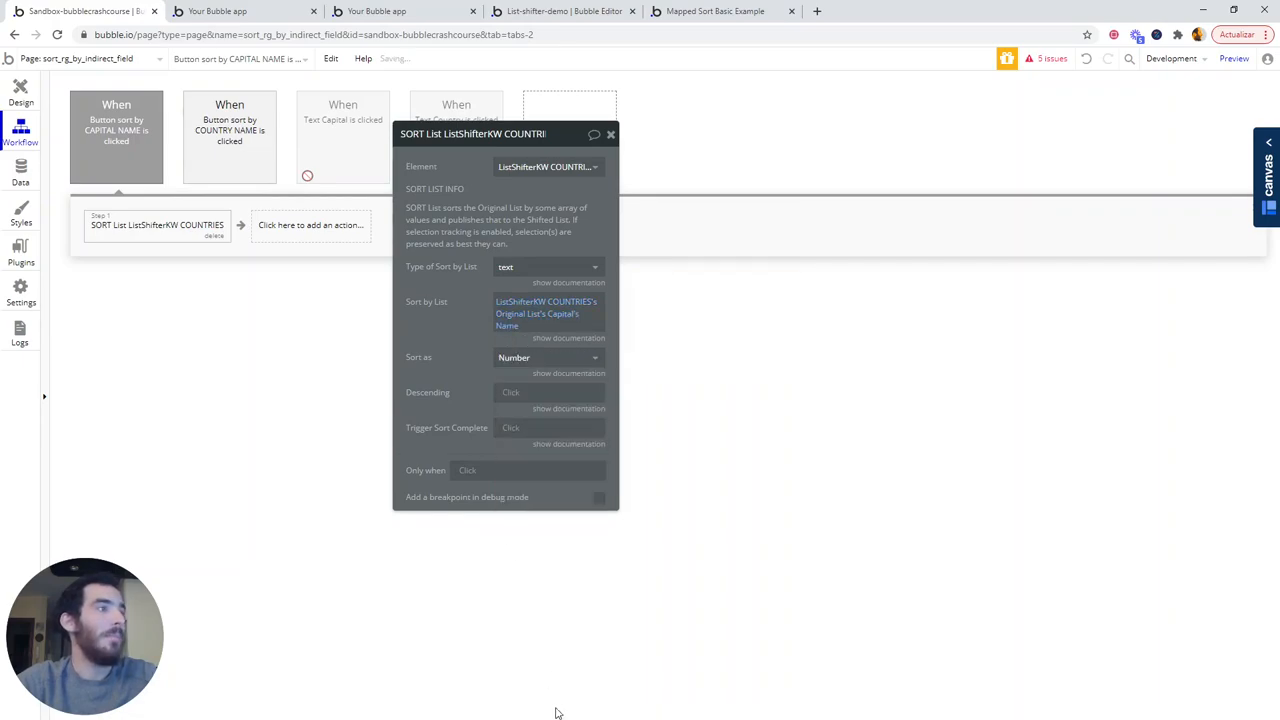
mouse_move(528, 316)
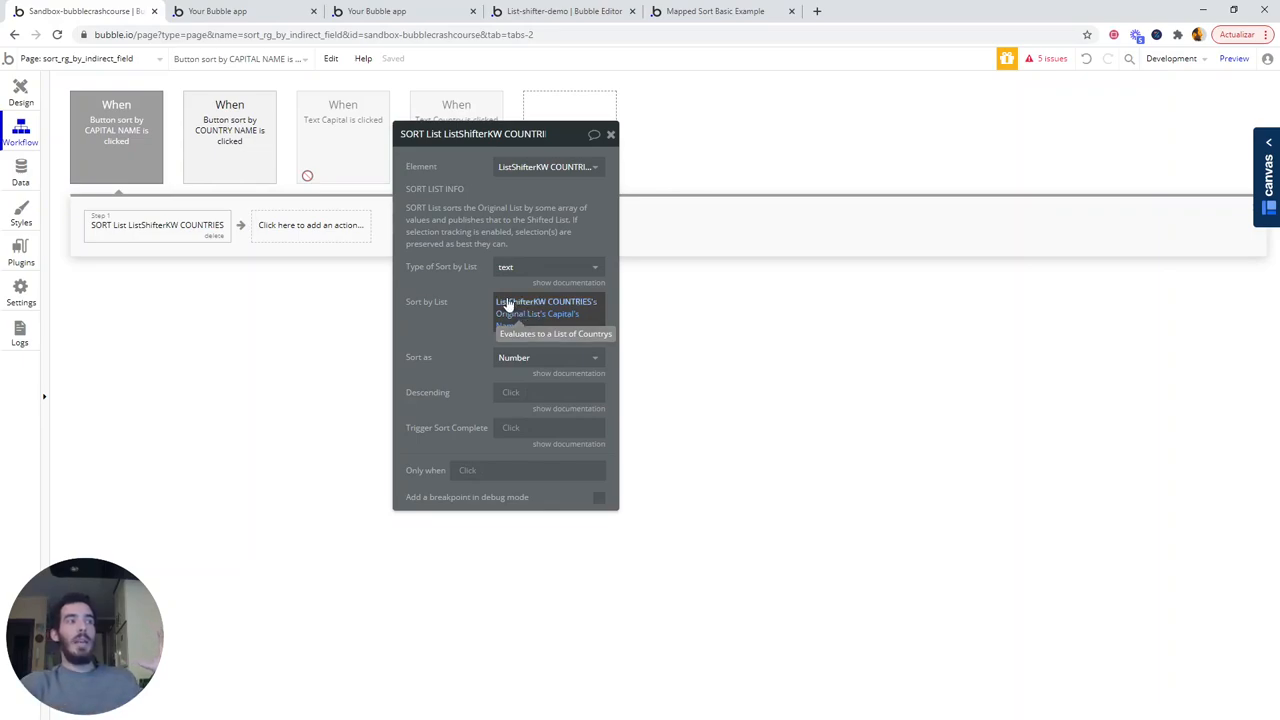
left_click(546, 307)
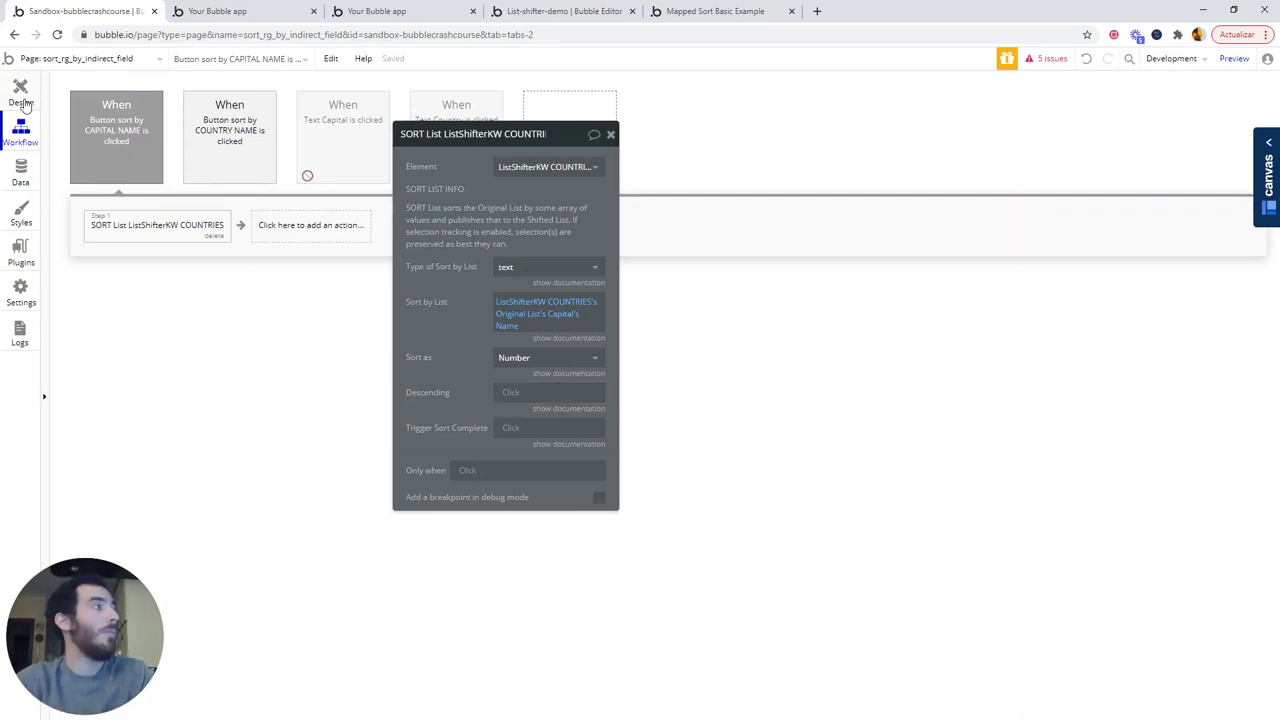
Feed the countries repeating group from ListShifterKW COUNTRIES's shifted list and check the preview.
left_click(17, 105)
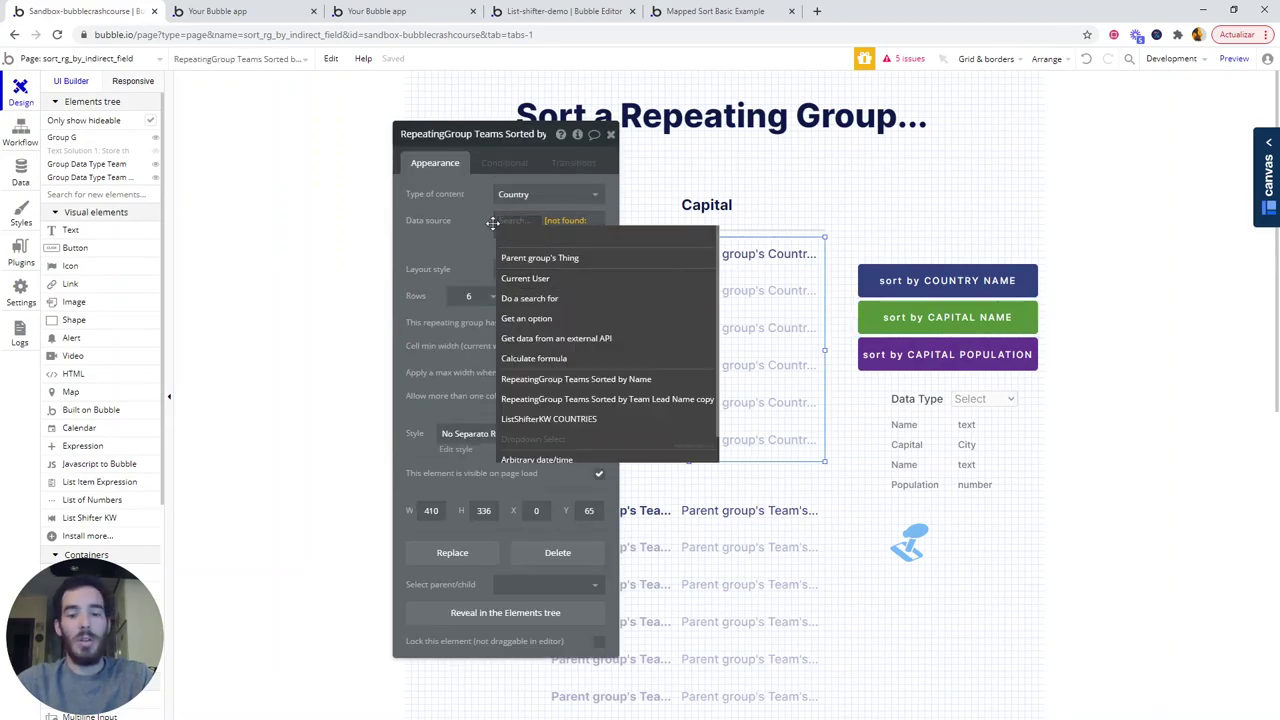
type("shif")
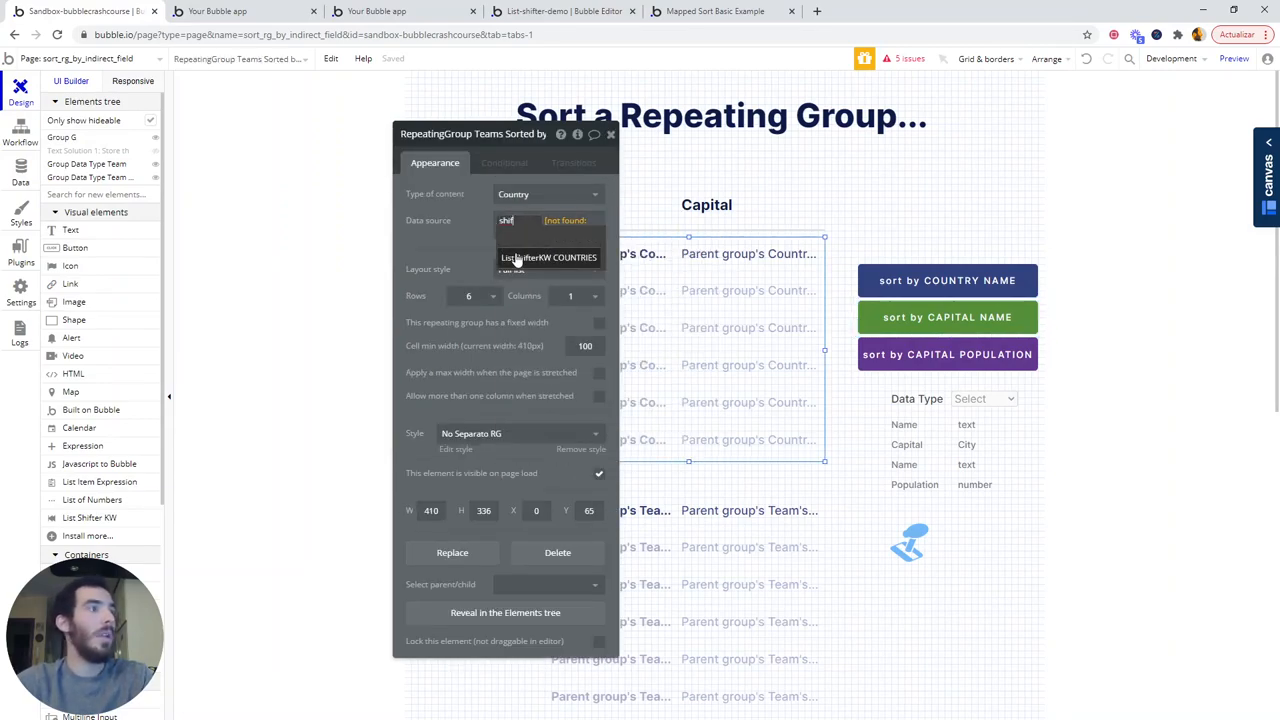
left_click(548, 257)
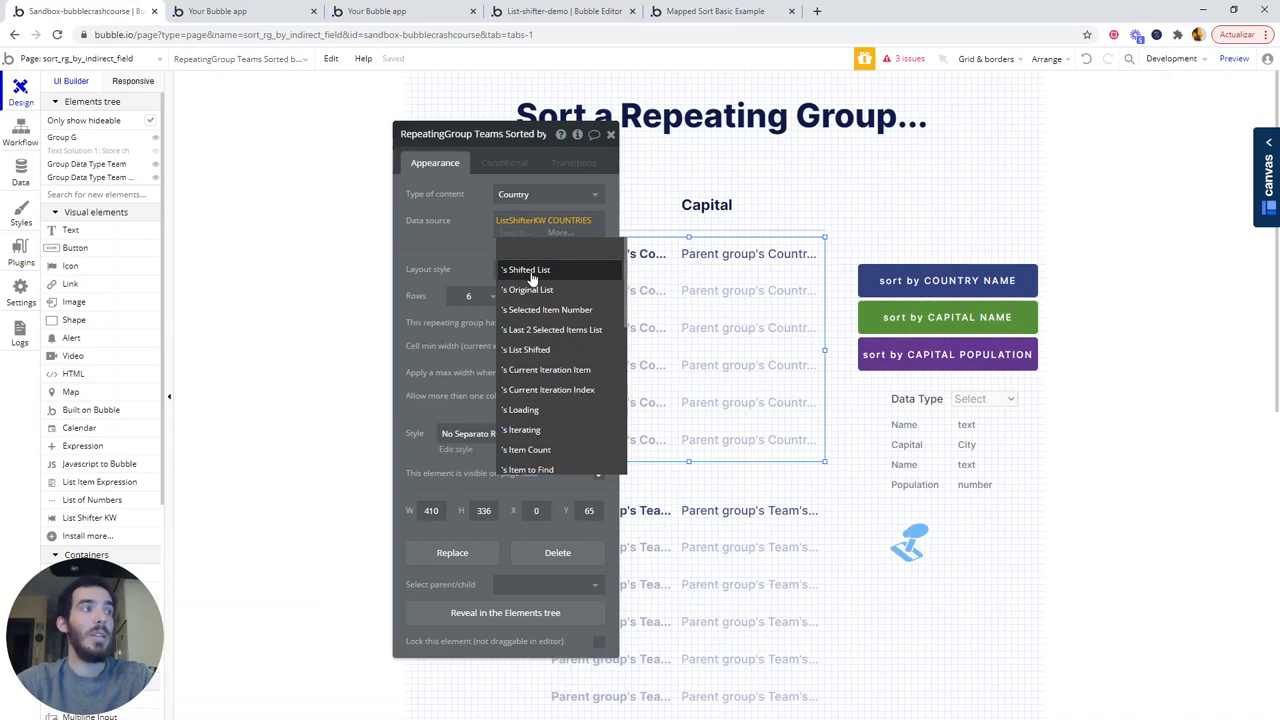
left_click(525, 270)
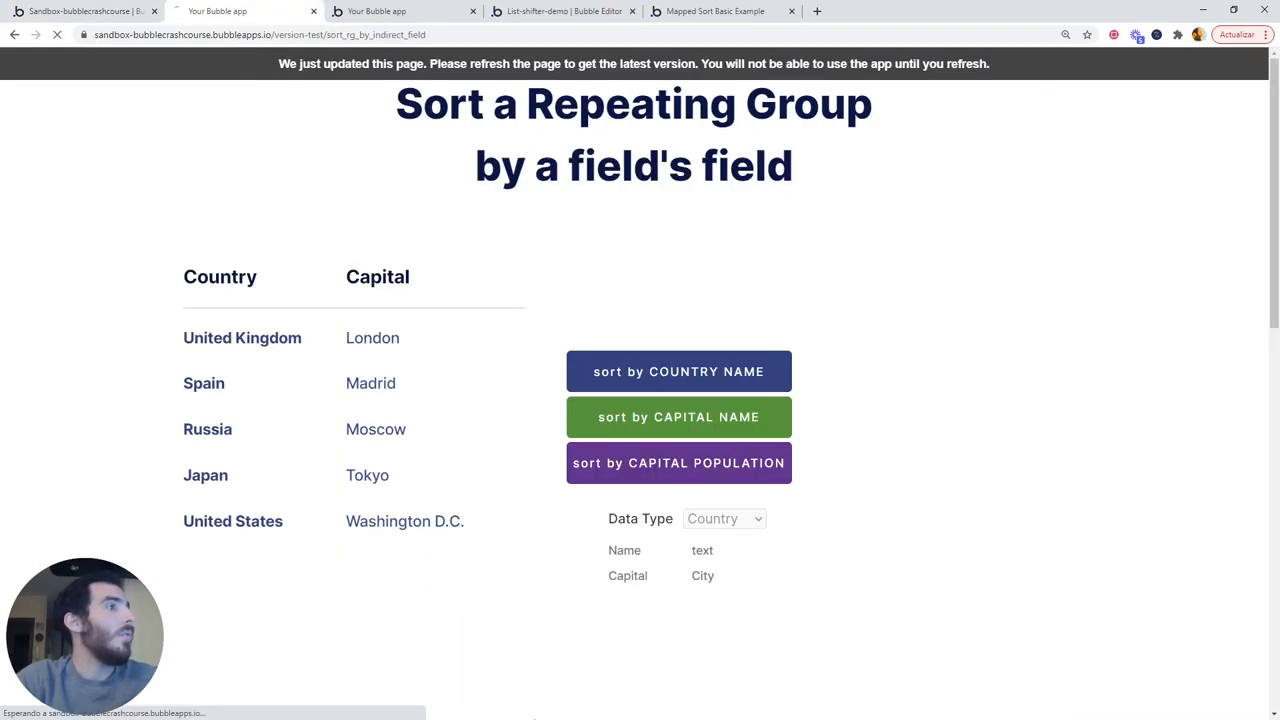
left_click(678, 417)
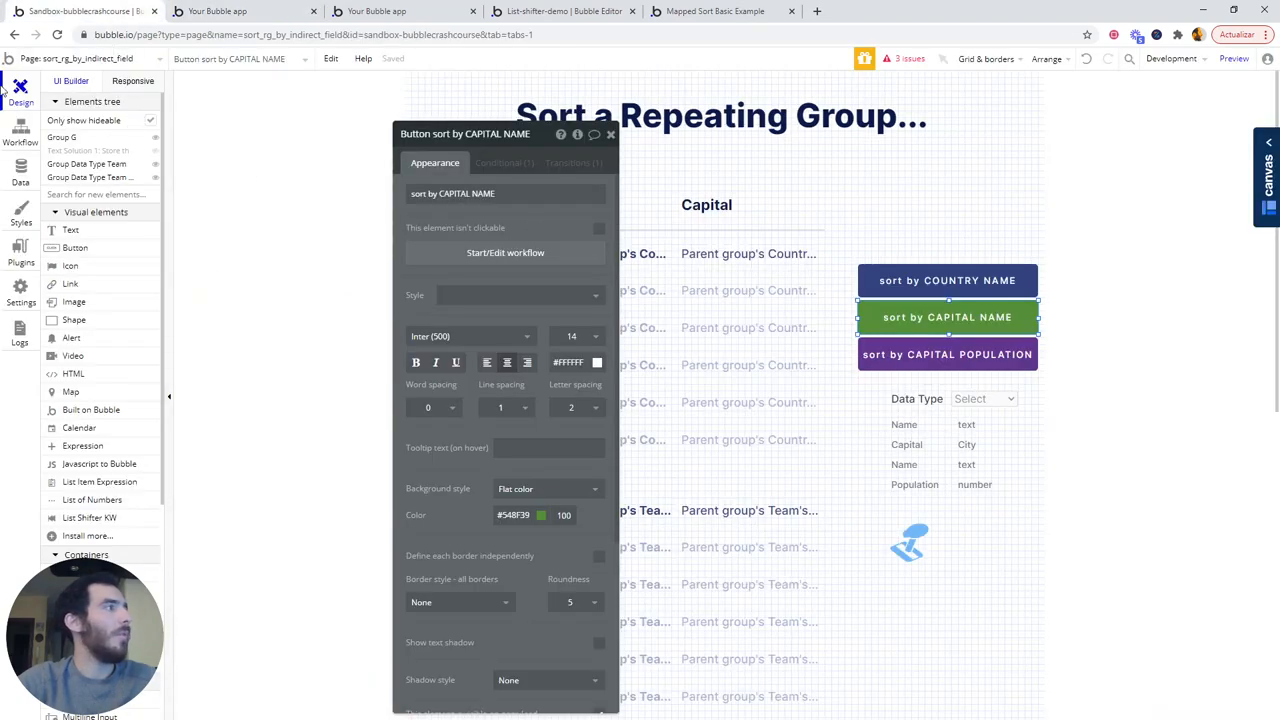
Set the capital-name button's SORT List action to sort as Text.
left_click(20, 125)
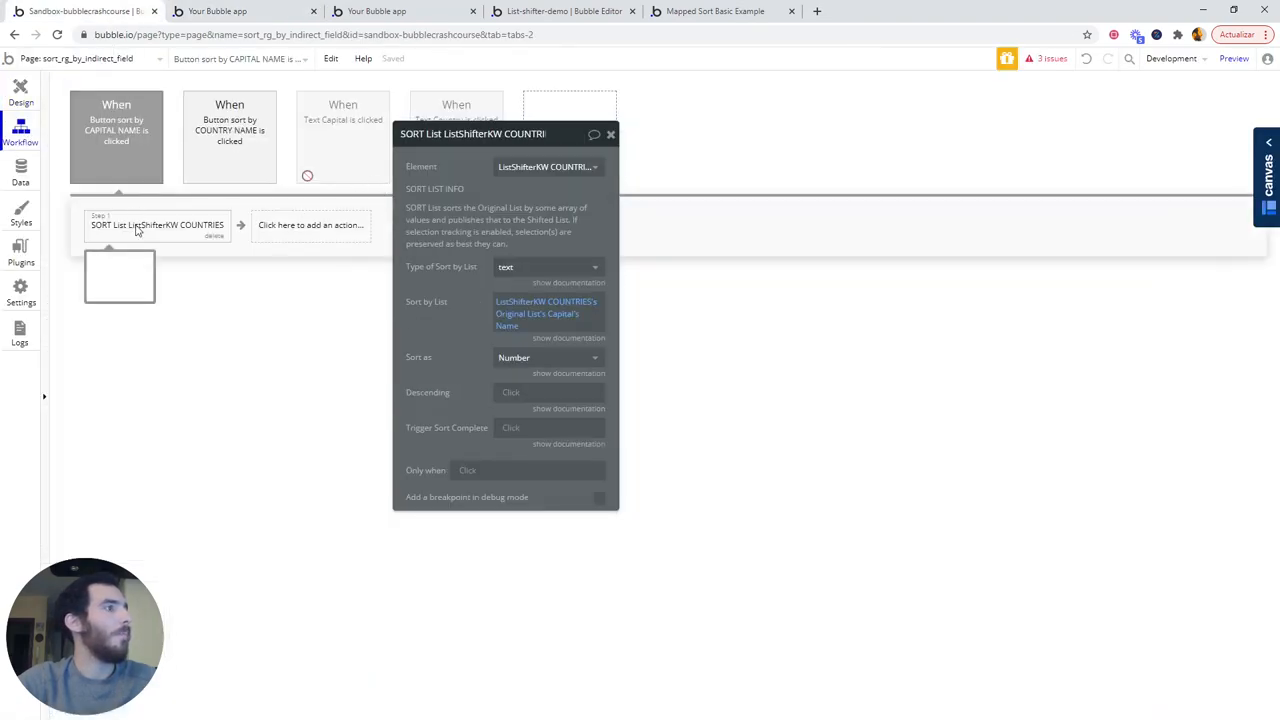
left_click(547, 357)
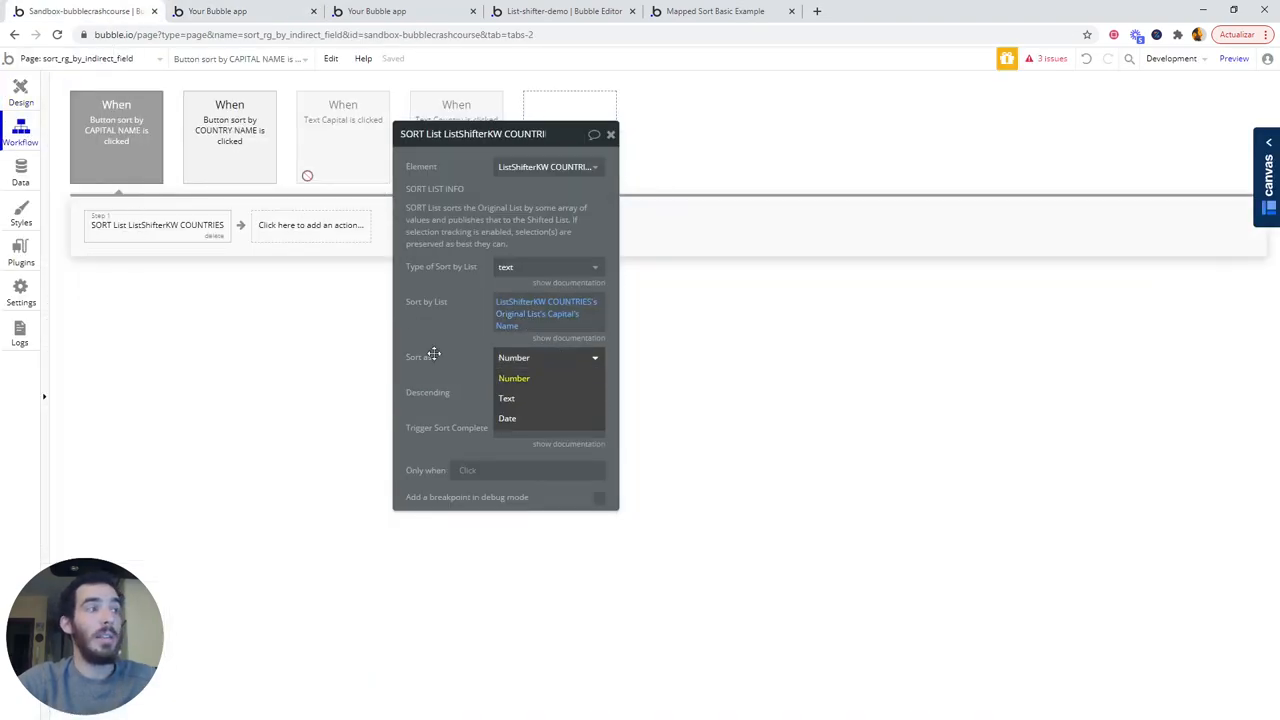
left_click(507, 398)
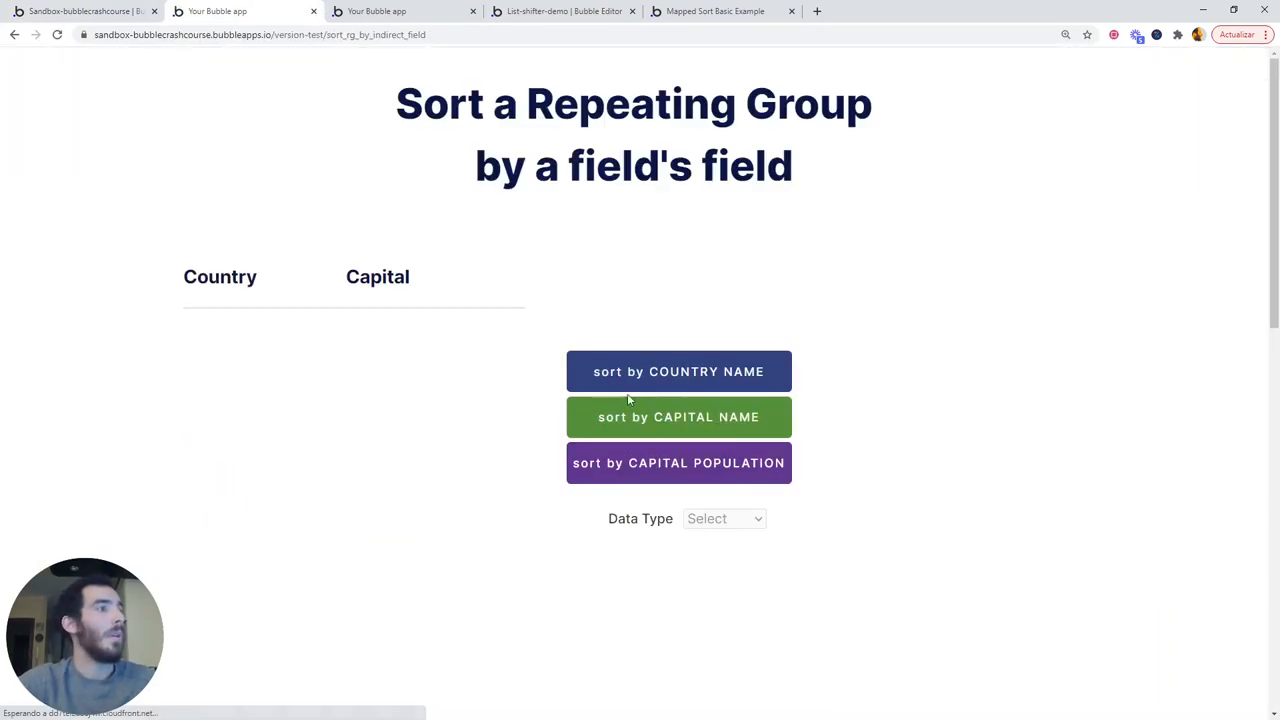
Test the capital-name sort in preview, inspect the countries repeating group, then open the capital-population workflow.
left_click(678, 417)
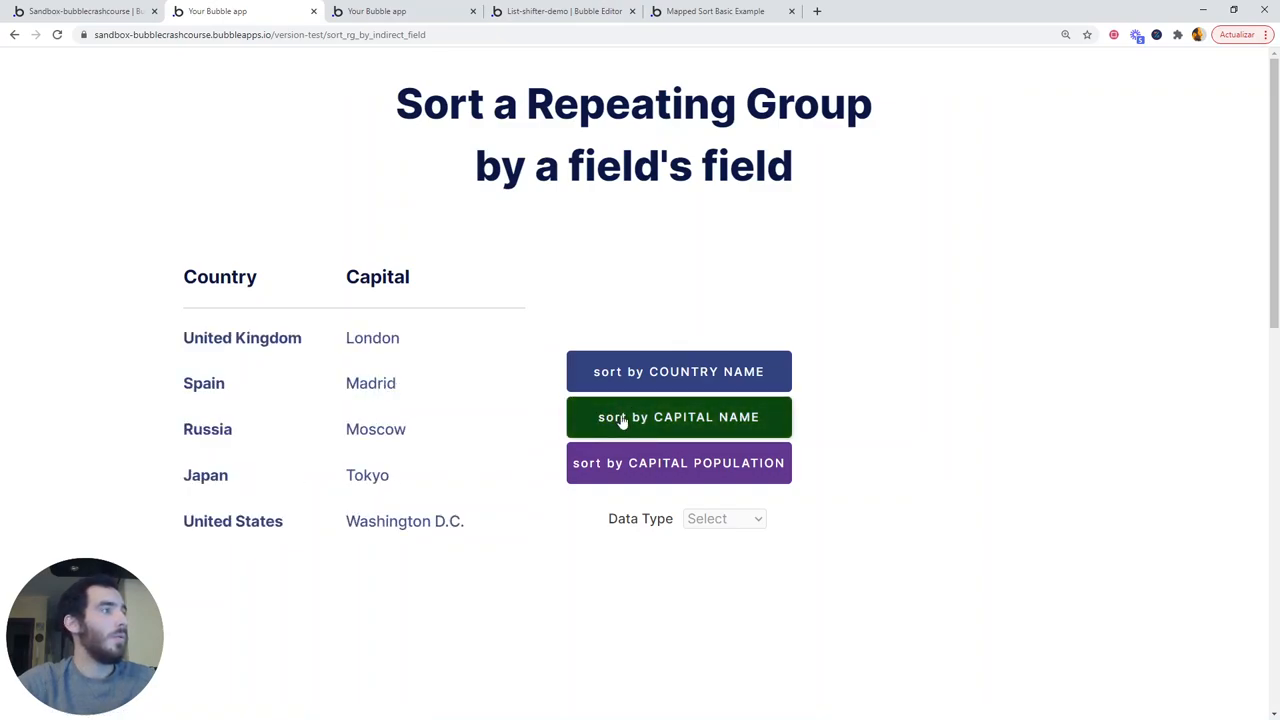
mouse_move(686, 519)
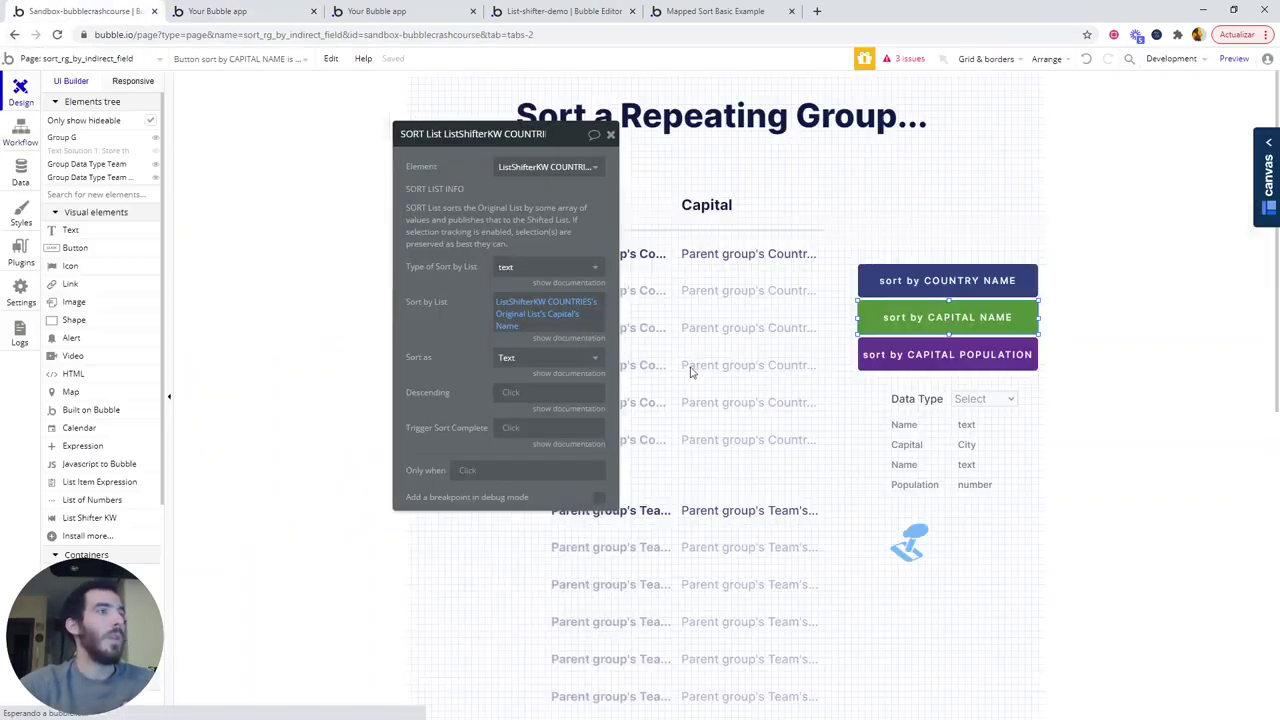
left_click(947, 354)
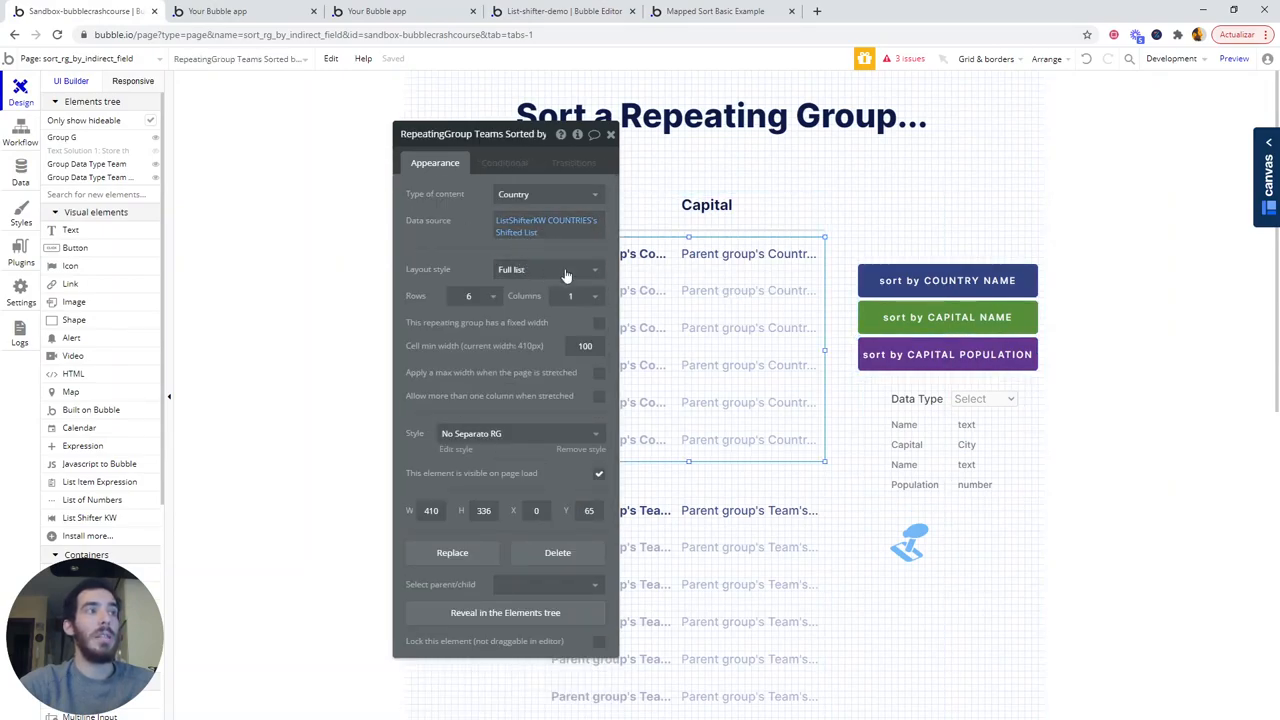
left_click(23, 133)
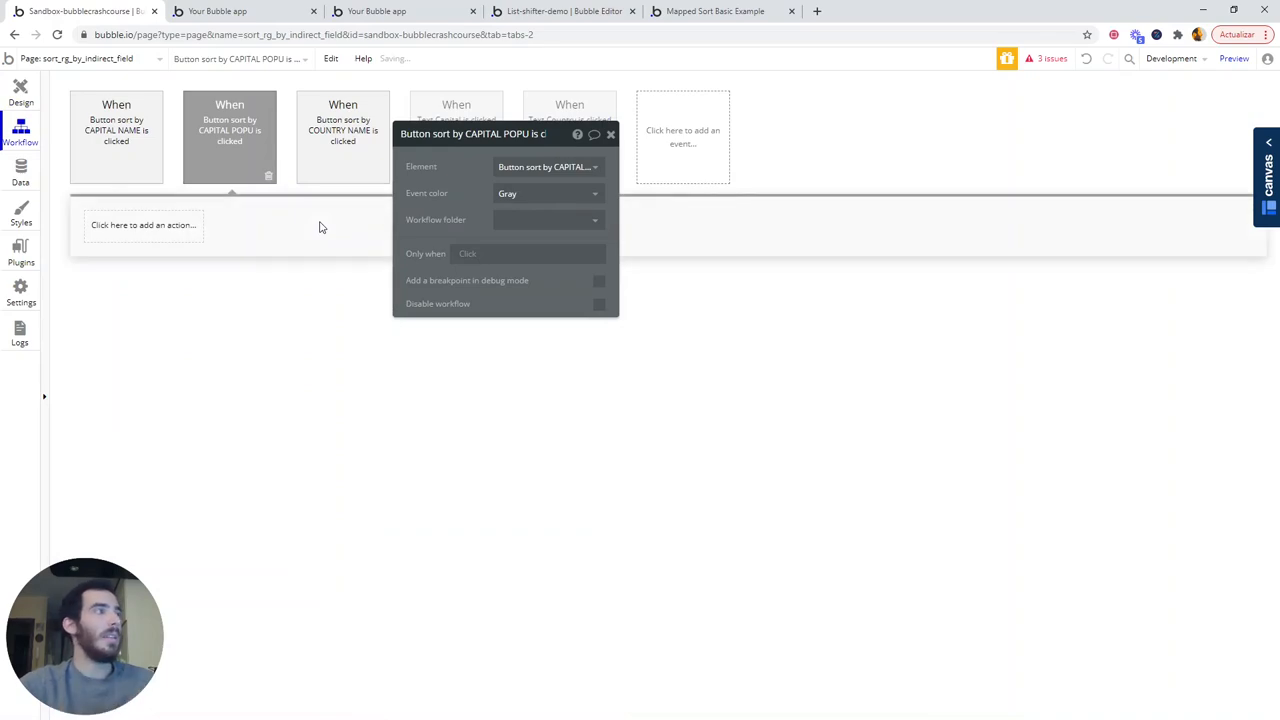
Add a numeric SORT List action sorting the COUNTRIES shifter's original list by each country's Capital.
left_click(143, 224)
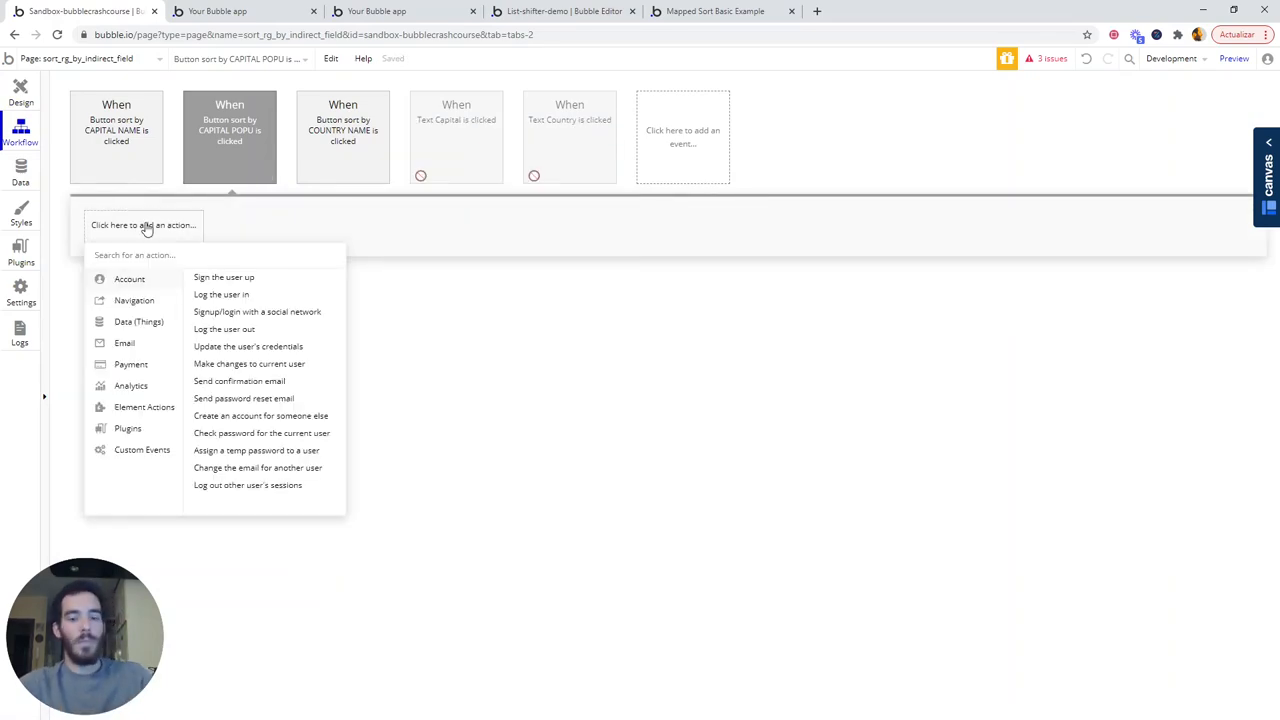
type("sort")
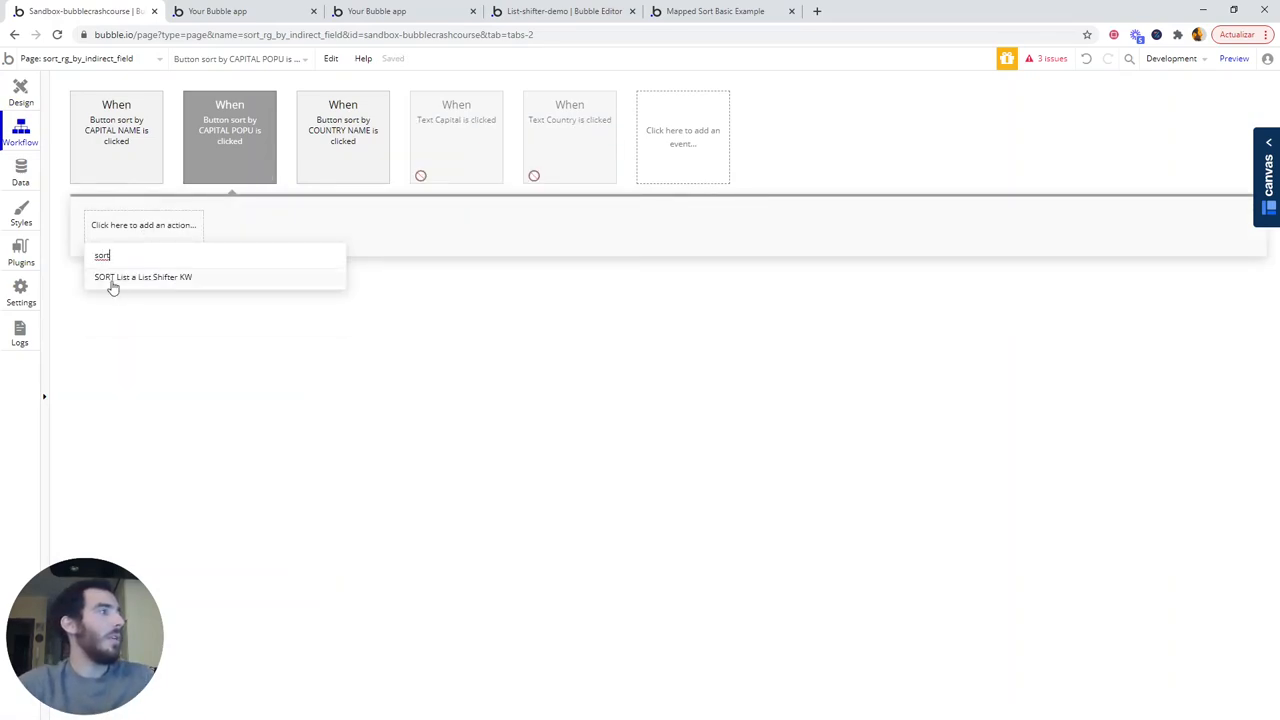
left_click(143, 277)
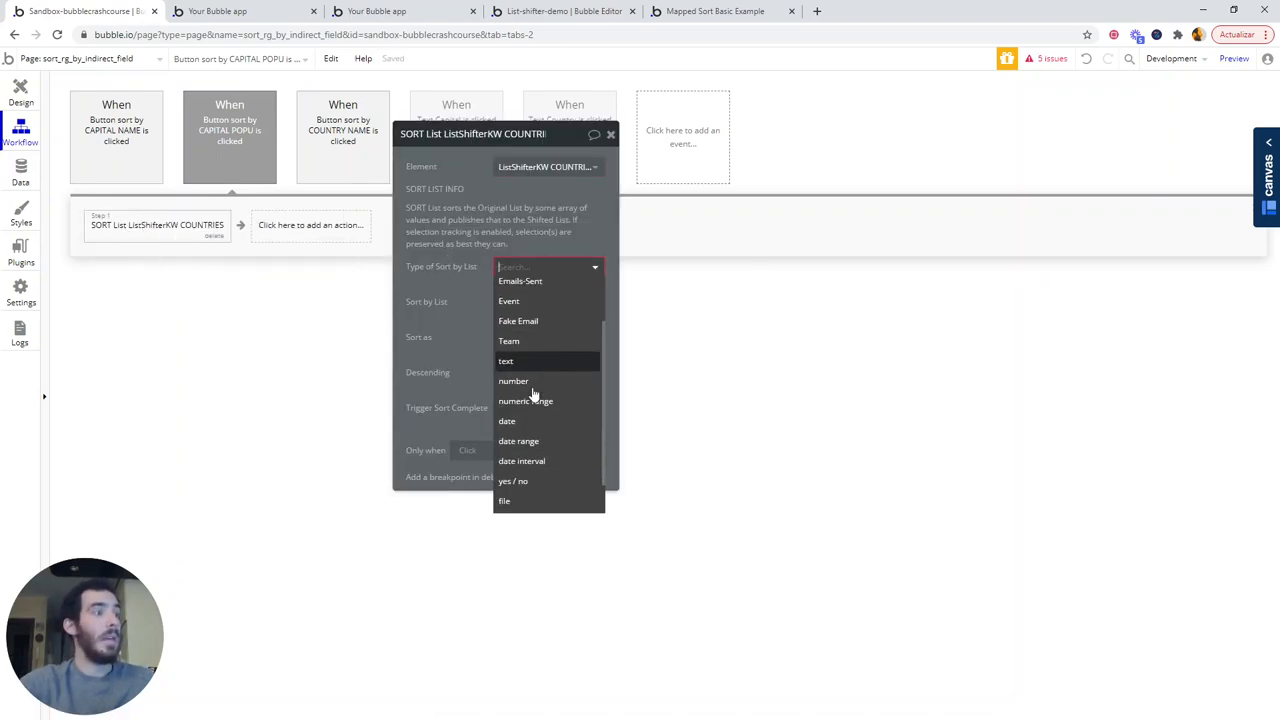
left_click(513, 381)
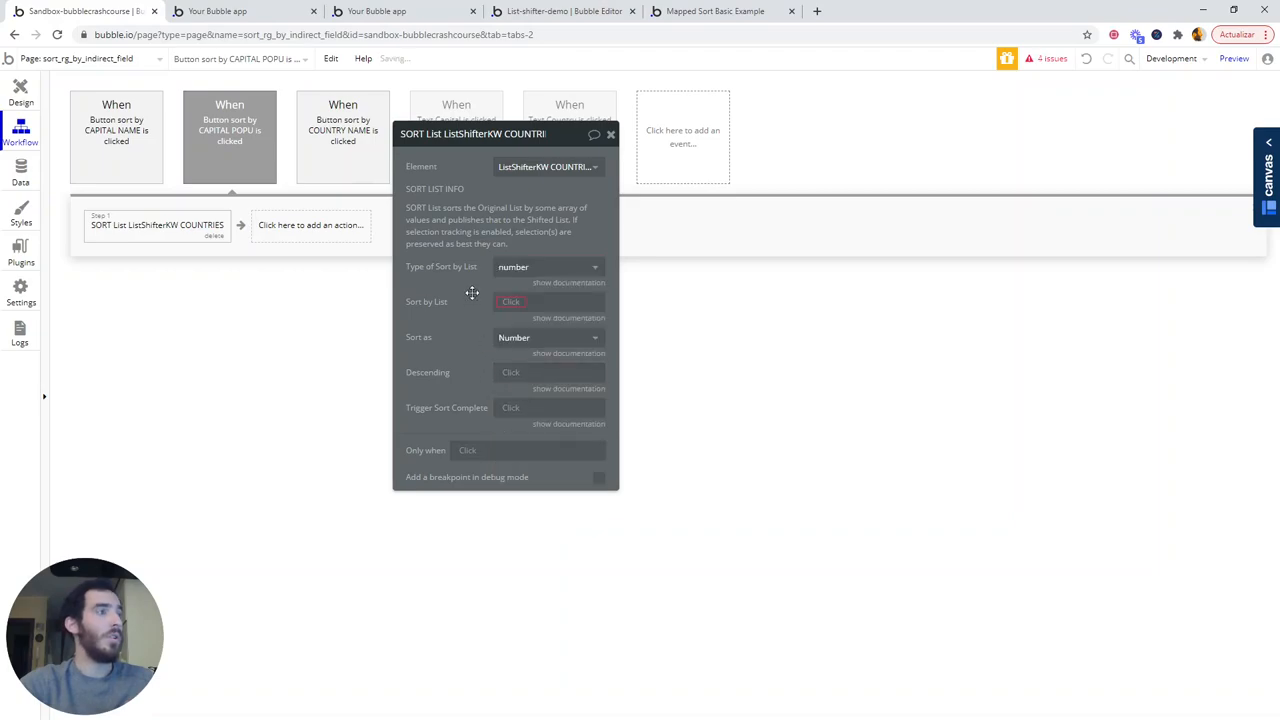
left_click(548, 301)
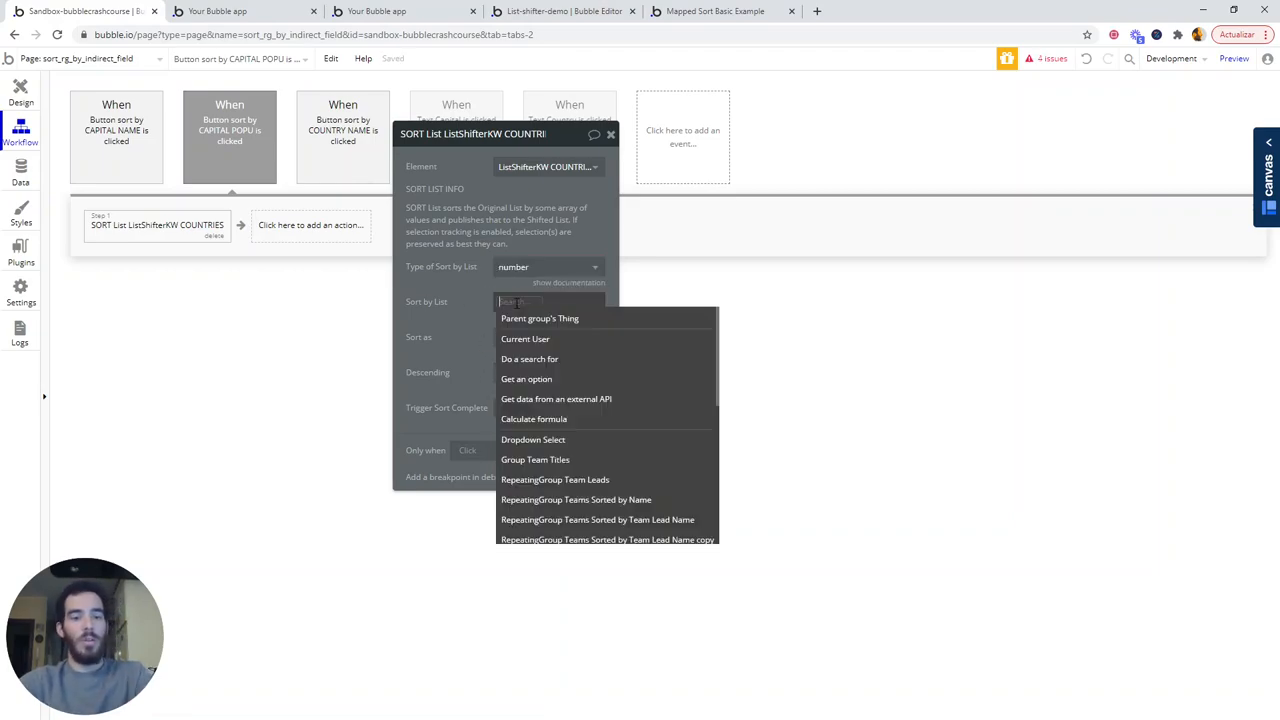
left_click(540, 318)
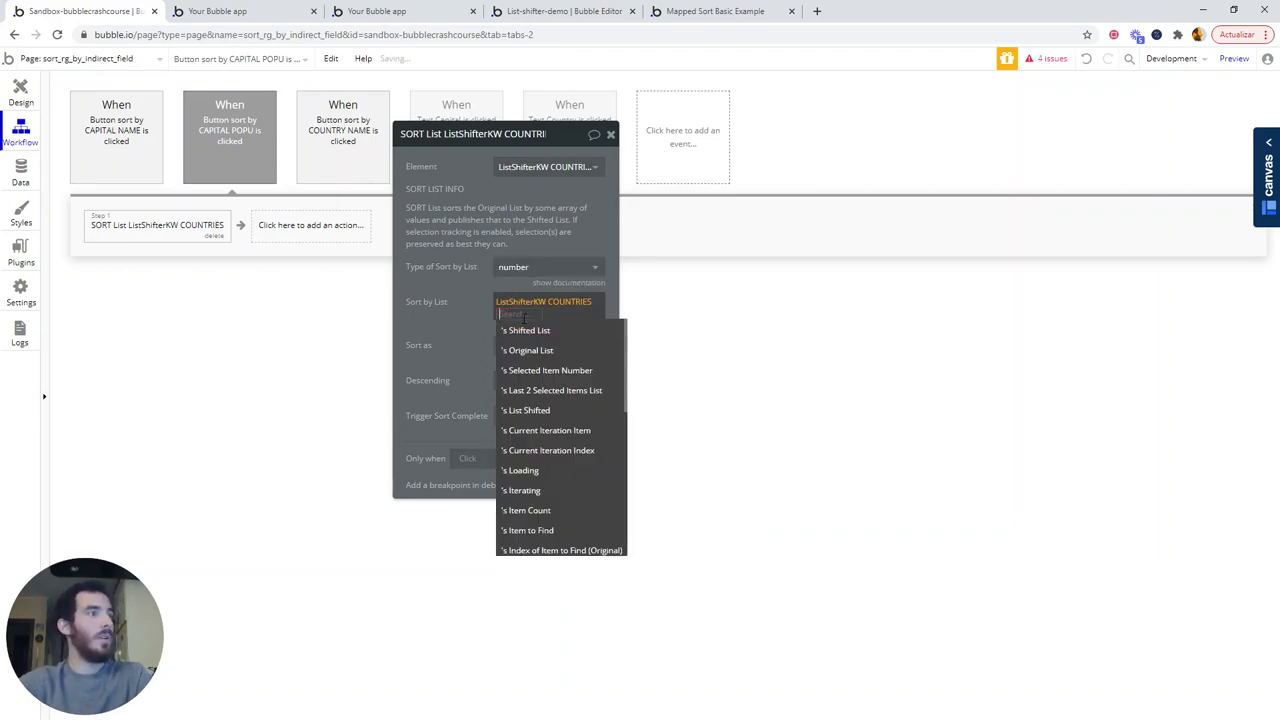
left_click(527, 350)
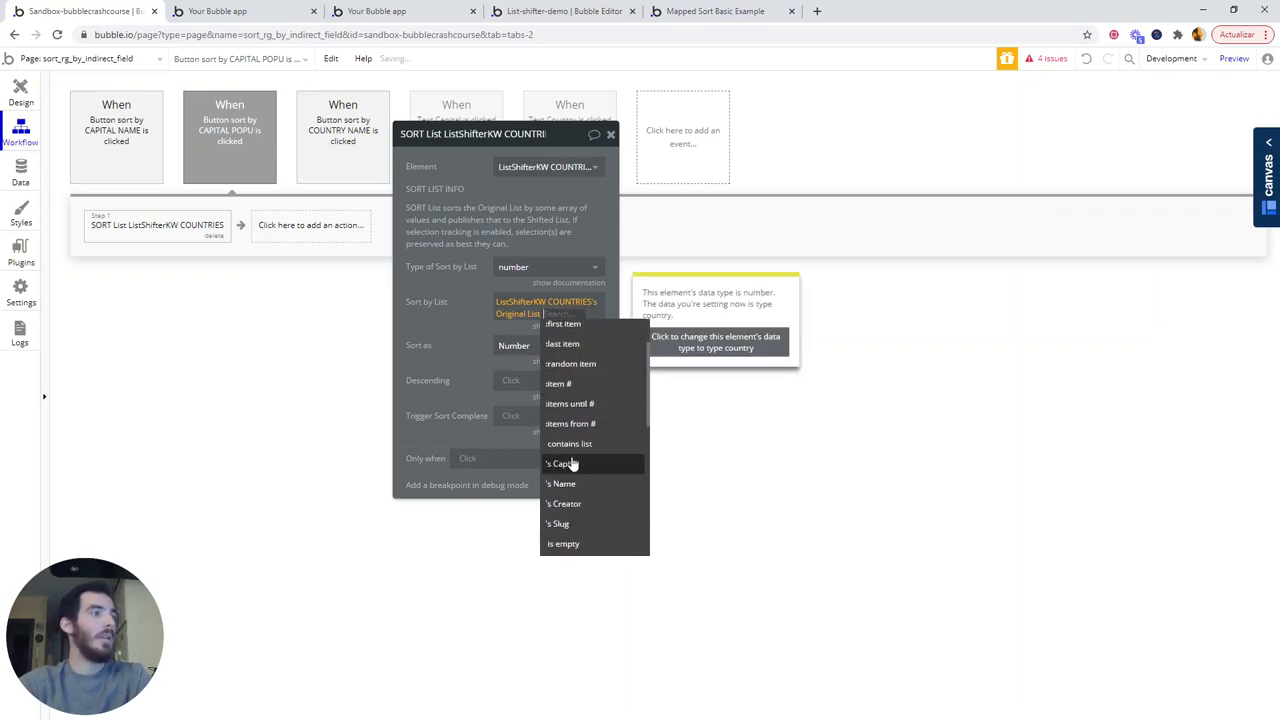
left_click(558, 463)
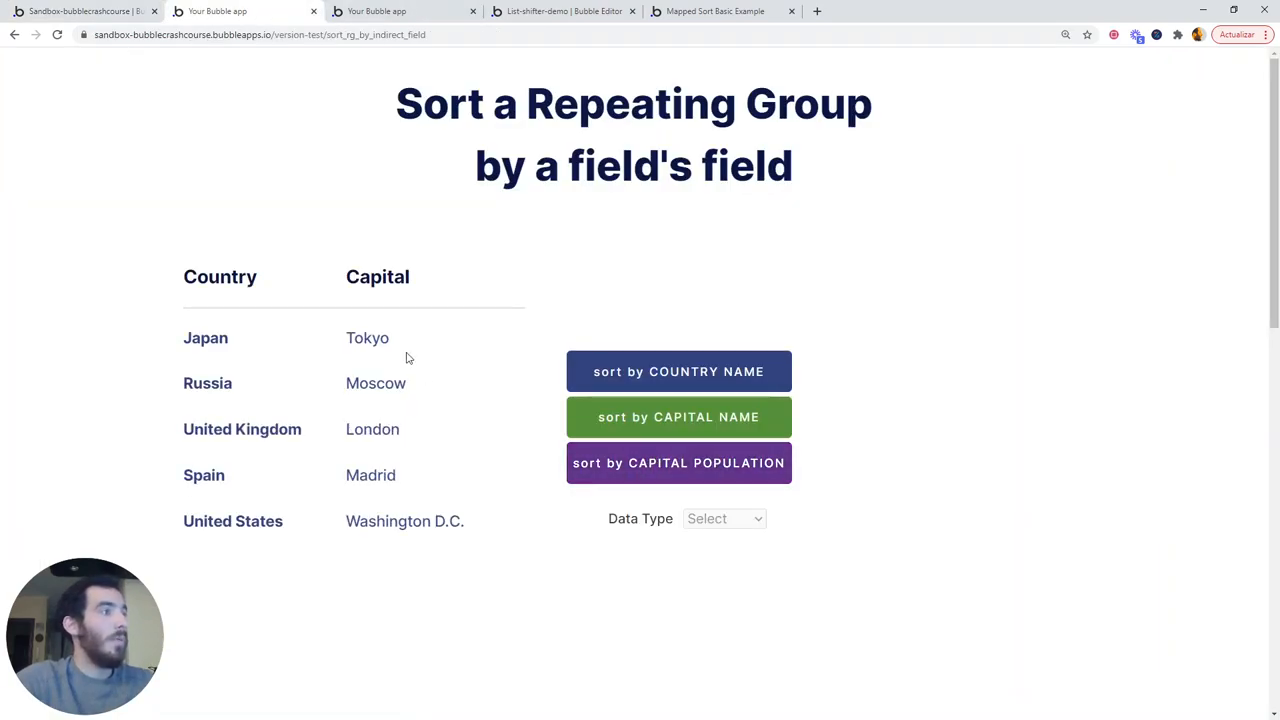
mouse_move(468, 415)
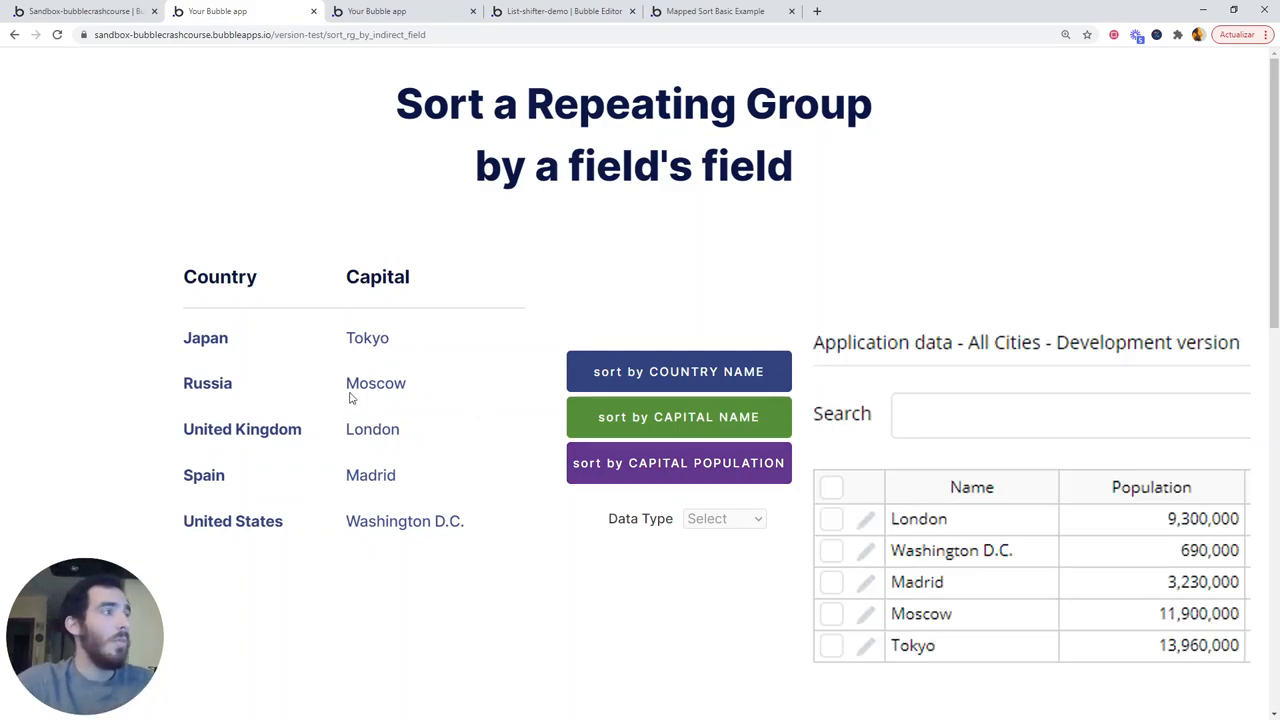
mouse_move(340, 475)
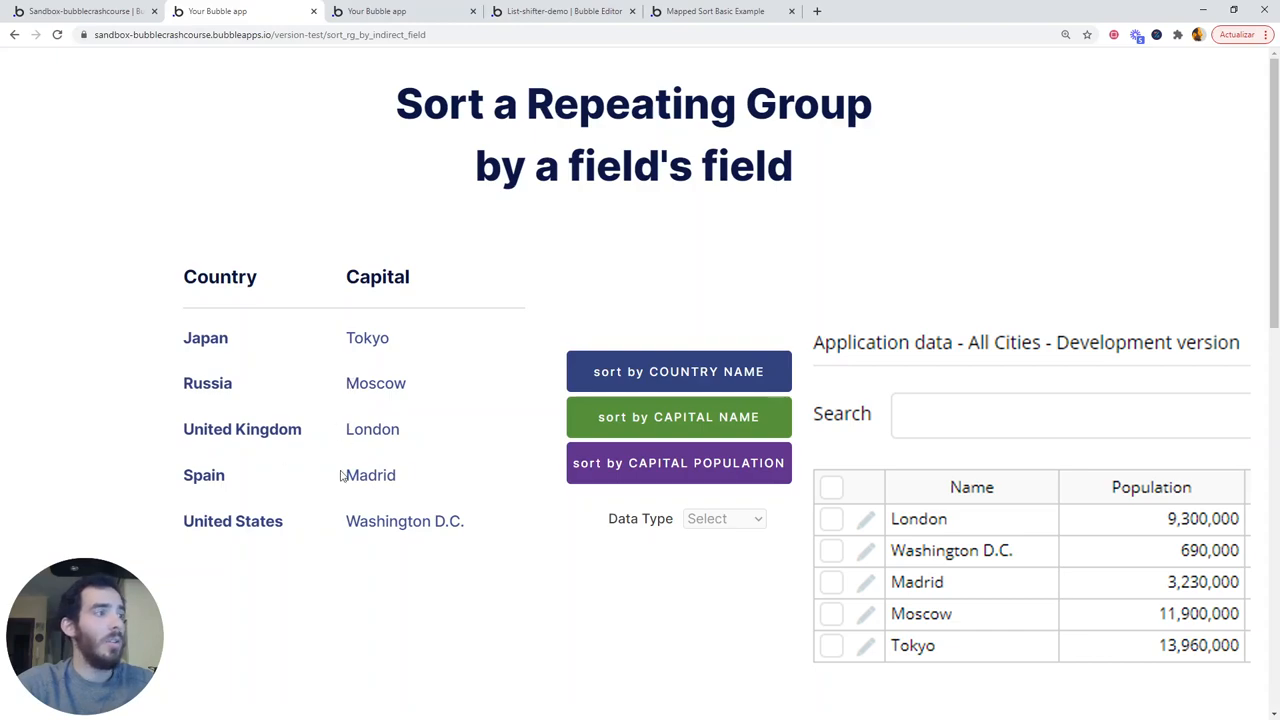
Reload the preview, show the Country type's fields, and sort the countries by country name.
left_click(678, 417)
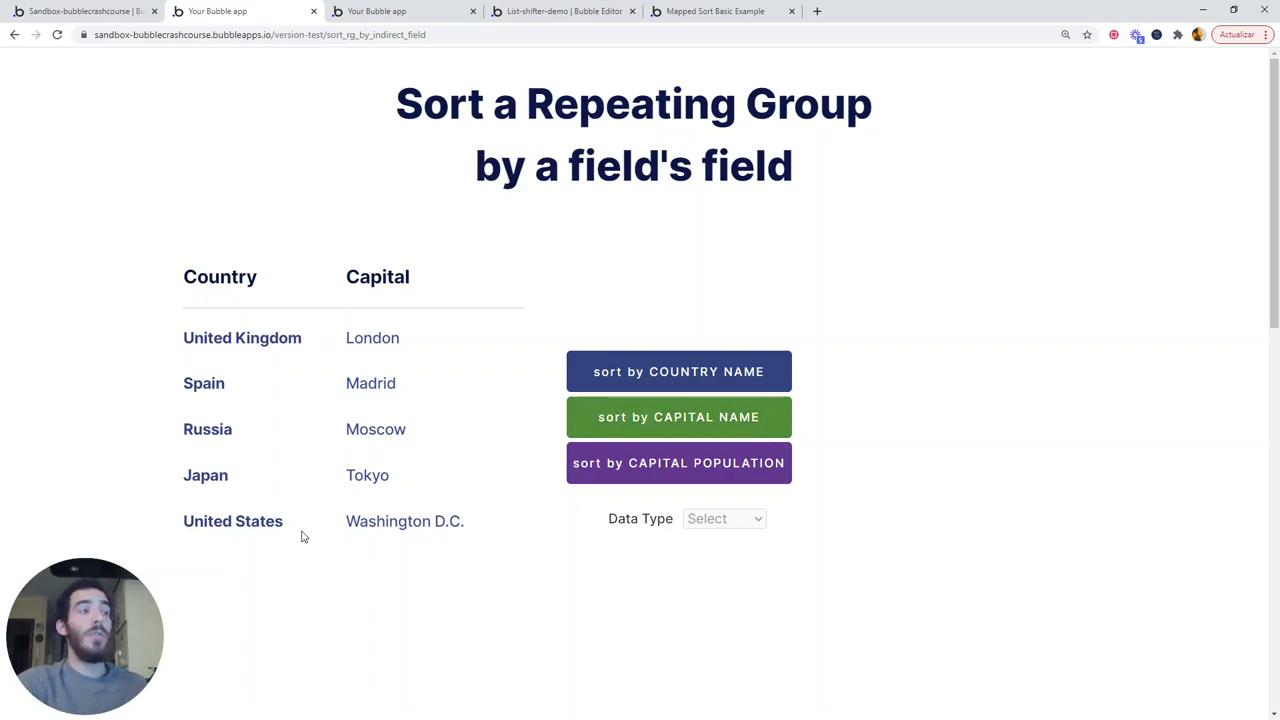
left_click(724, 518)
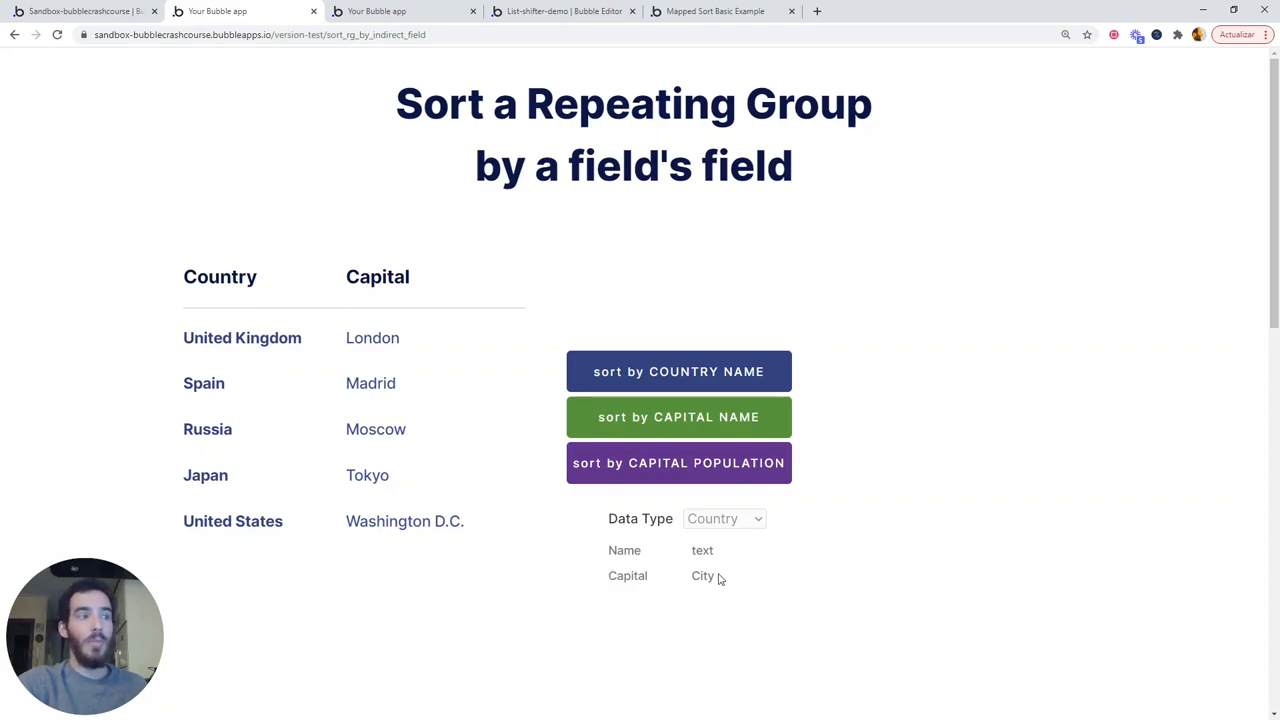
mouse_move(696, 575)
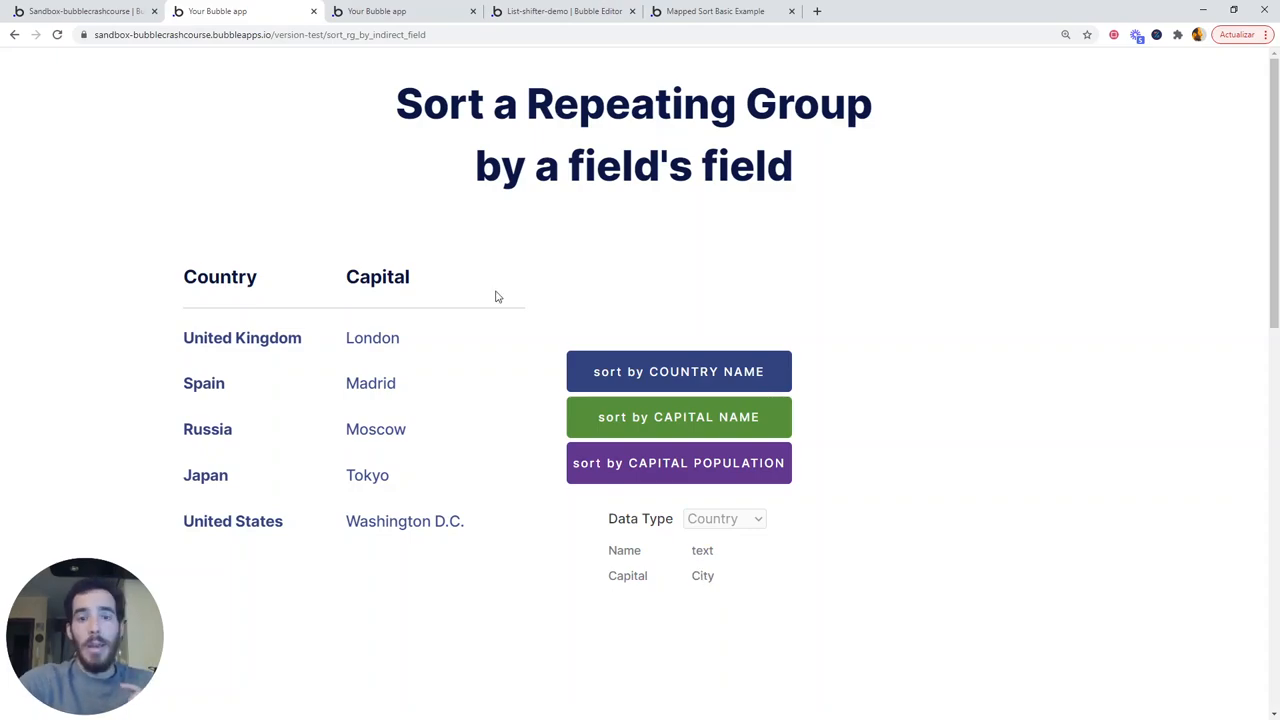
left_click(678, 371)
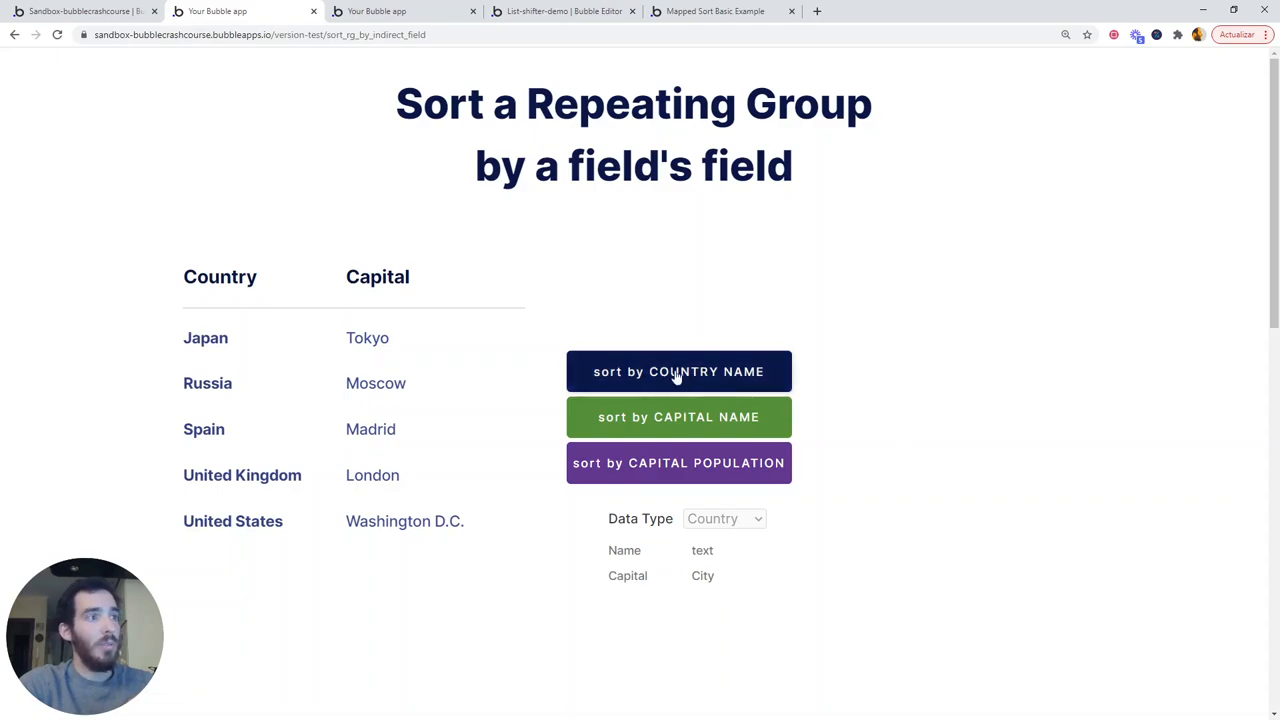
mouse_move(729, 378)
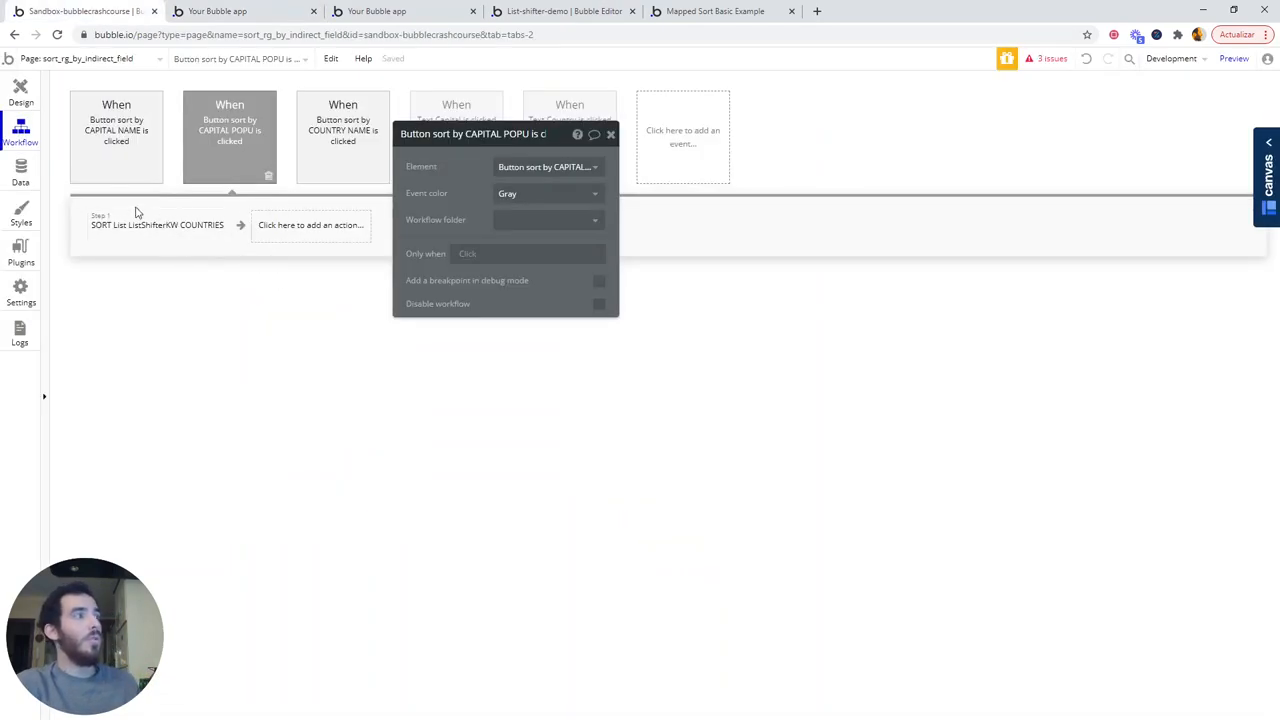
Review the population sort step, the country-name reset step, and the countries search feeding the shifter.
left_click(342, 135)
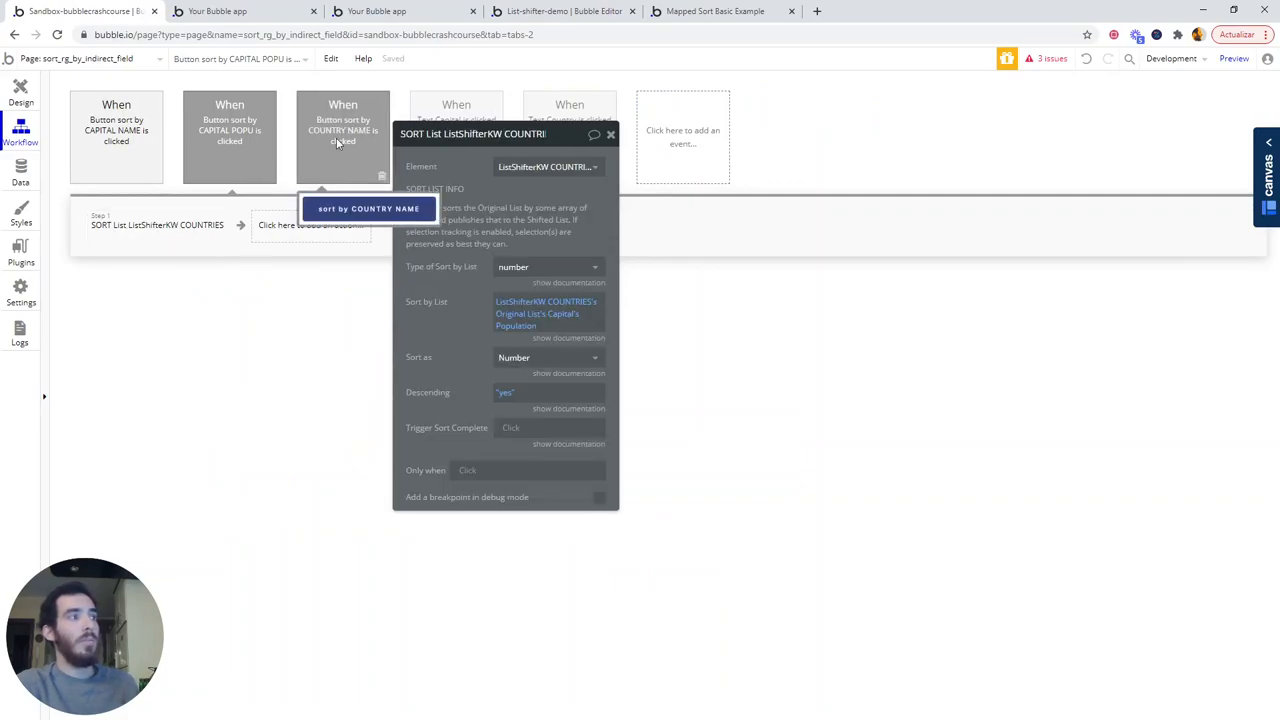
left_click(150, 224)
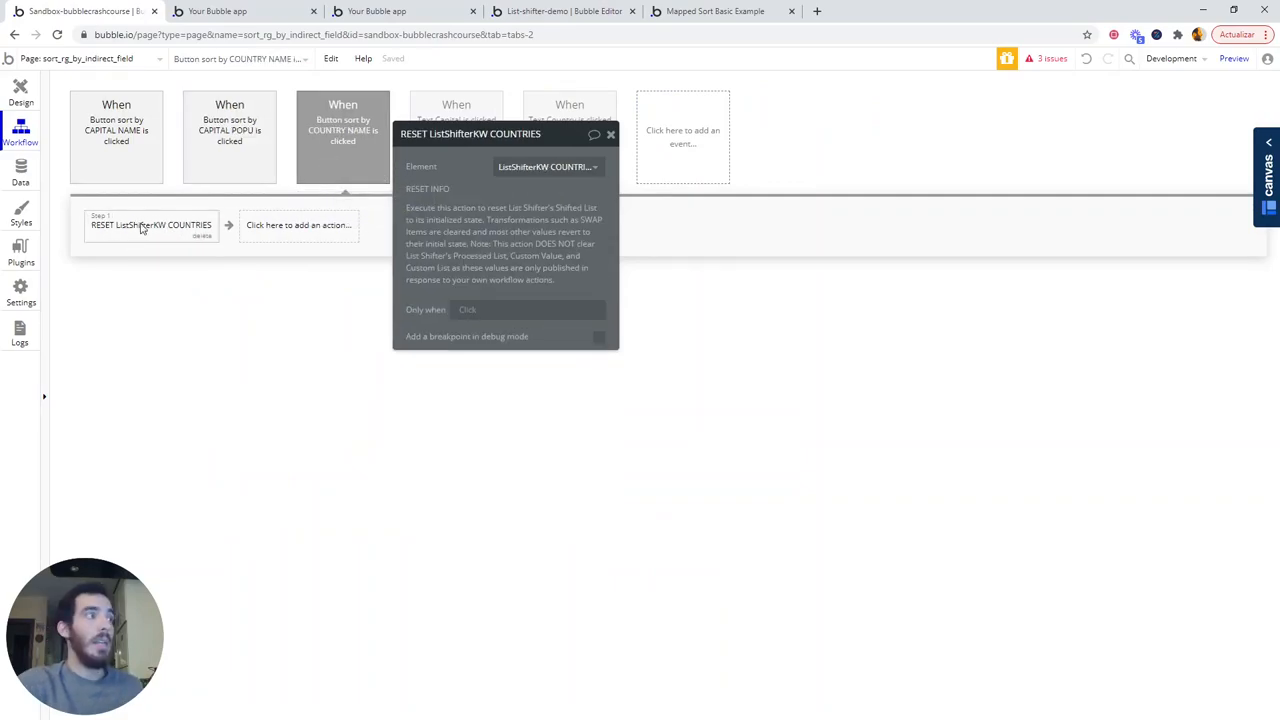
left_click(229, 130)
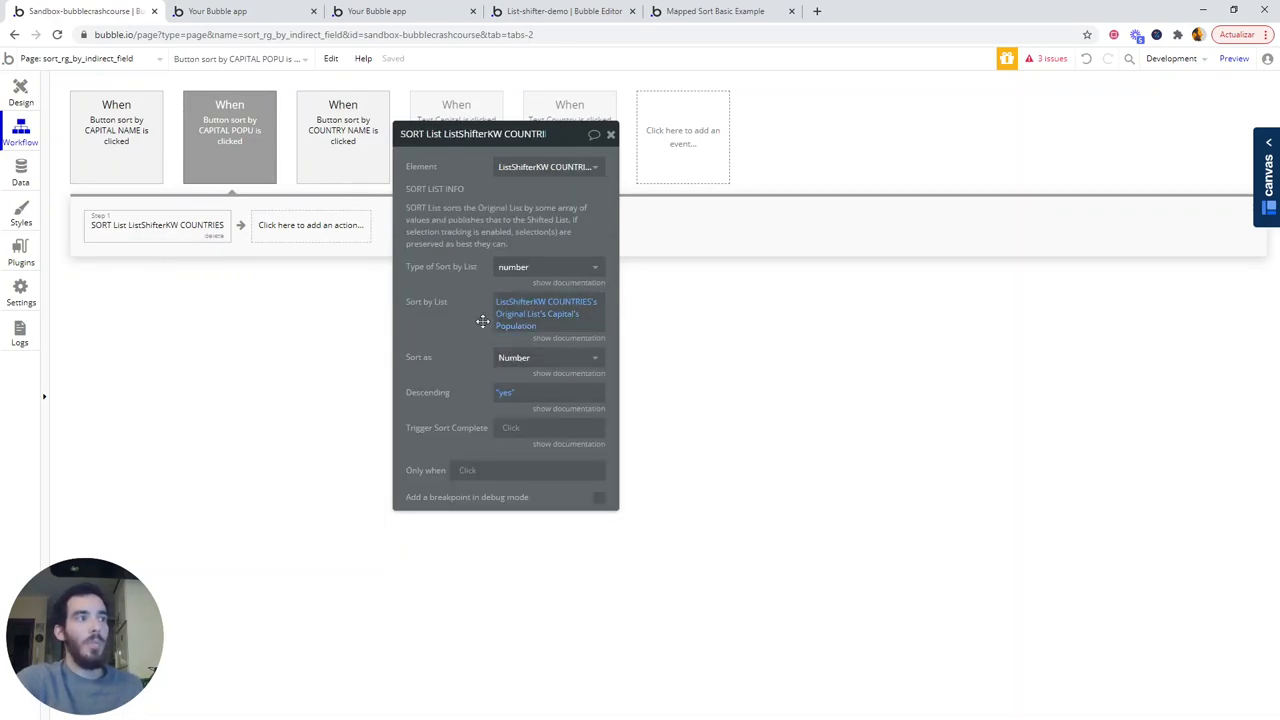
left_click(20, 99)
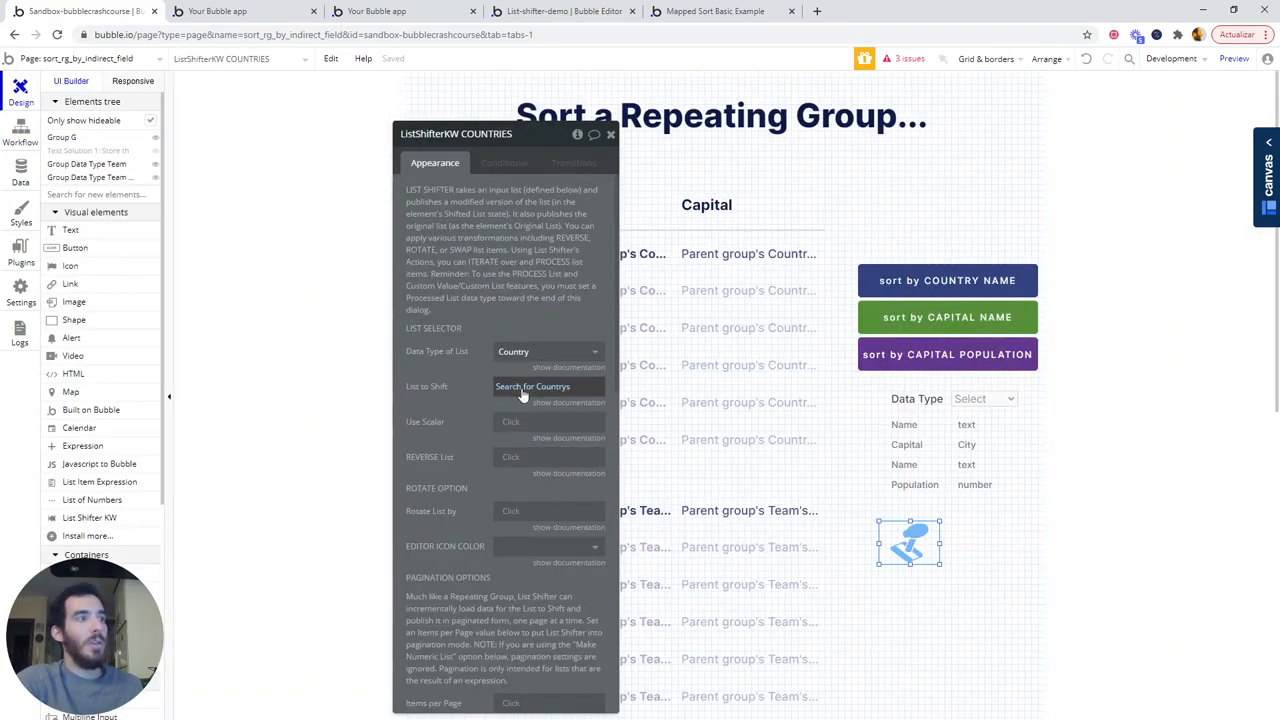
left_click(532, 386)
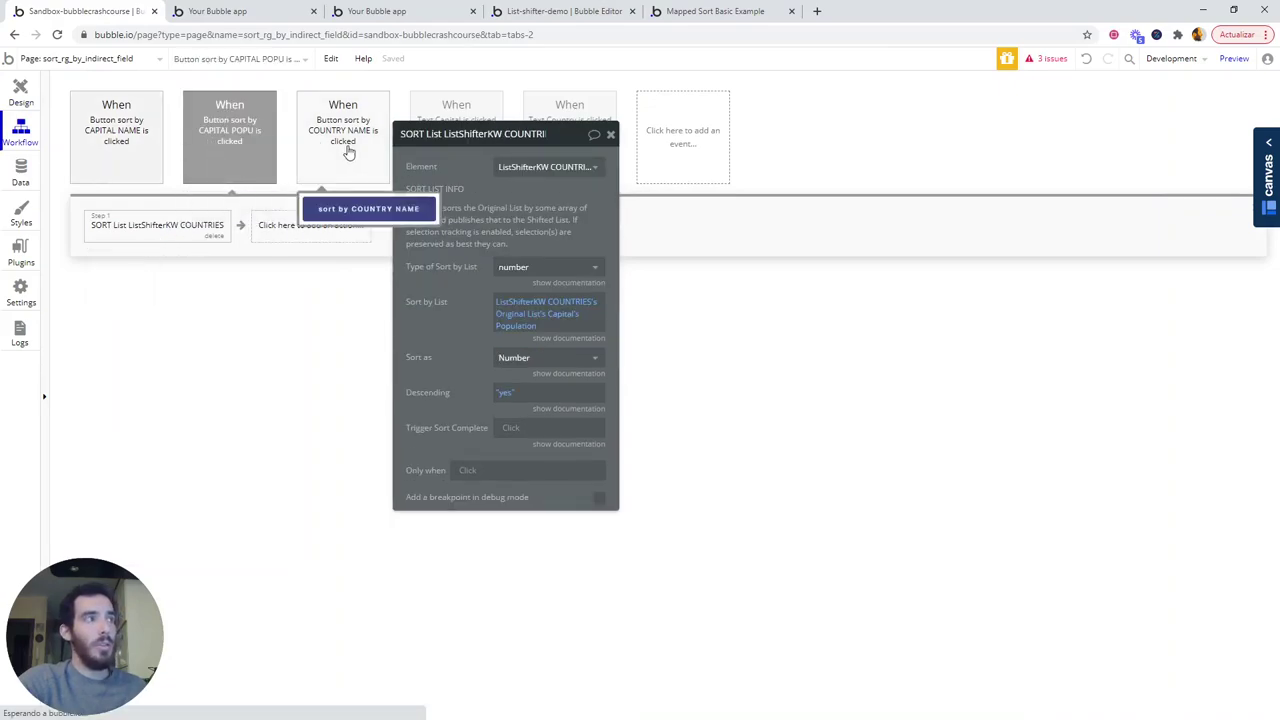
left_click(16, 105)
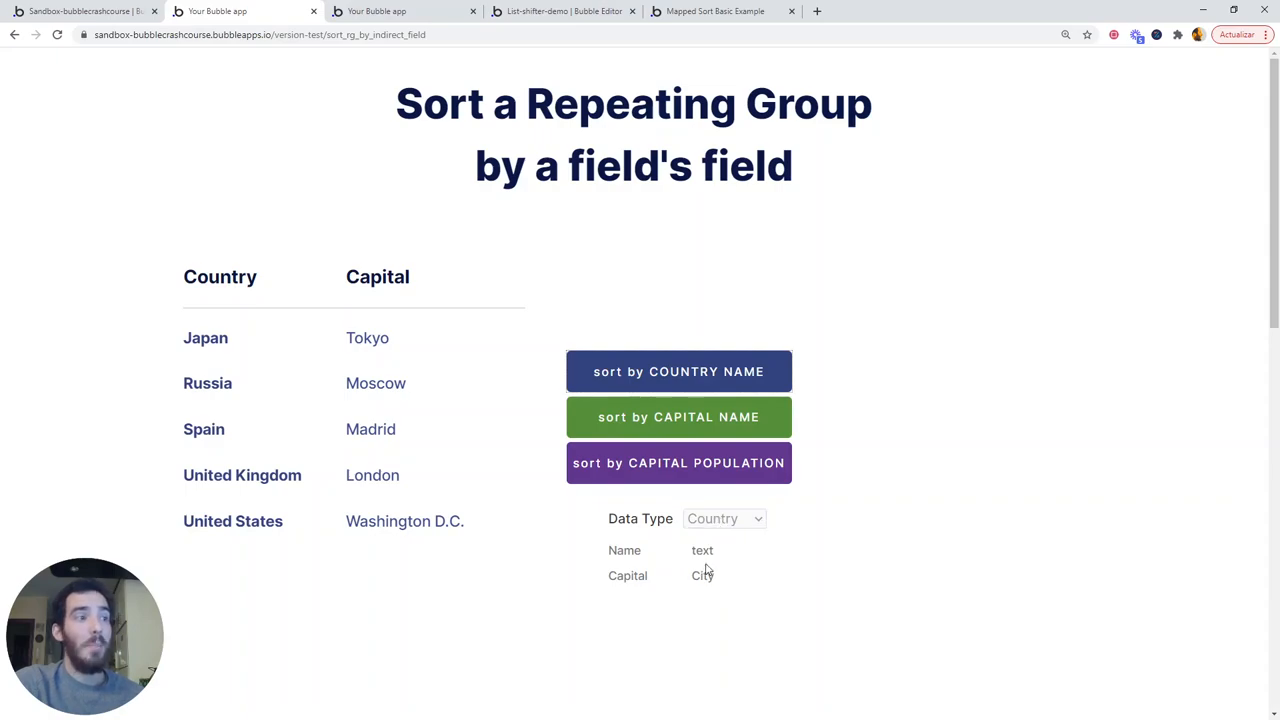
mouse_move(693, 576)
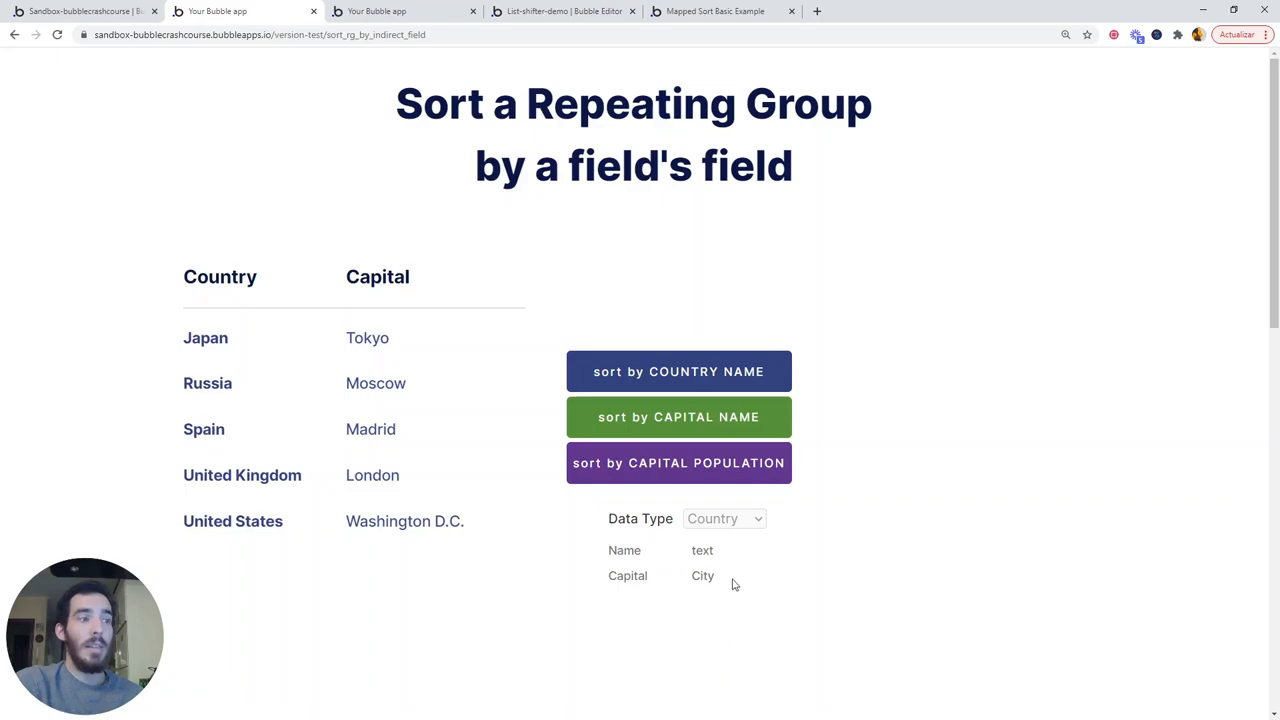
mouse_move(650, 598)
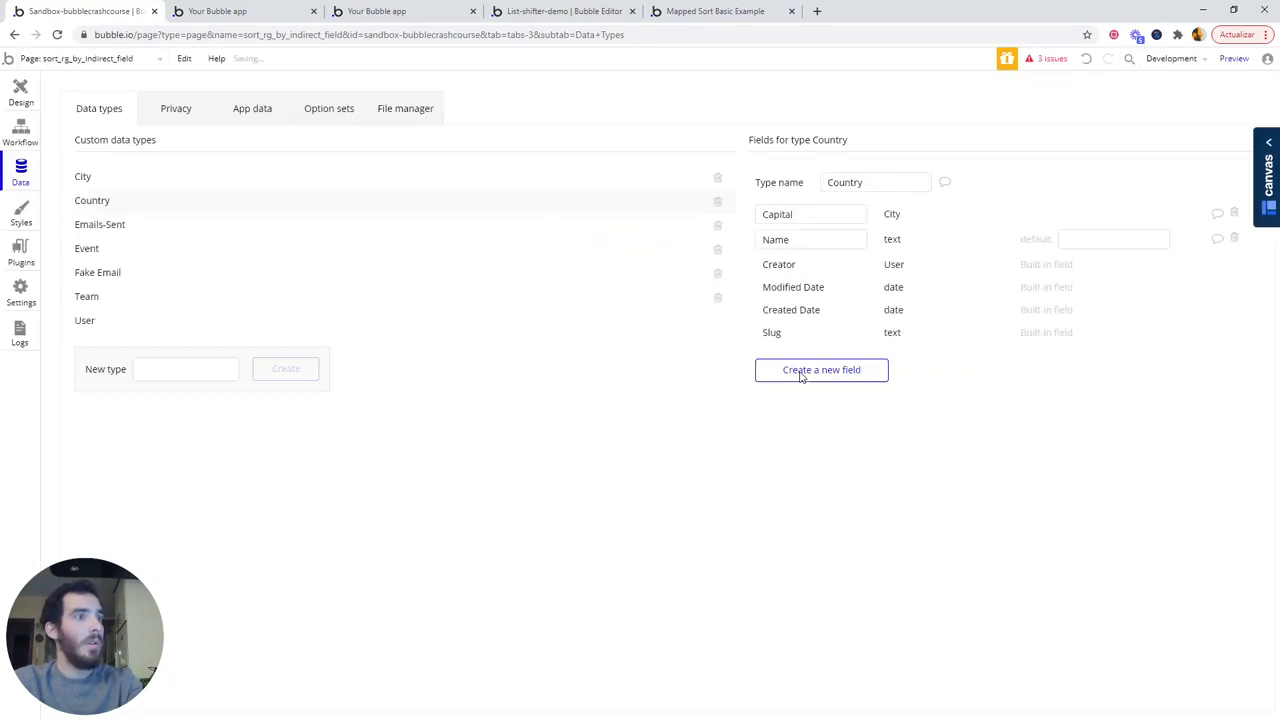
Create a Capital Population field of type number on the Country data type.
left_click(821, 370)
type("Capital Populatio")
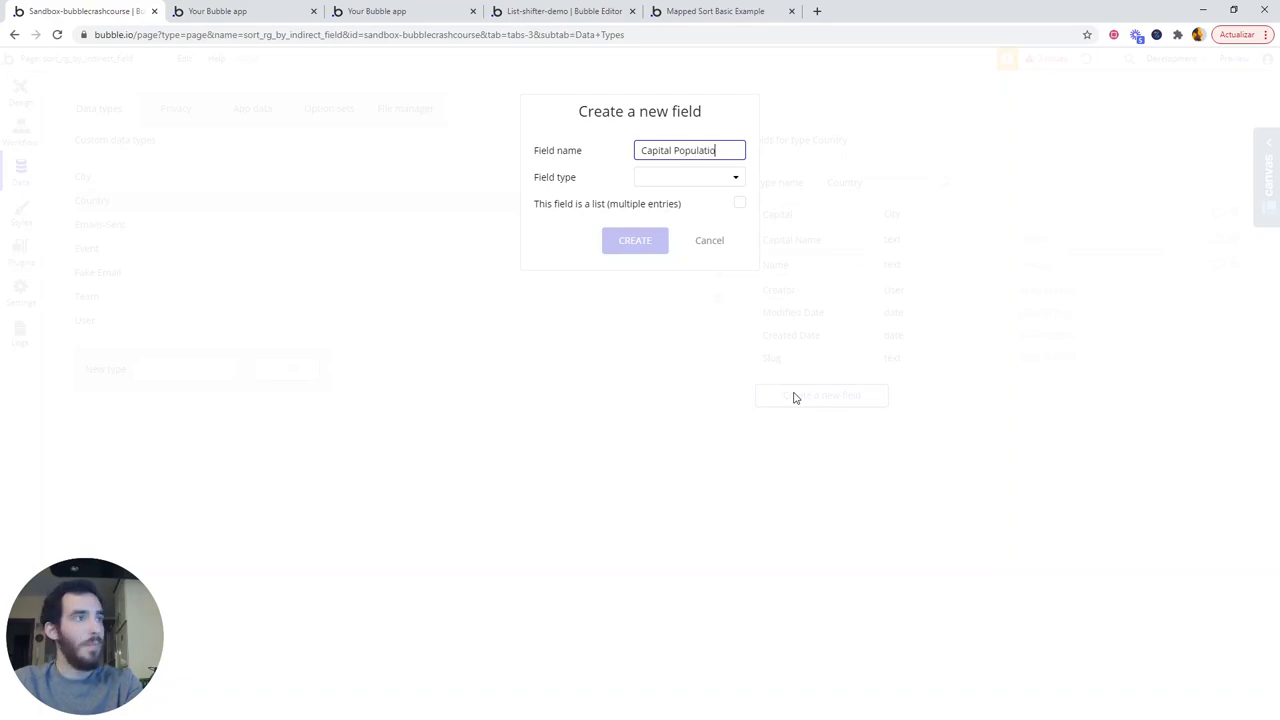
left_click(688, 177)
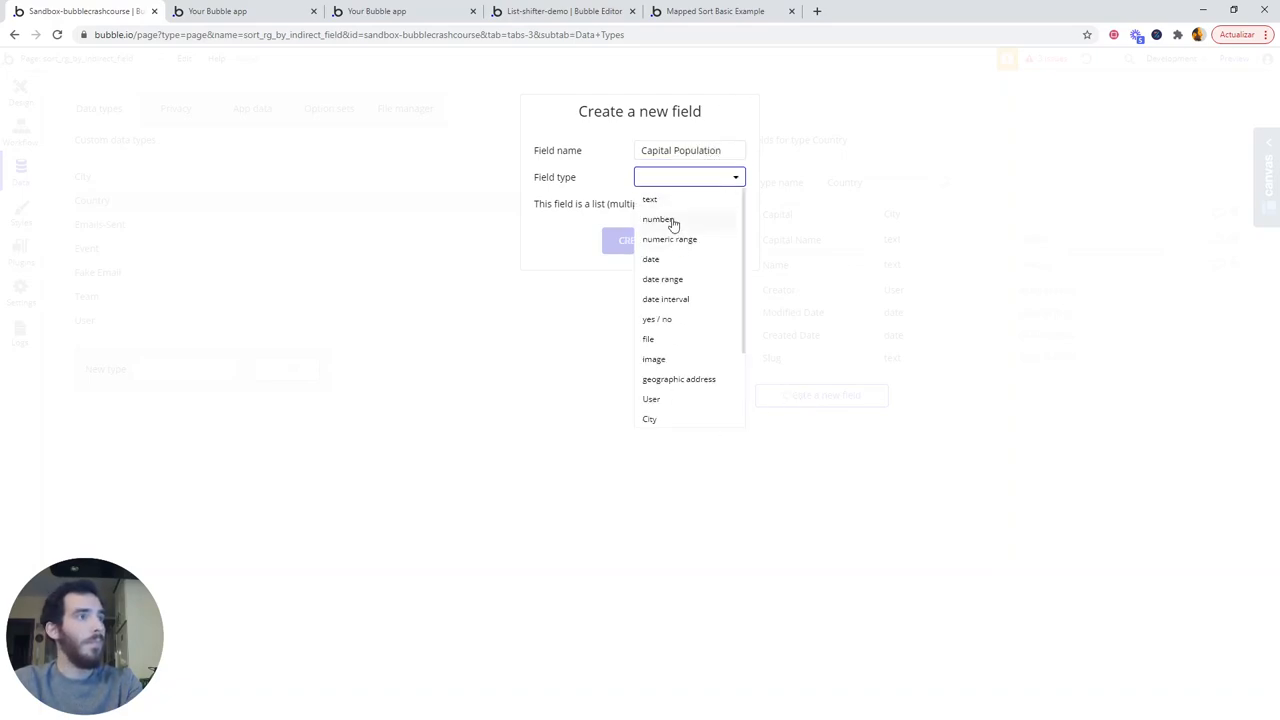
left_click(658, 219)
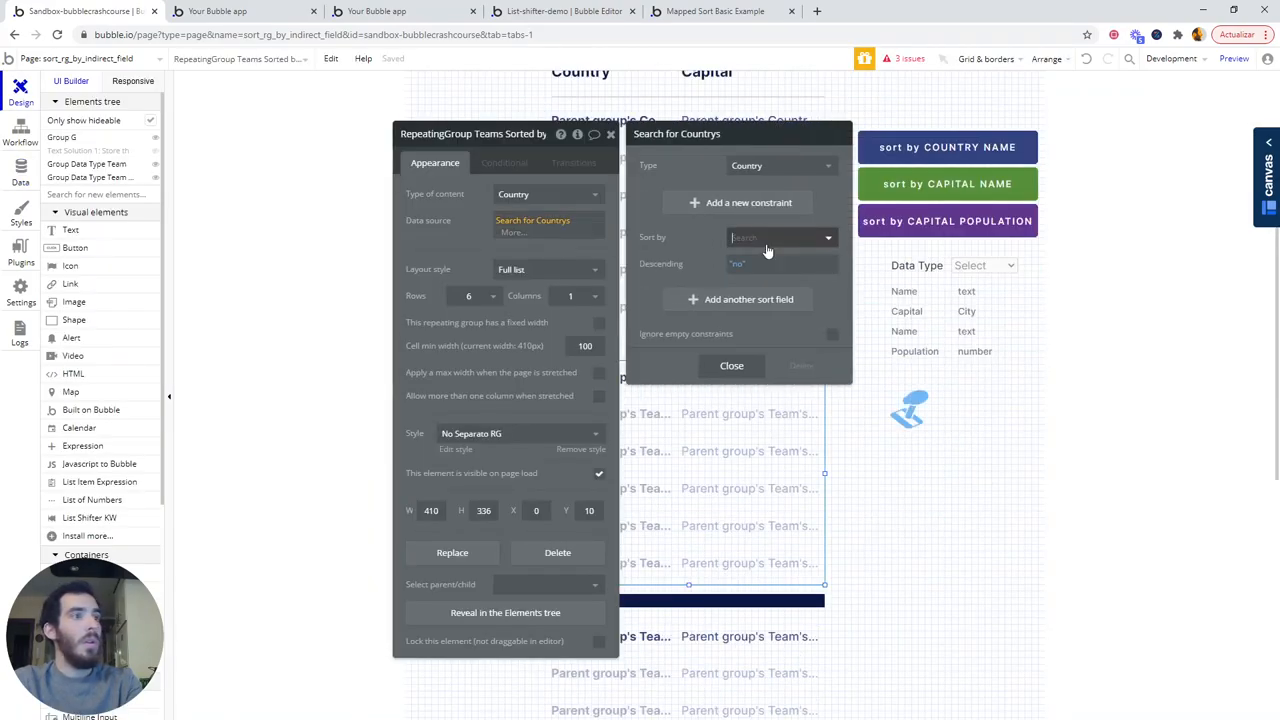
left_click(780, 237)
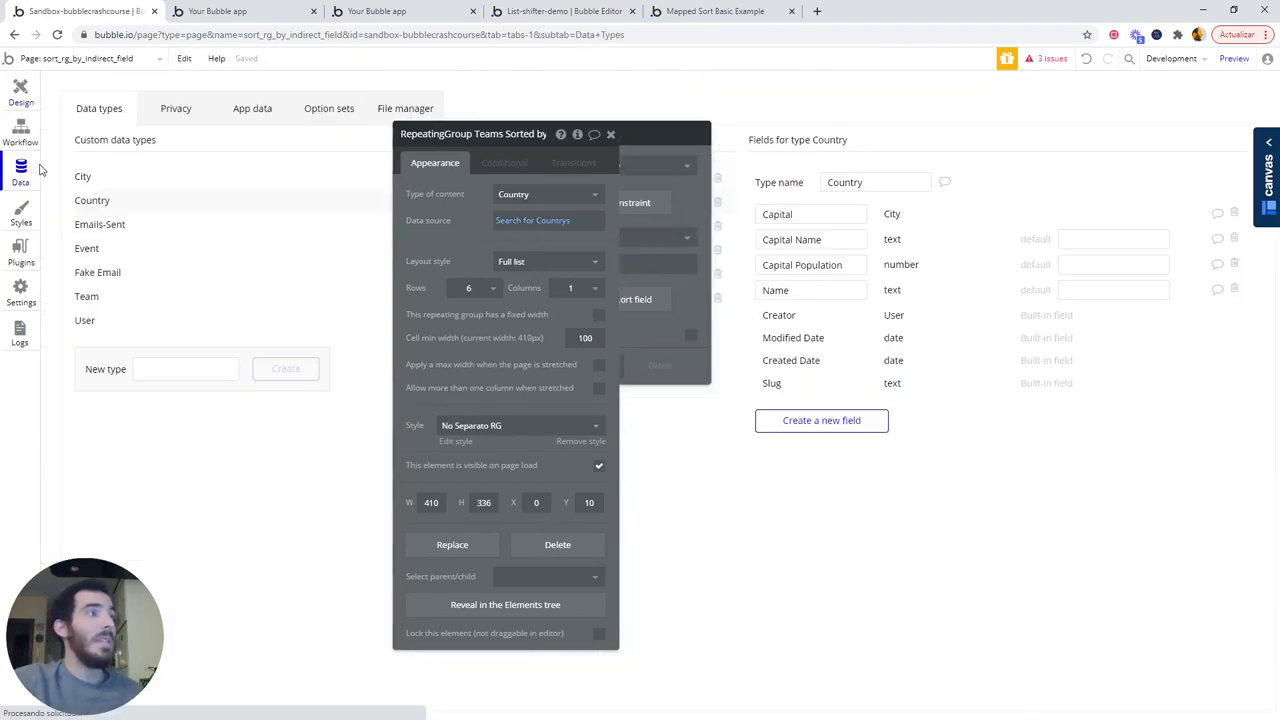
left_click(610, 134)
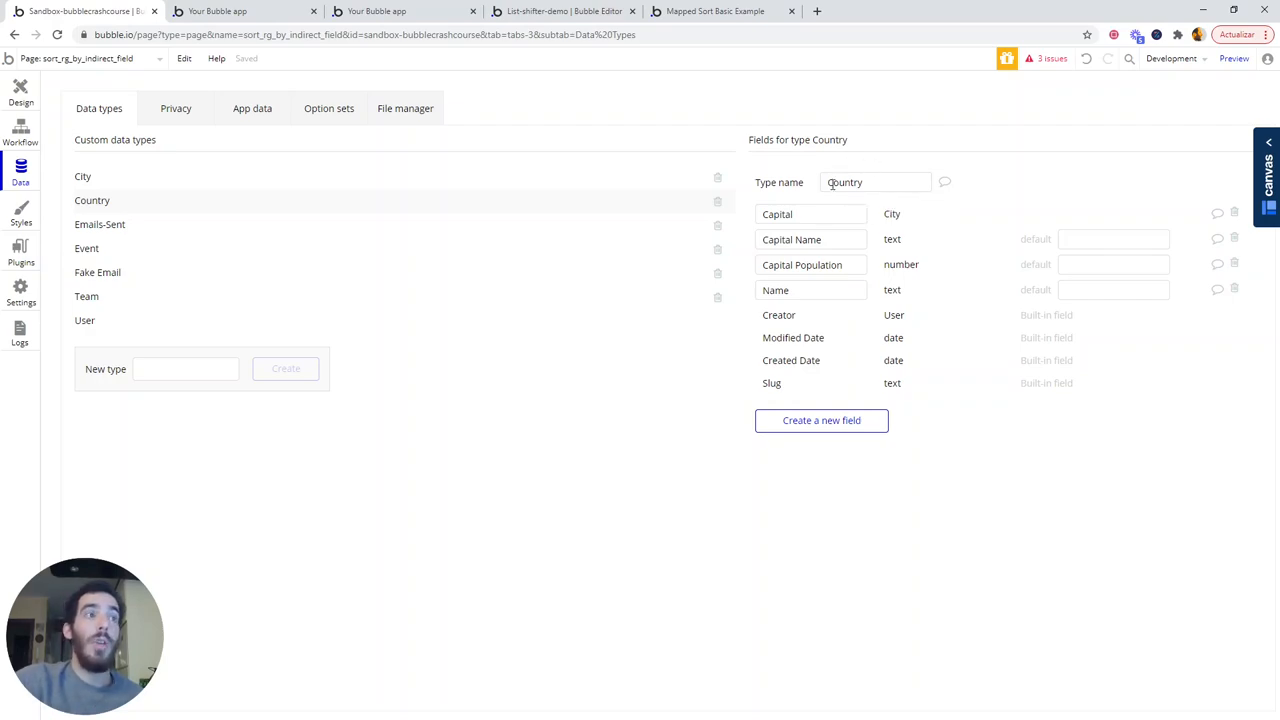
mouse_move(878, 211)
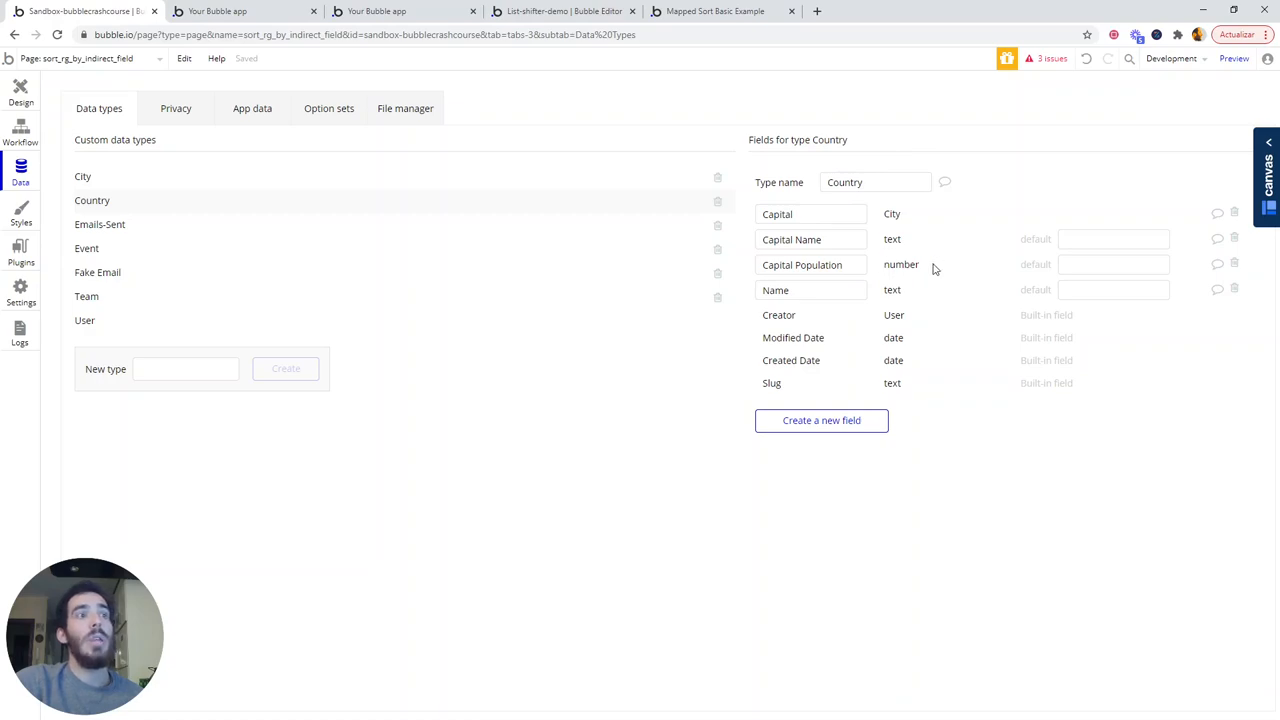
mouse_move(915, 281)
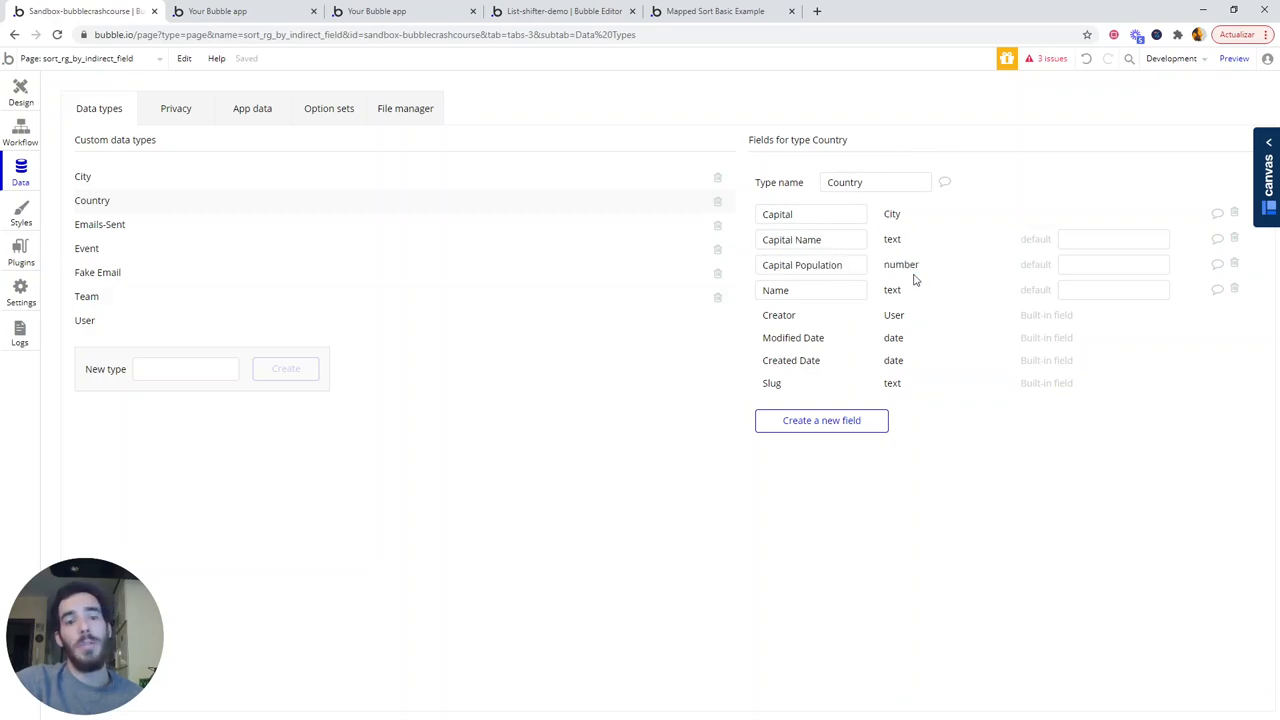
Compare the City type's fields with Country, then return to the Design tab.
left_click(83, 176)
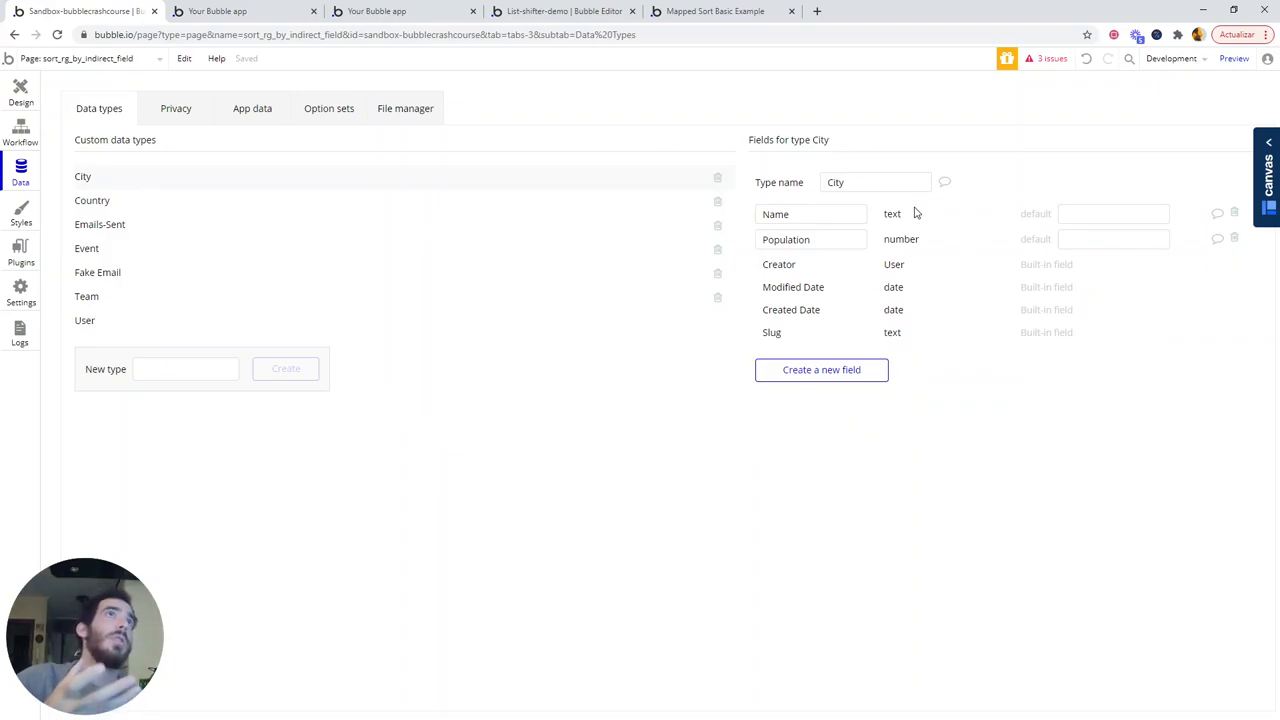
mouse_move(588, 273)
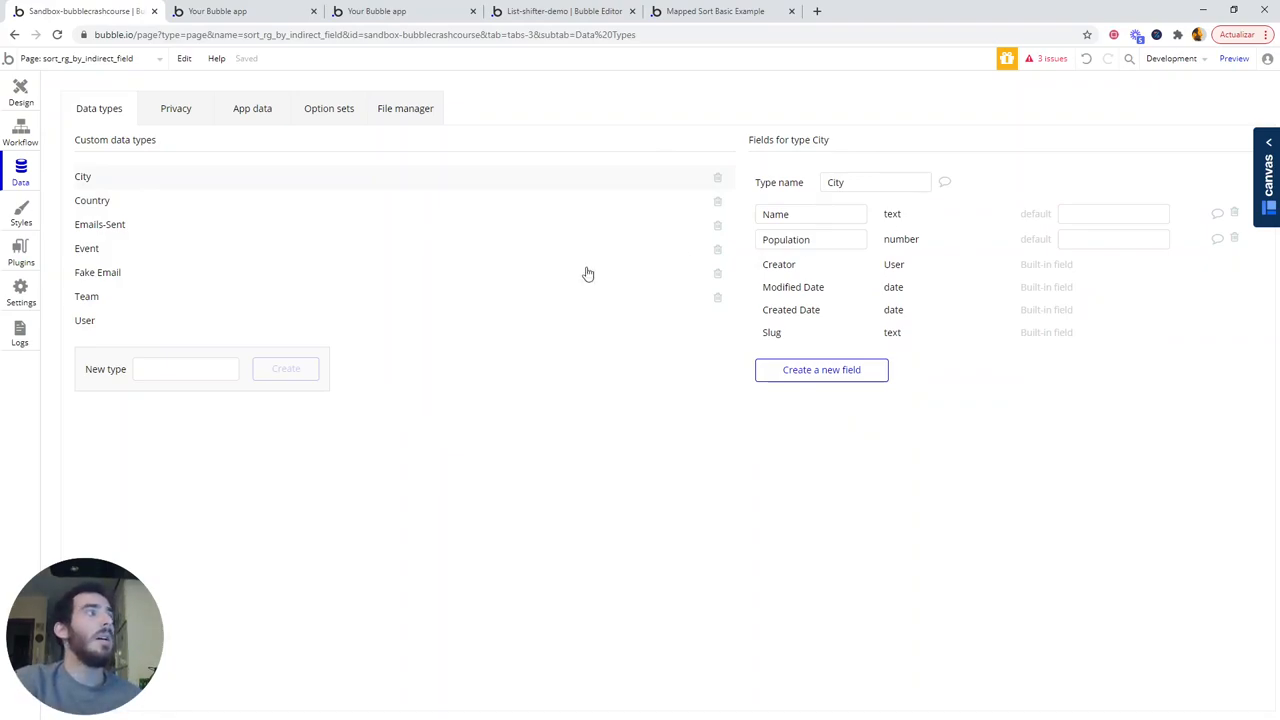
left_click(92, 200)
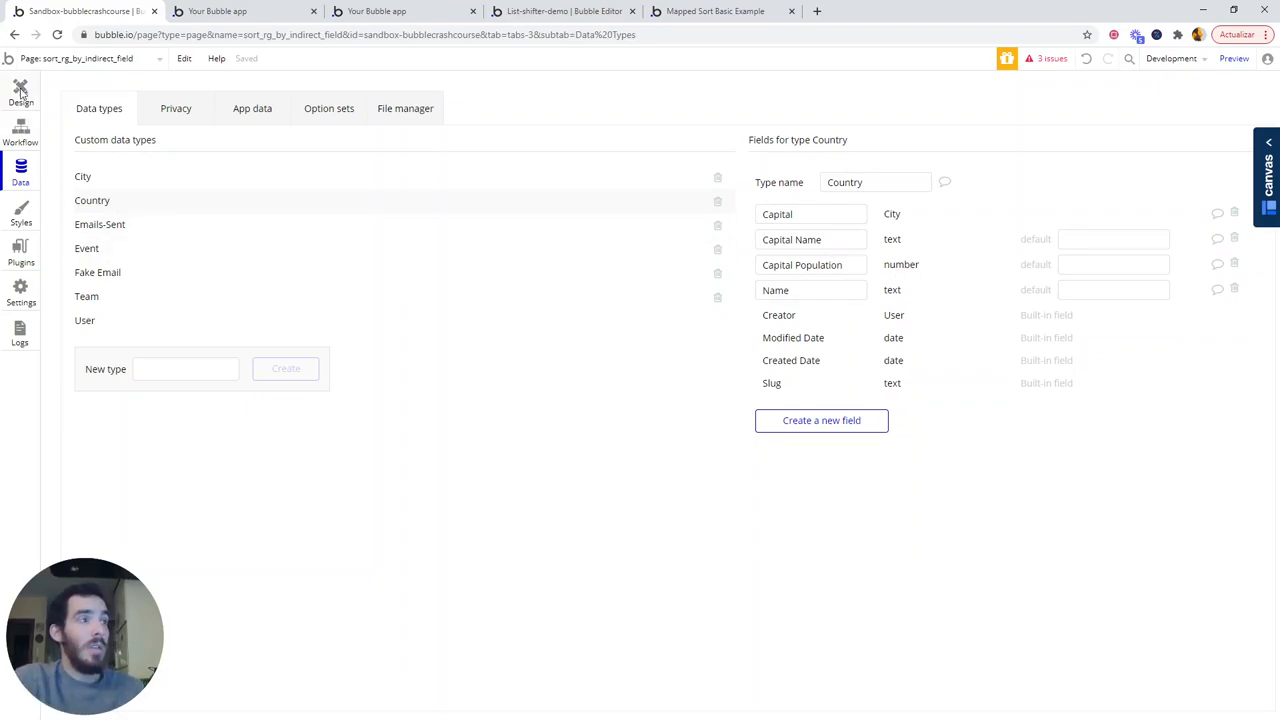
left_click(21, 100)
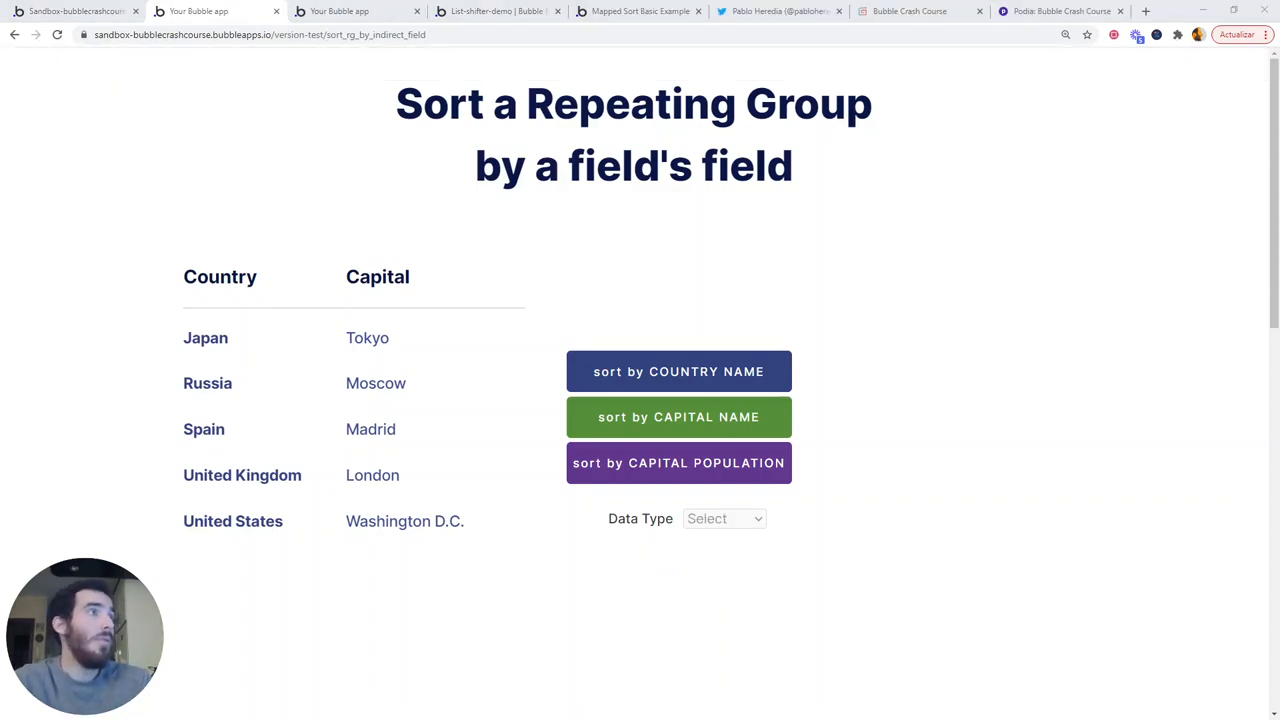
Reload the live preview showing the country repeating group and the three sort buttons.
left_click(775, 11)
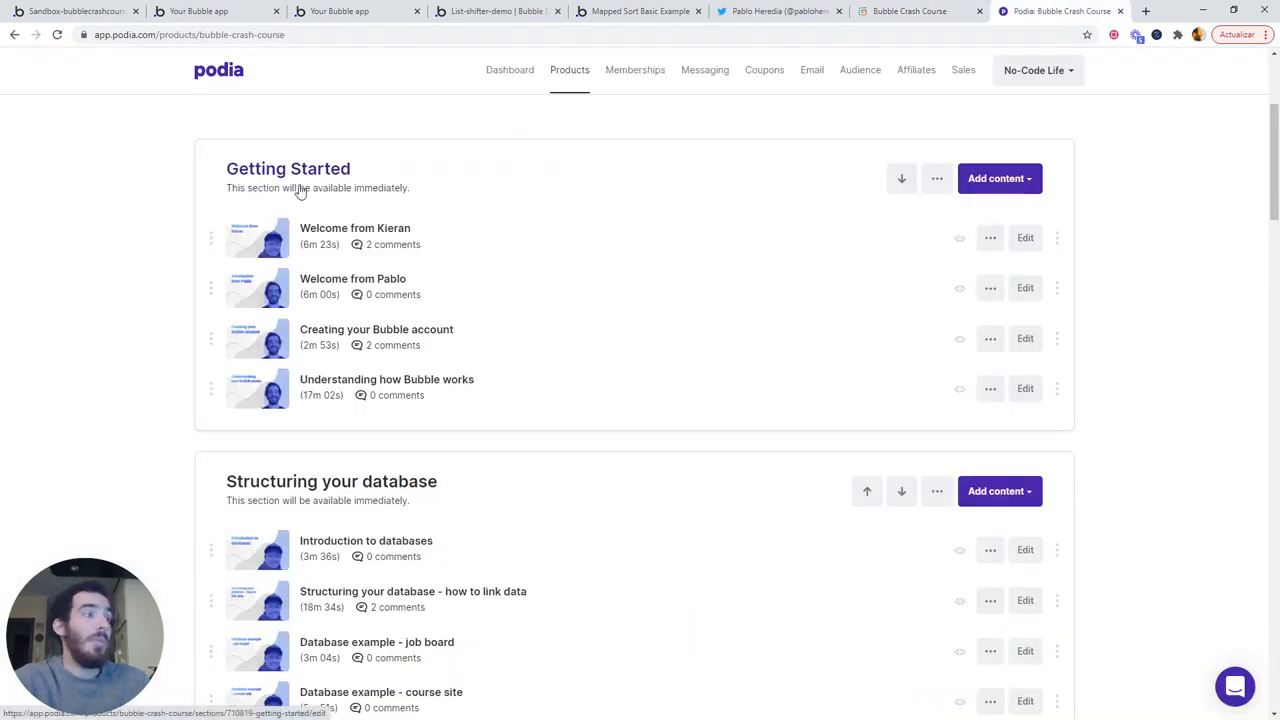
Scroll past the Privacy Rules and Backend workflows sections to the Loops (API Workflows) lessons.
scroll("down", 3)
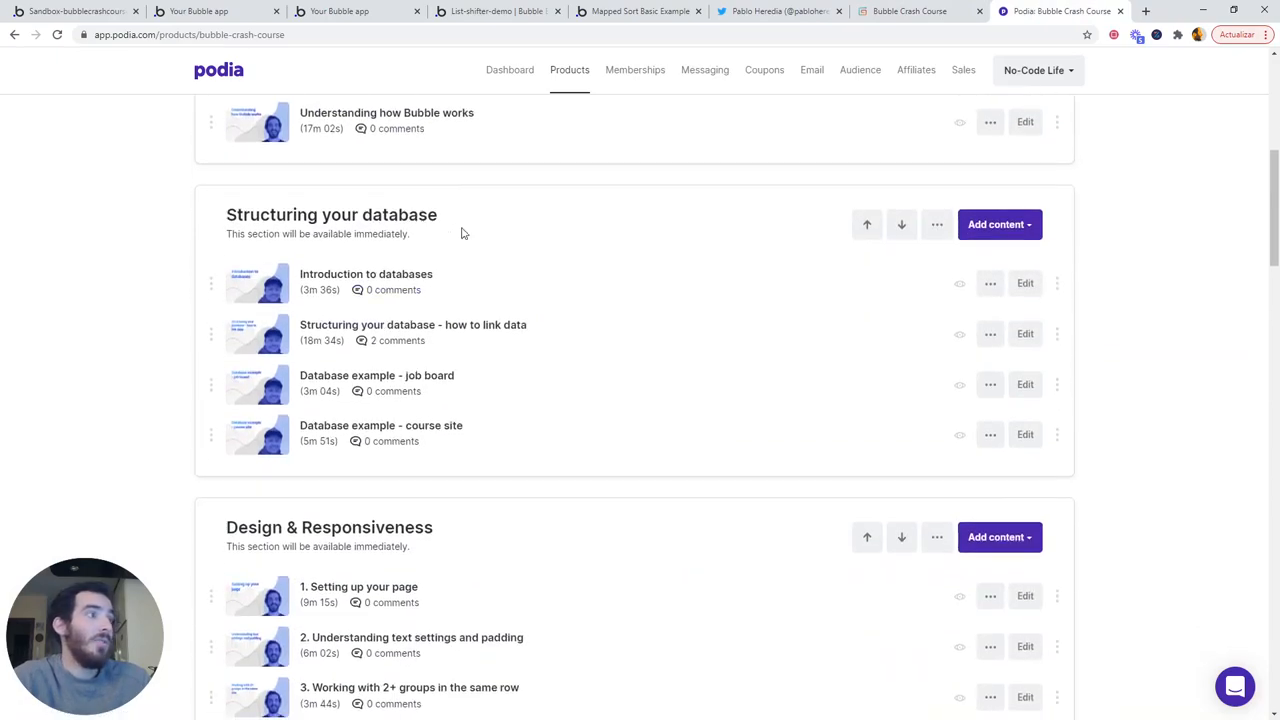
scroll("down", 3)
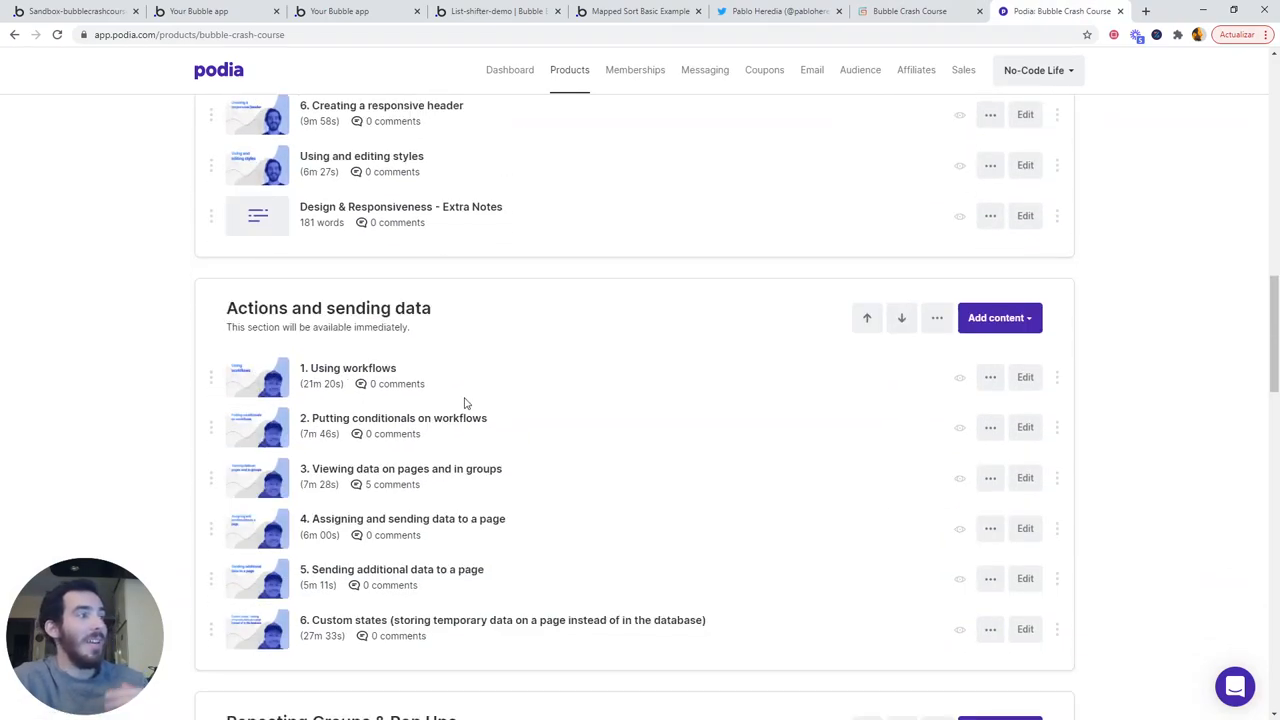
scroll("down", 3)
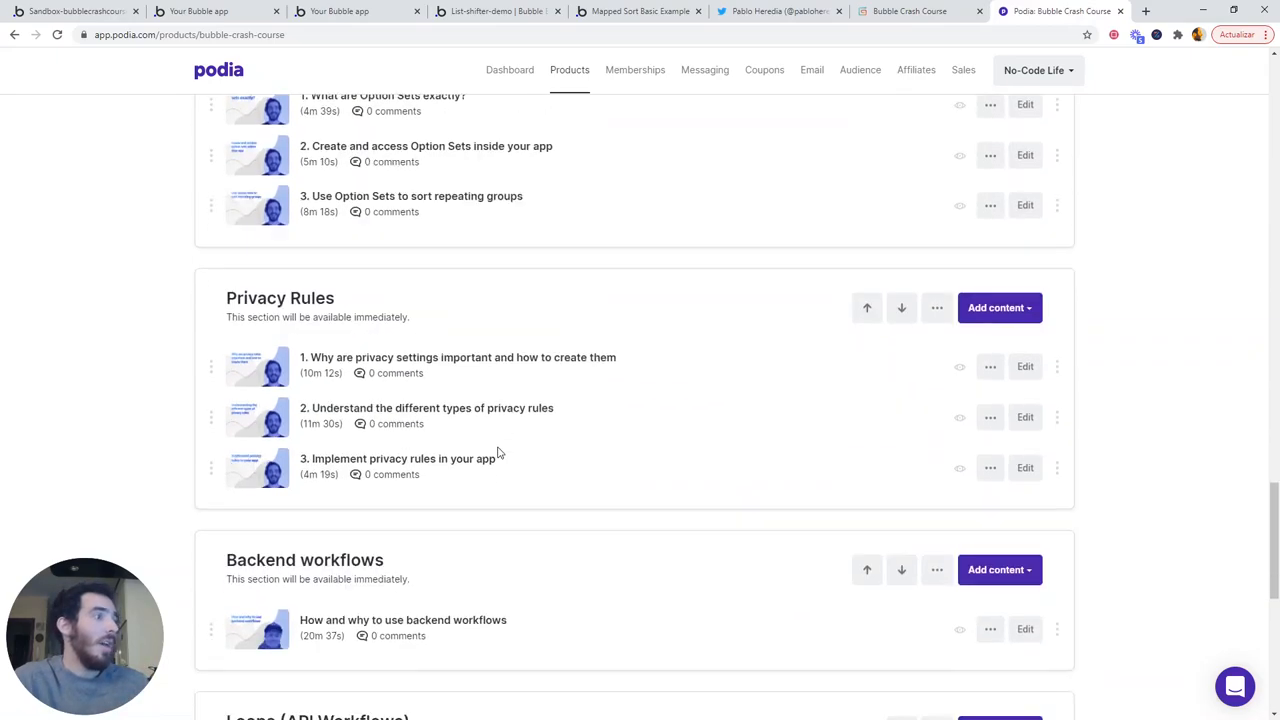
scroll("down", 3)
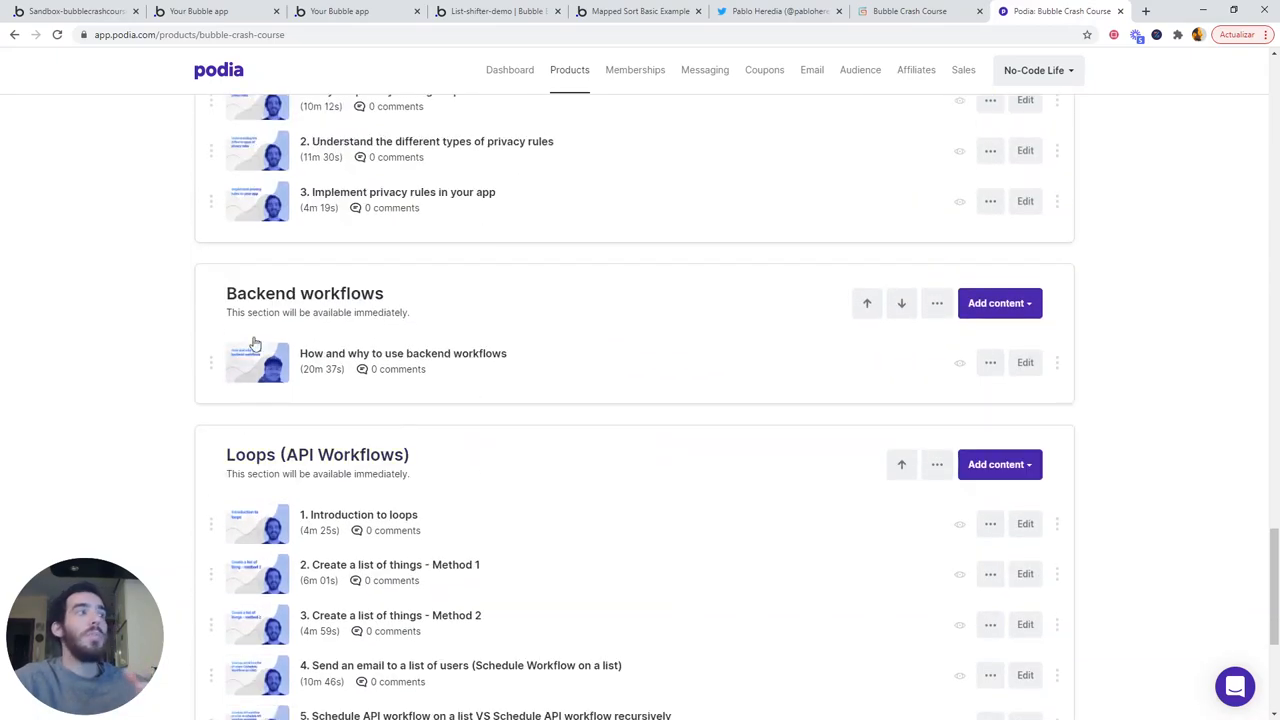
scroll("up", 3)
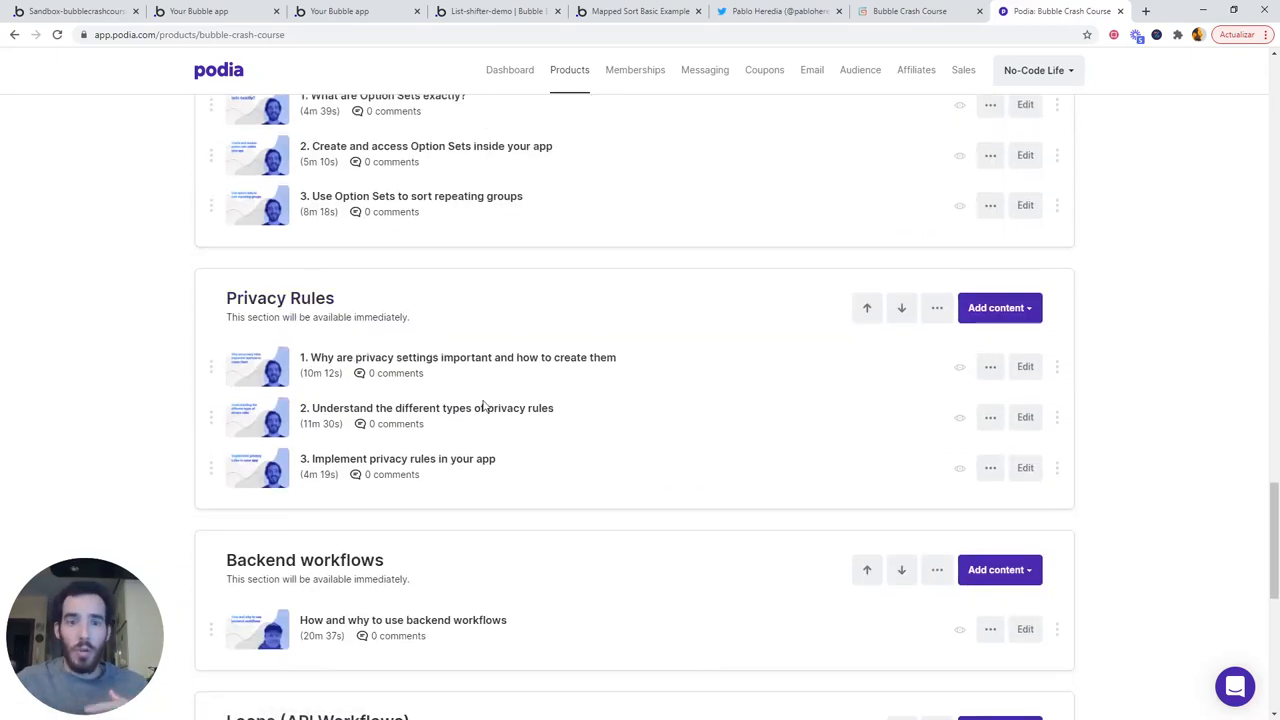
mouse_move(609, 356)
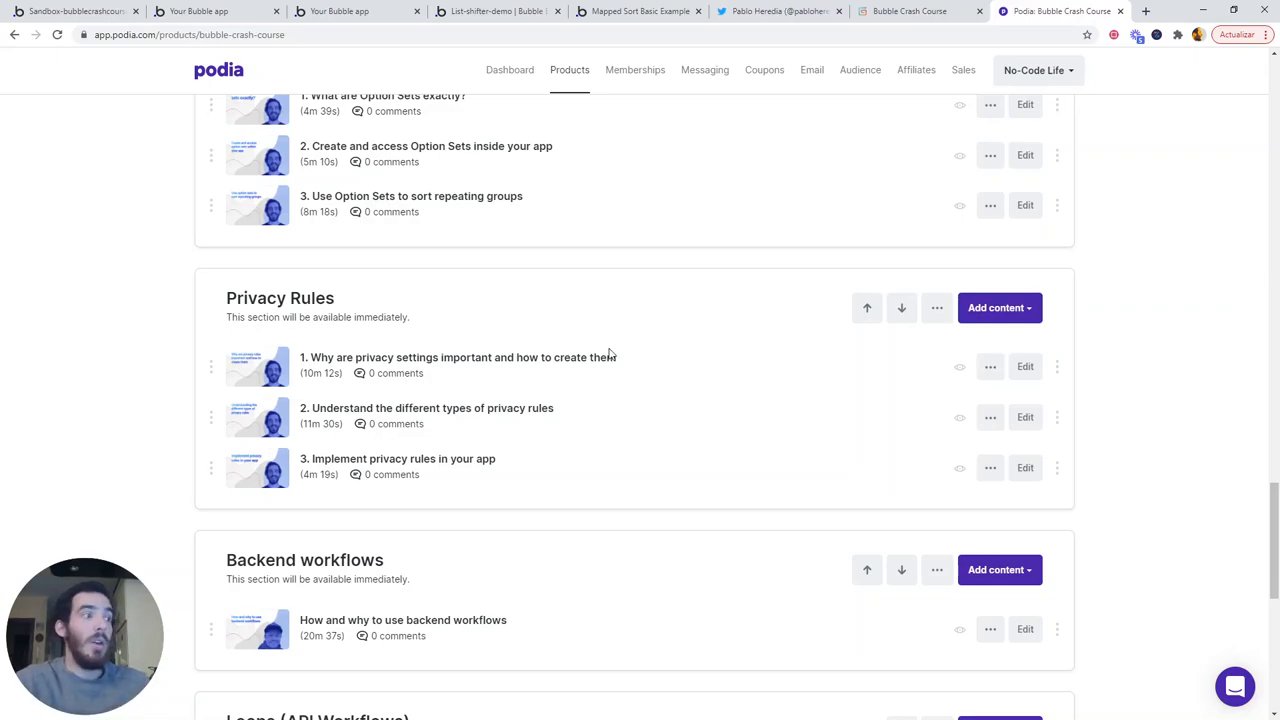
scroll("down", 3)
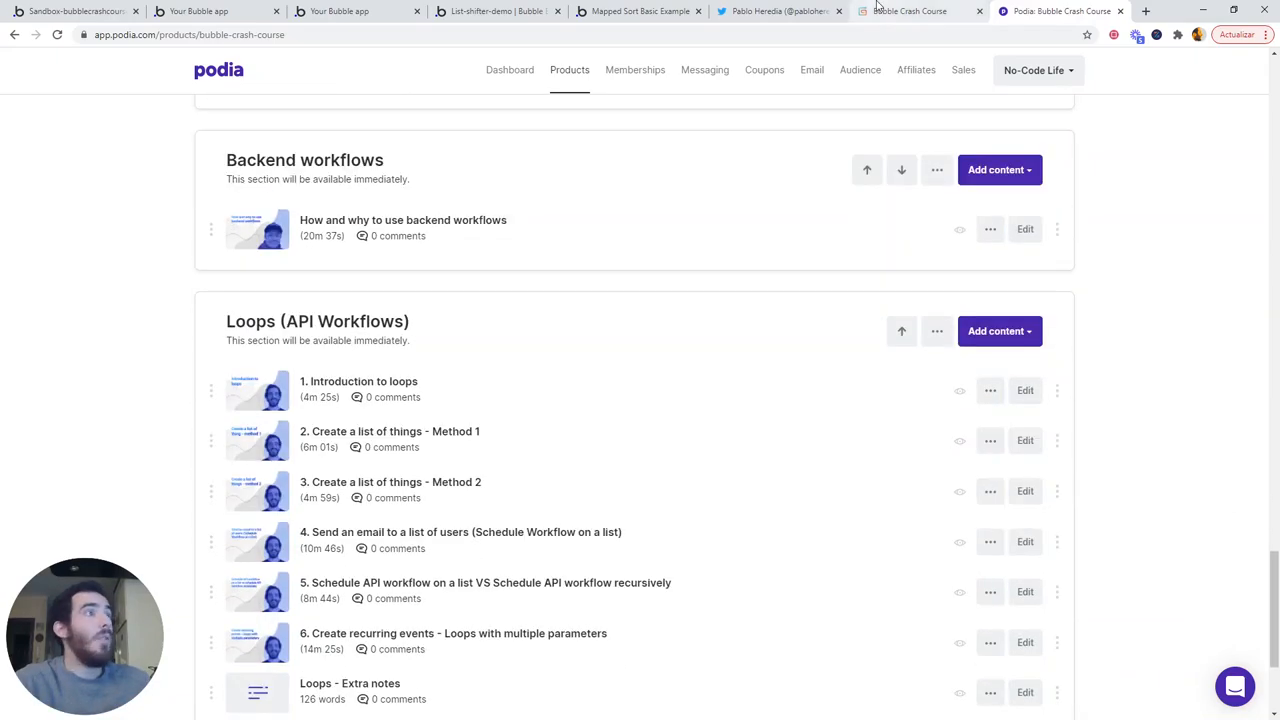